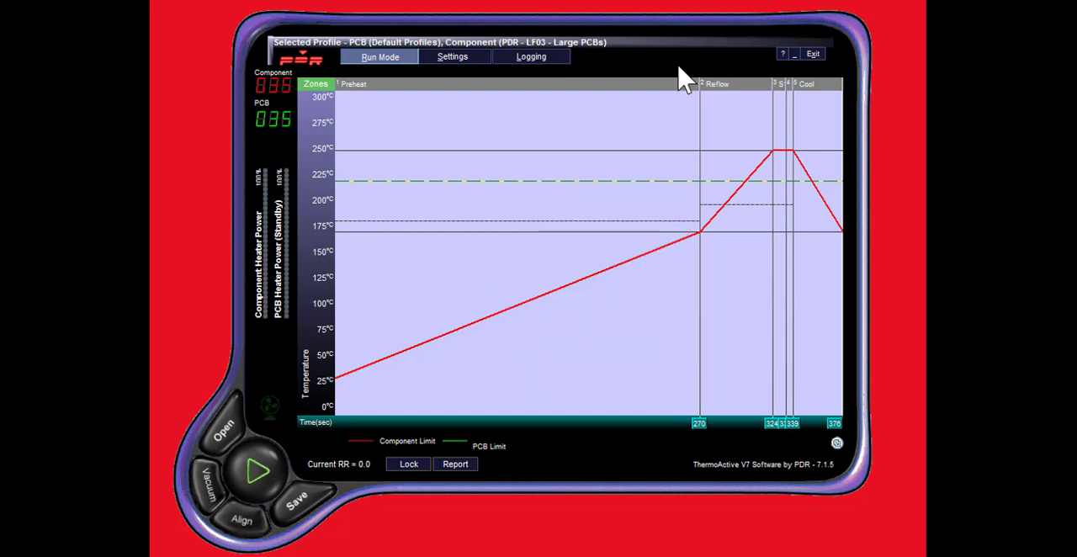
{"action": "mouse_move", "coordinate": [337, 92]}
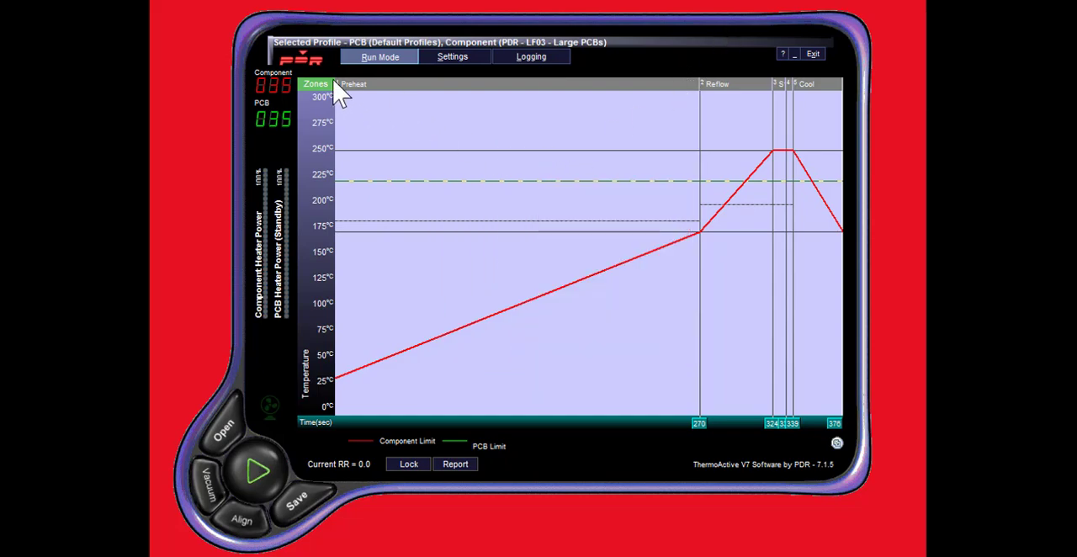
{"action": "mouse_move", "coordinate": [767, 445]}
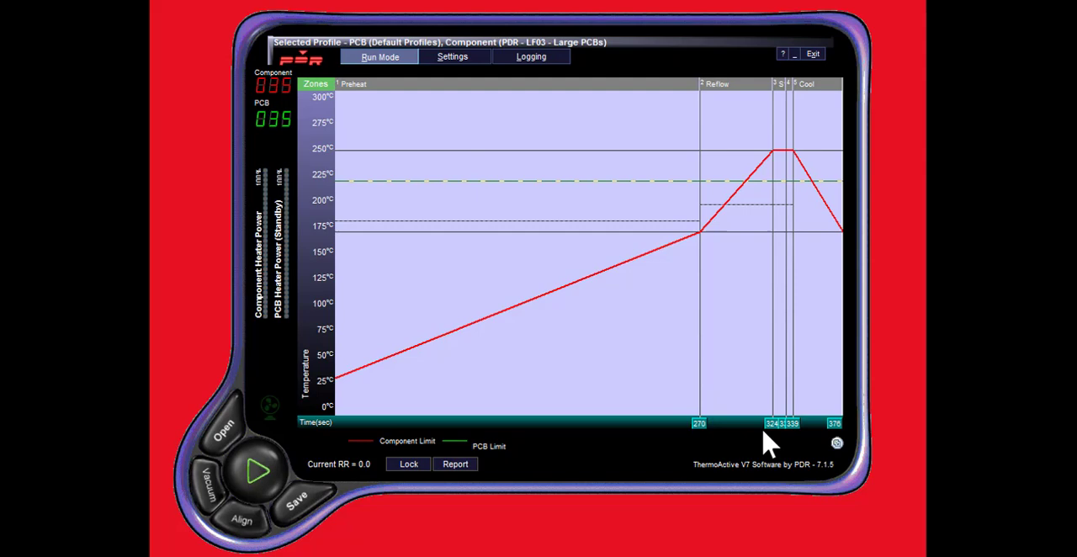
{"action": "mouse_move", "coordinate": [614, 72]}
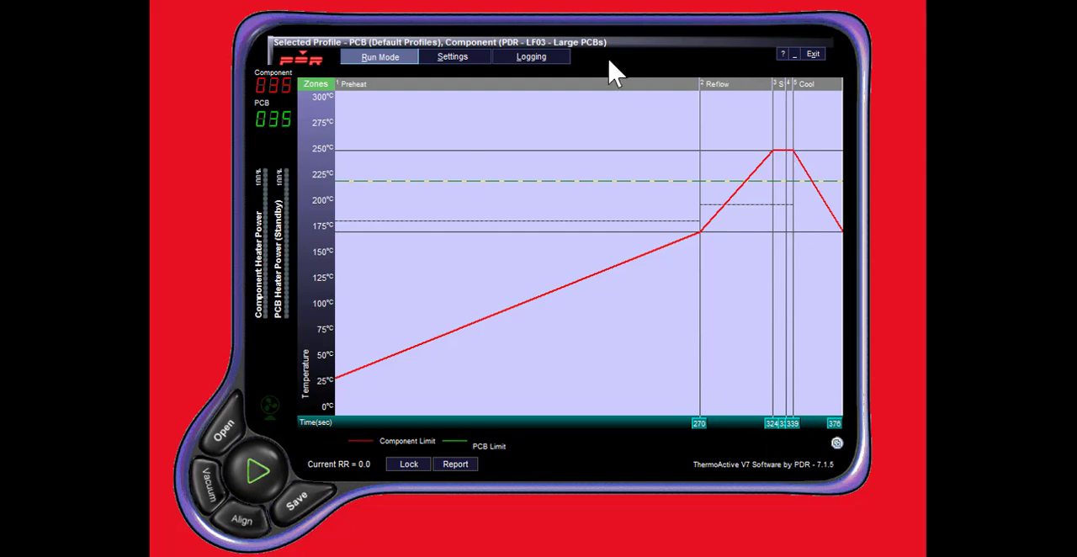
{"action": "mouse_move", "coordinate": [280, 103]}
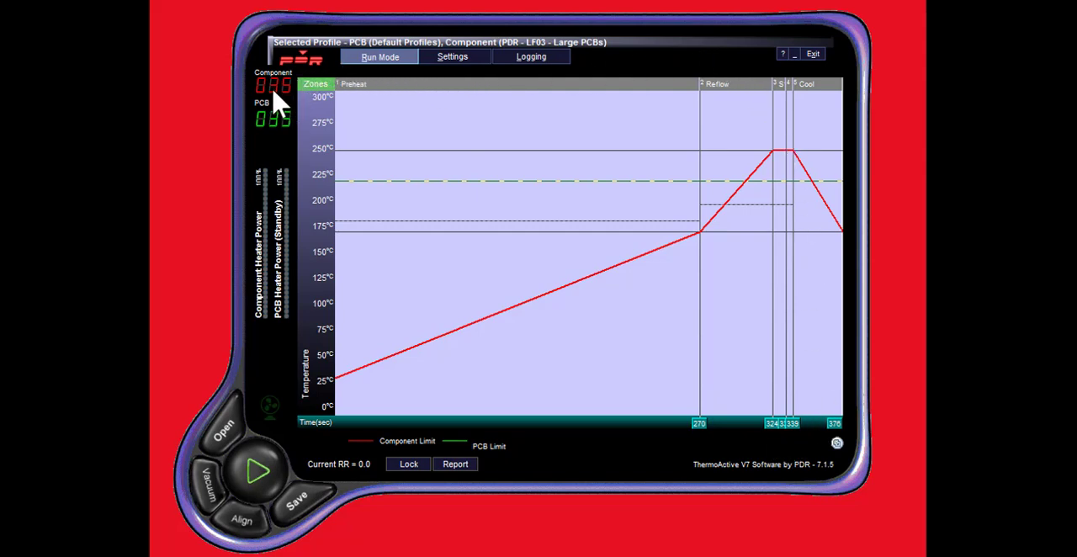
{"action": "mouse_move", "coordinate": [272, 118]}
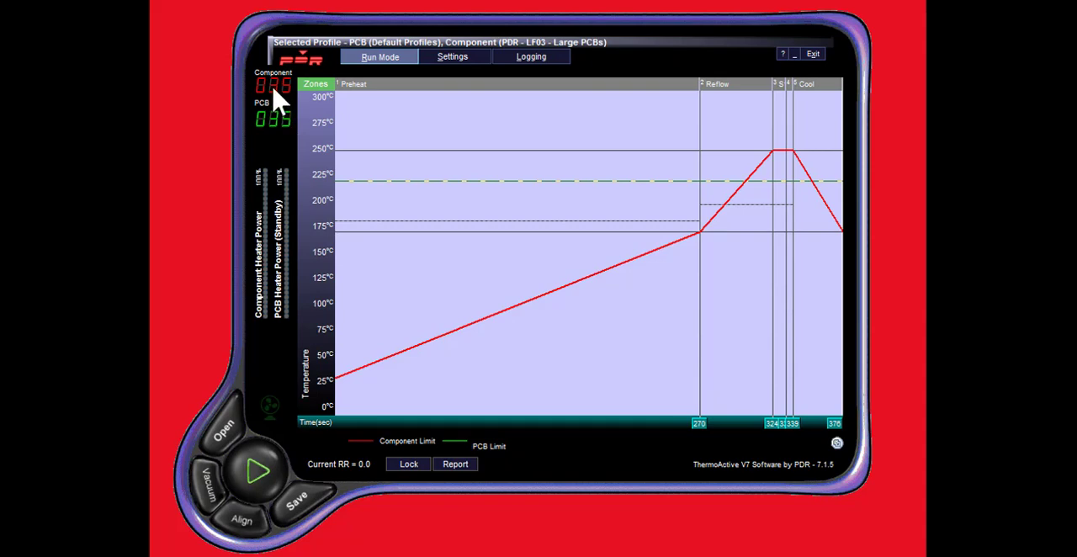
{"action": "mouse_move", "coordinate": [277, 98]}
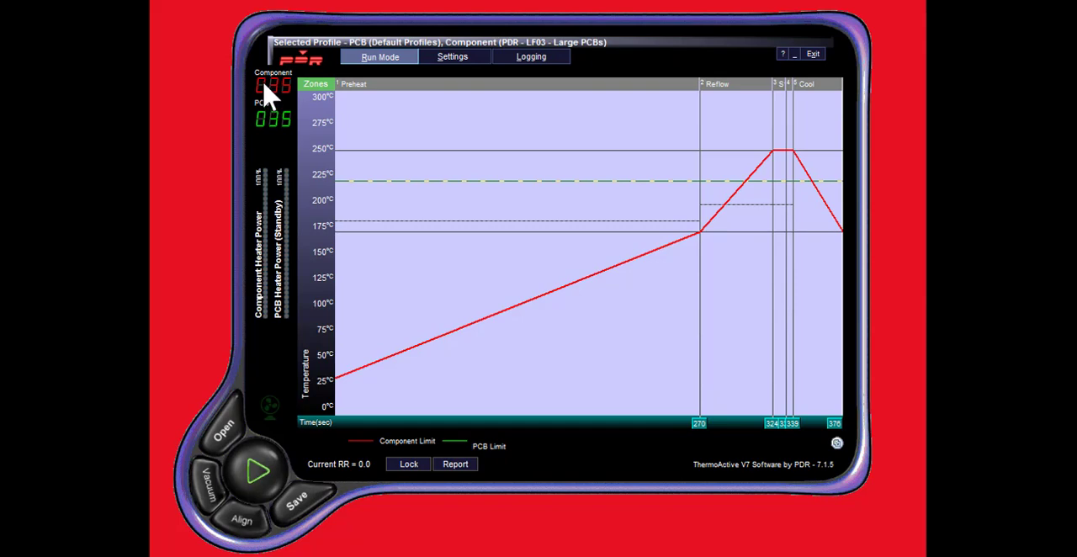
{"action": "mouse_move", "coordinate": [267, 94]}
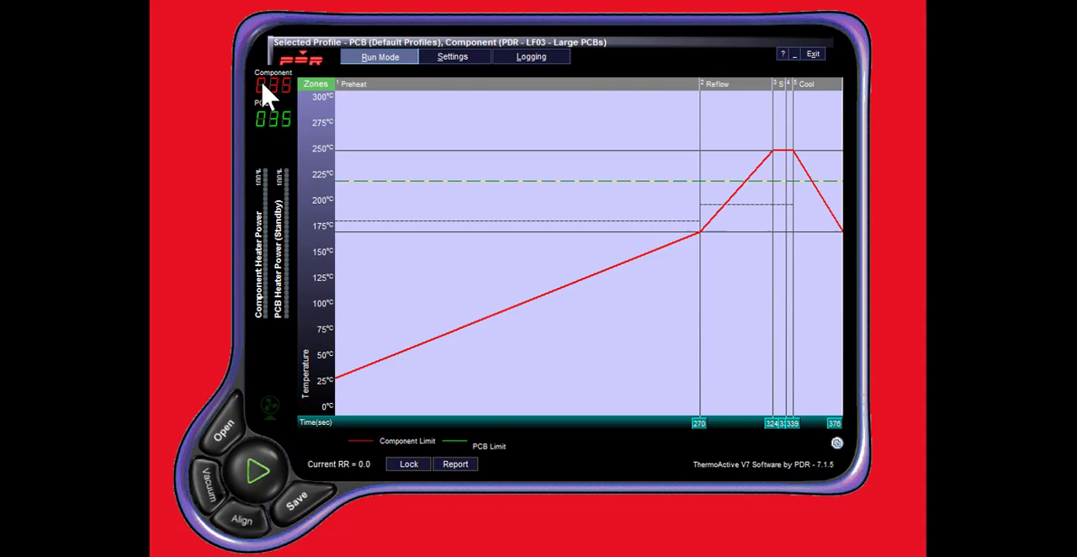
{"action": "mouse_move", "coordinate": [278, 172]}
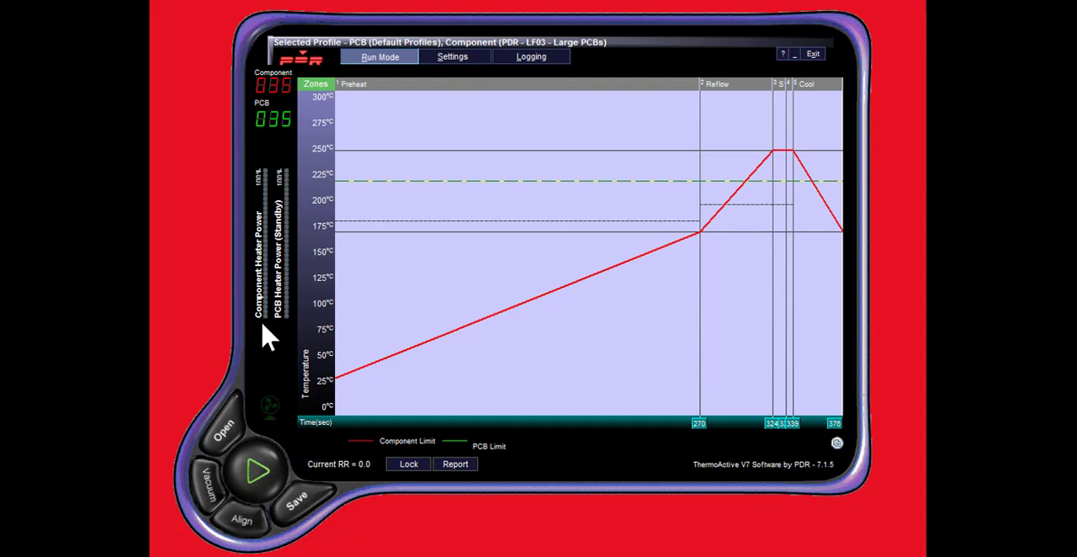
{"action": "mouse_move", "coordinate": [268, 211]}
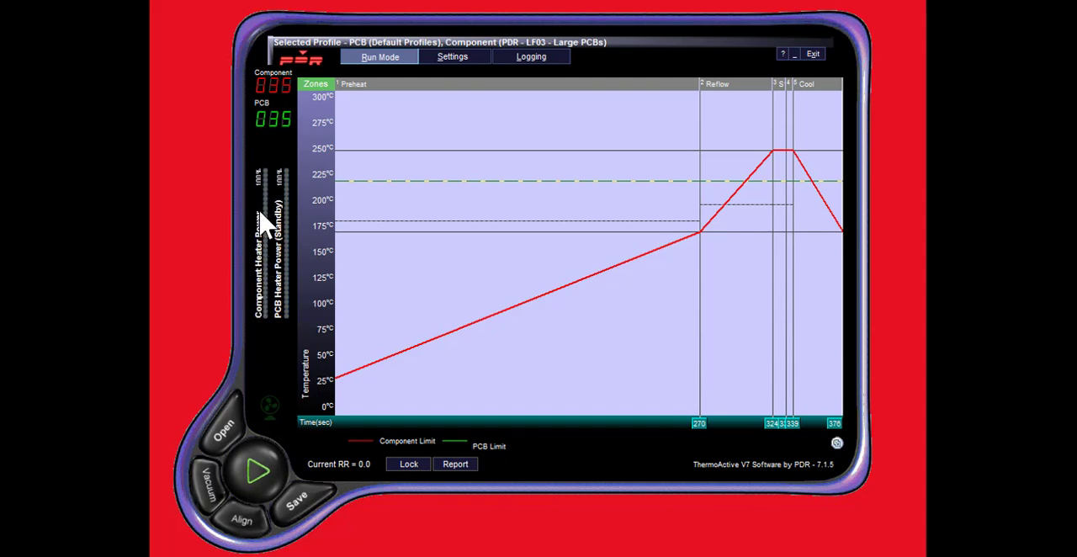
{"action": "mouse_move", "coordinate": [278, 269]}
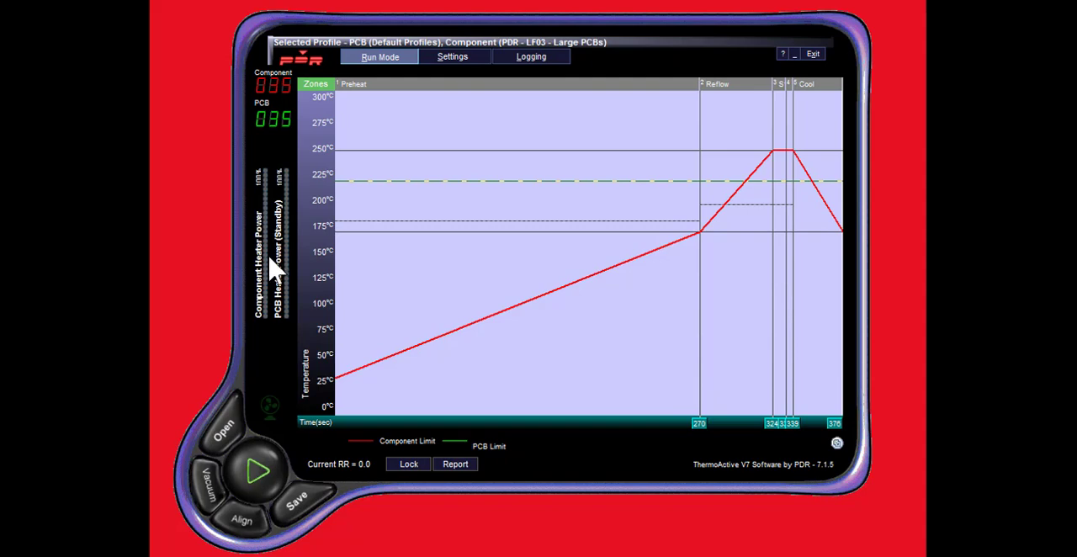
{"action": "mouse_move", "coordinate": [284, 328]}
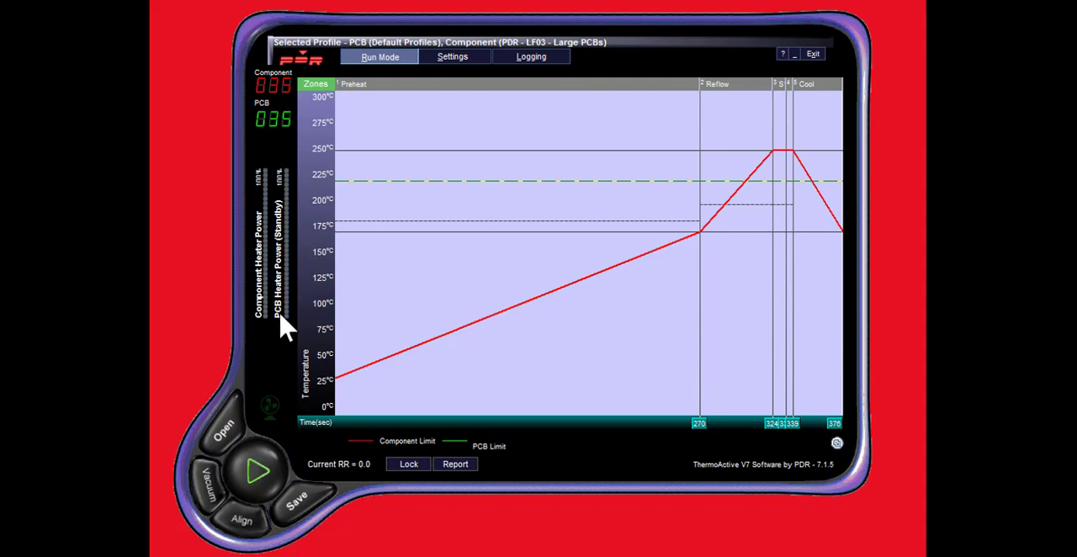
{"action": "mouse_move", "coordinate": [286, 303]}
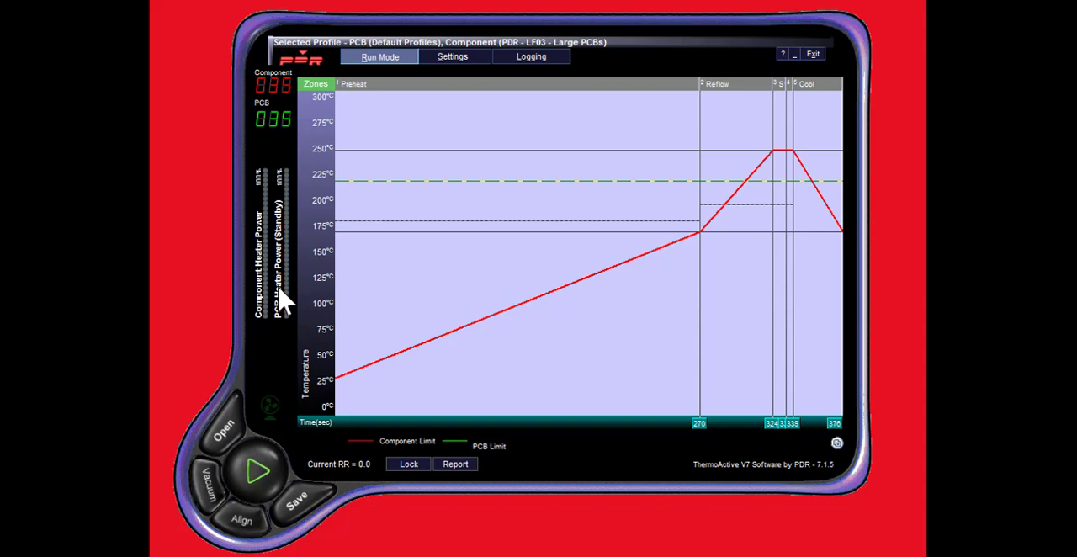
{"action": "mouse_move", "coordinate": [269, 256]}
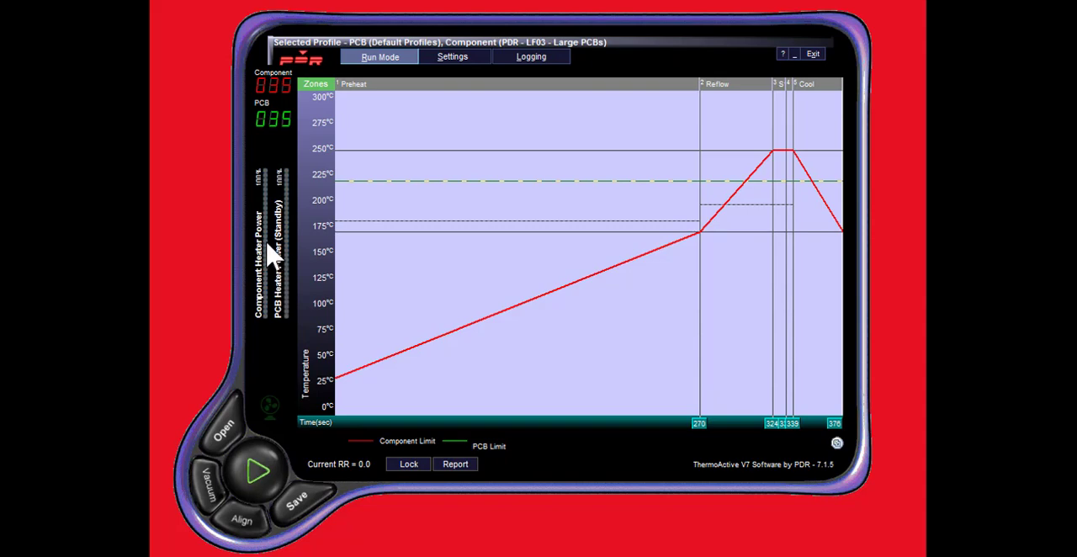
{"action": "mouse_move", "coordinate": [290, 277]}
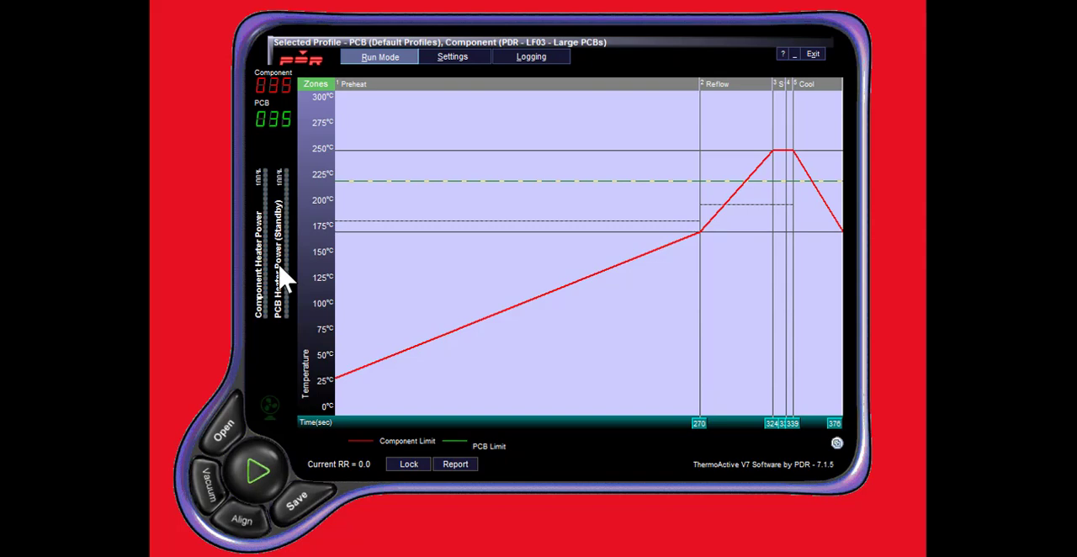
{"action": "mouse_move", "coordinate": [287, 281]}
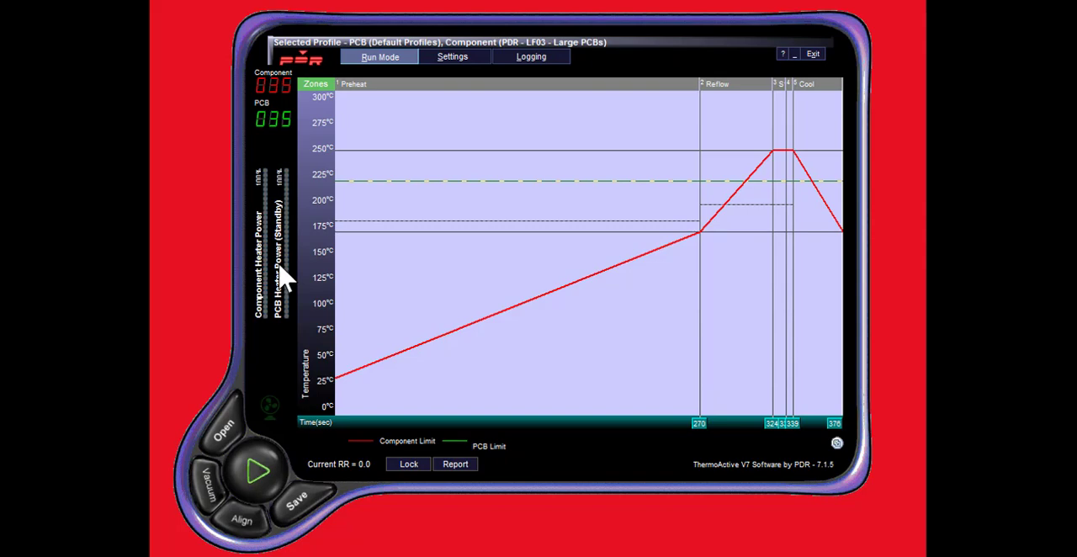
{"action": "mouse_move", "coordinate": [451, 351]}
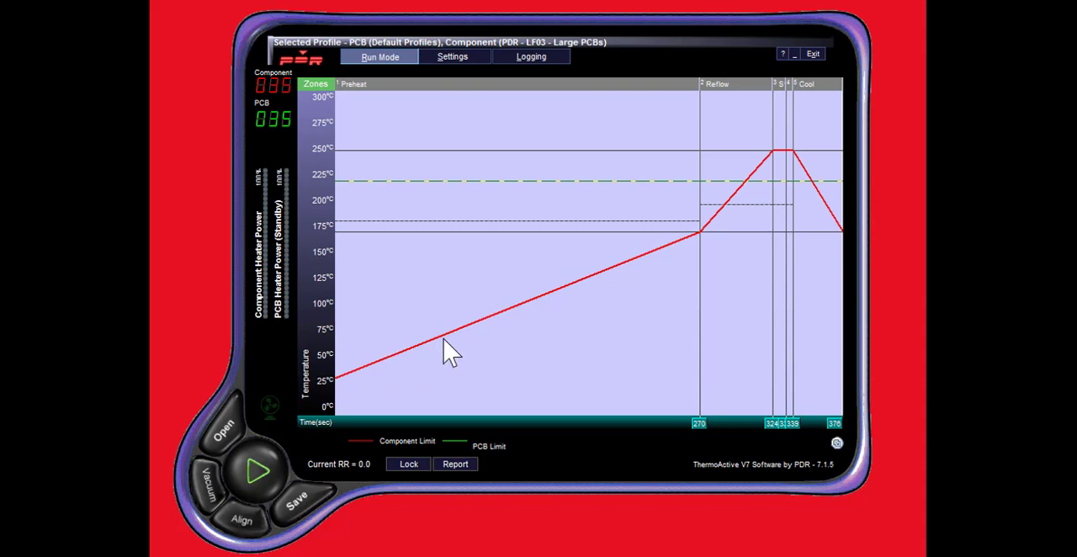
{"action": "mouse_move", "coordinate": [705, 244]}
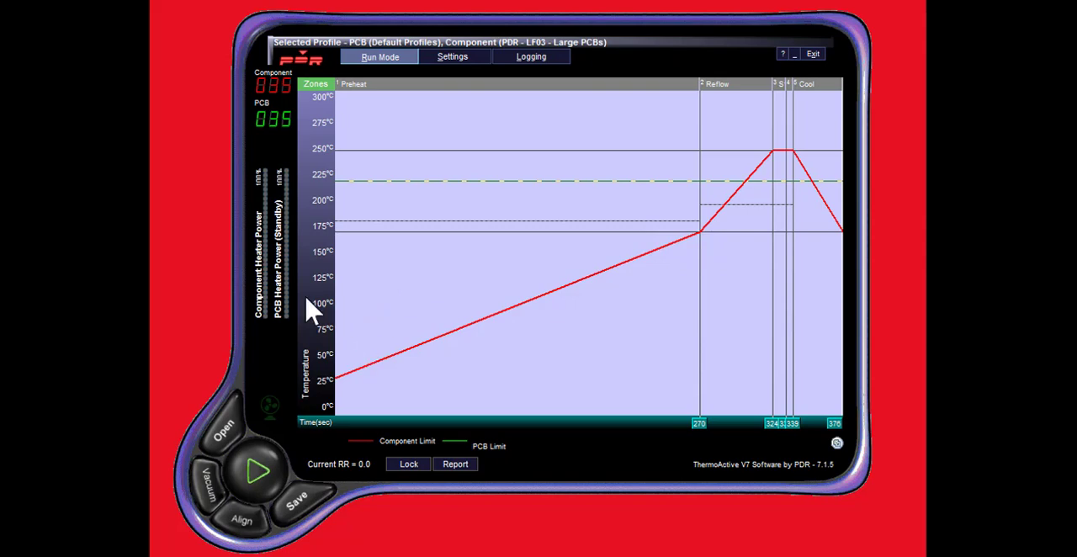
{"action": "mouse_move", "coordinate": [266, 232]}
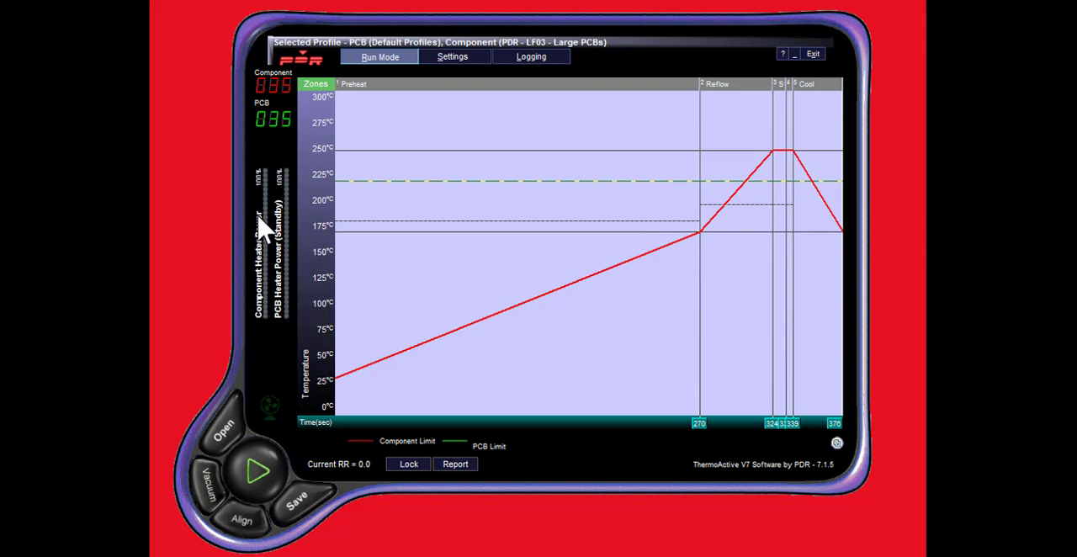
{"action": "mouse_move", "coordinate": [402, 370]}
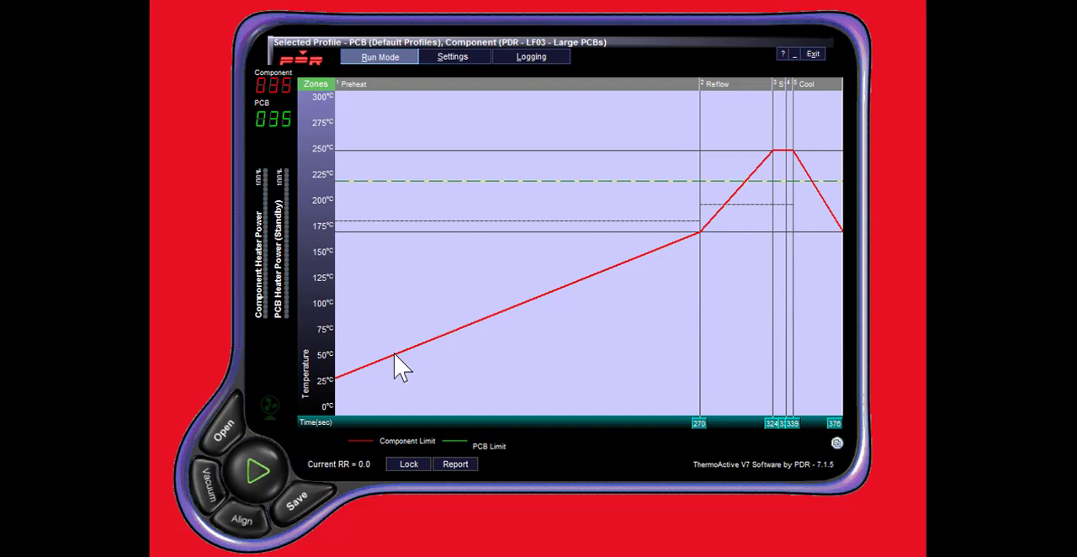
{"action": "mouse_move", "coordinate": [464, 338]}
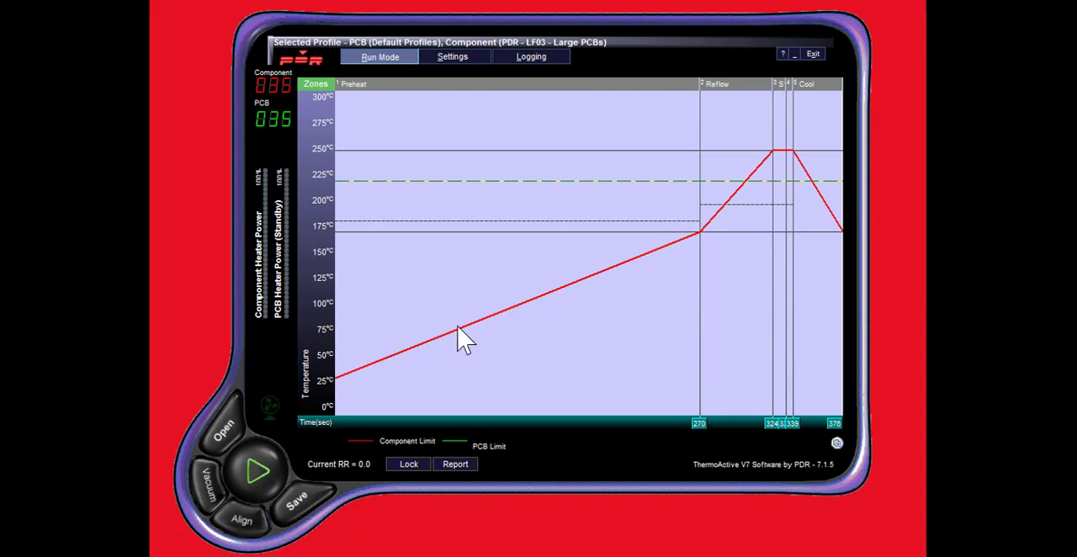
{"action": "mouse_move", "coordinate": [334, 260]}
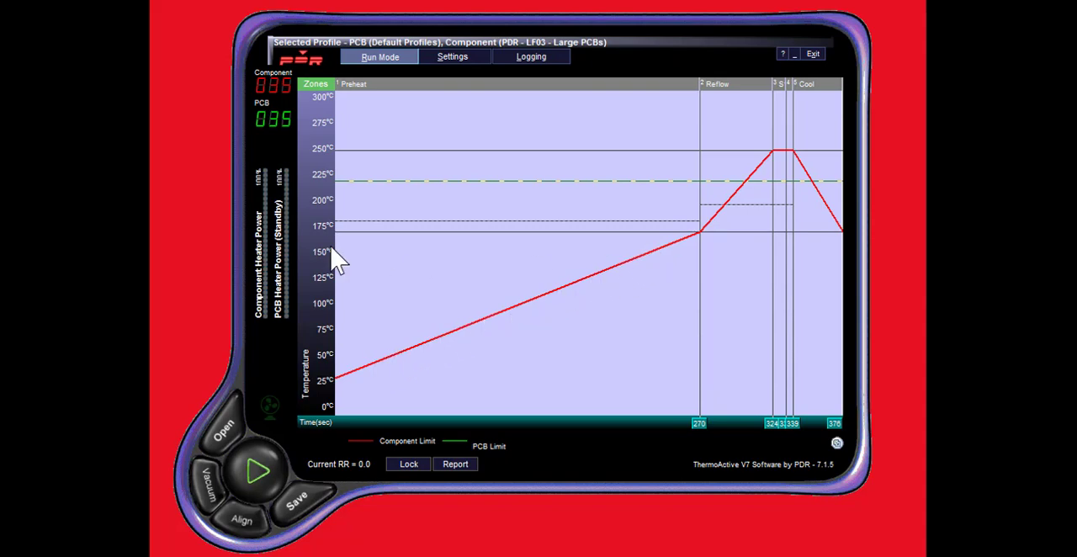
{"action": "mouse_move", "coordinate": [303, 188]}
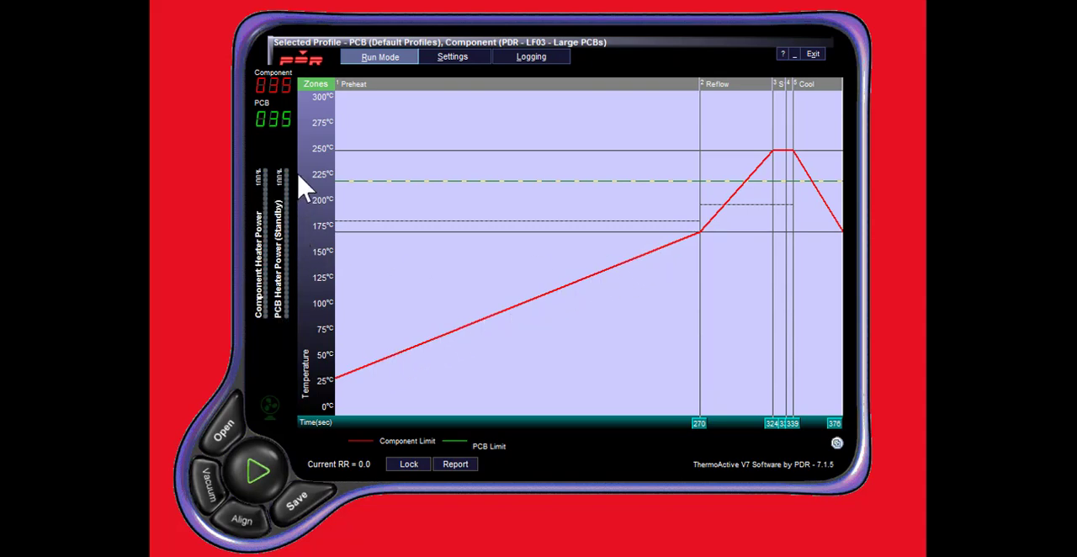
{"action": "mouse_move", "coordinate": [303, 187]}
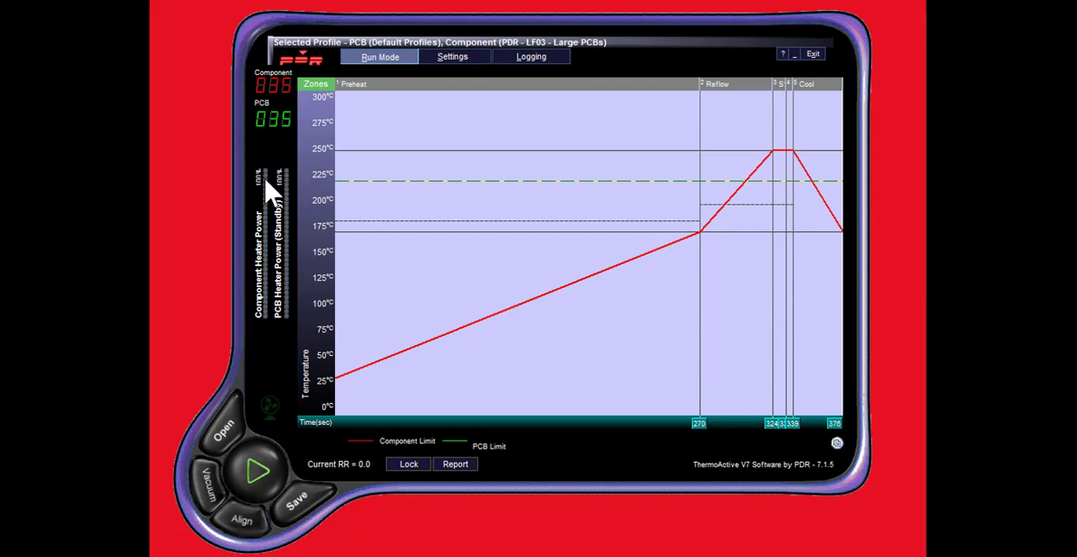
{"action": "mouse_move", "coordinate": [286, 233]}
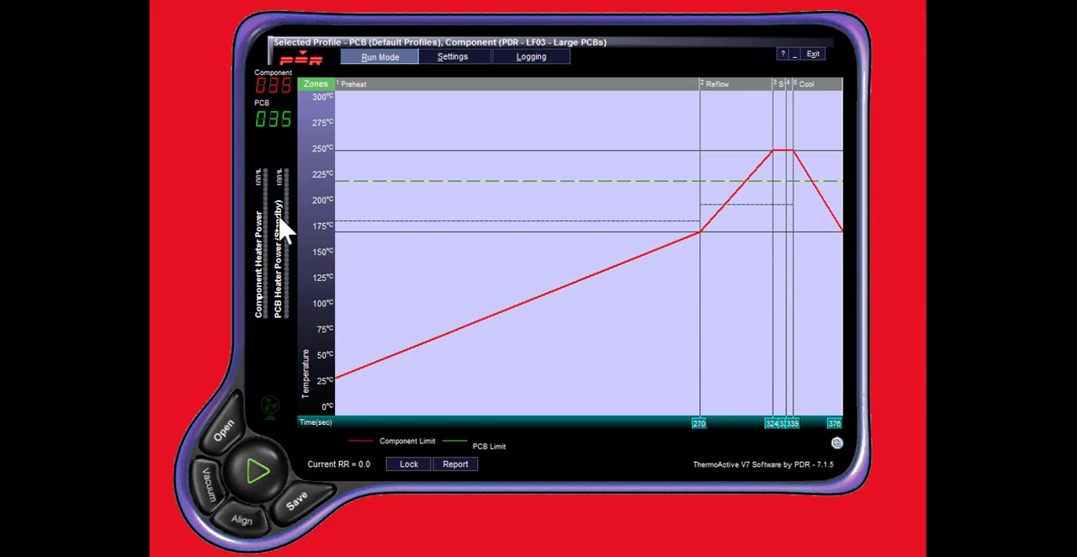
{"action": "mouse_move", "coordinate": [232, 437]}
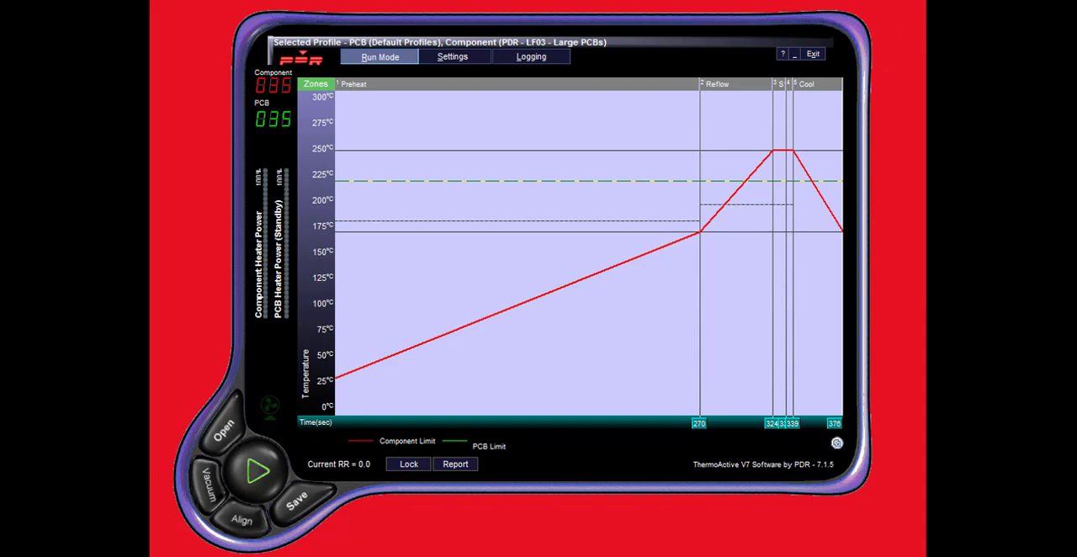
{"action": "mouse_move", "coordinate": [505, 101]}
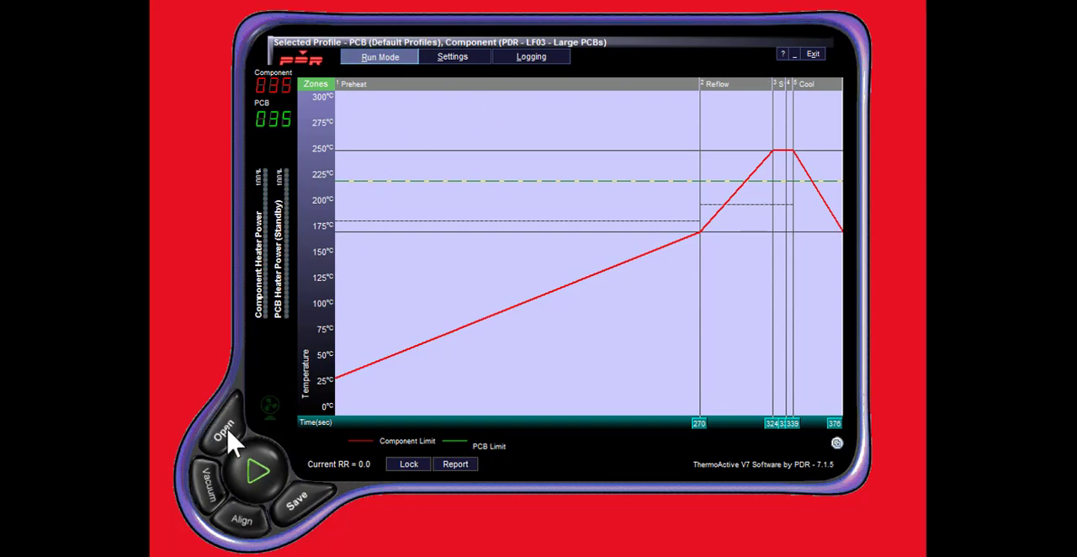
Bring up the Open profile dialog to browse the saved Default Profiles.
{"action": "left_click", "coordinate": [222, 431]}
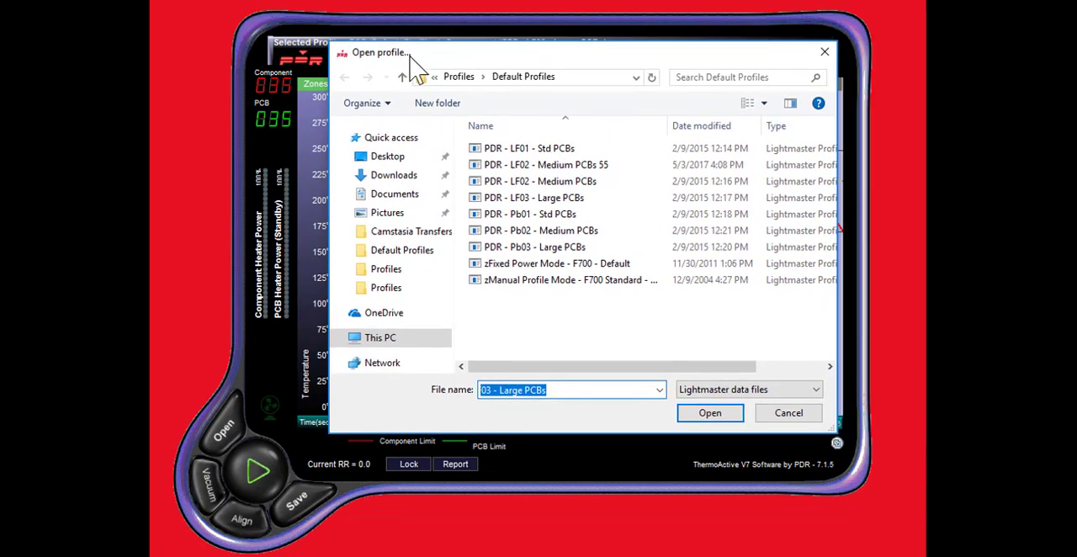
{"action": "mouse_move", "coordinate": [413, 72]}
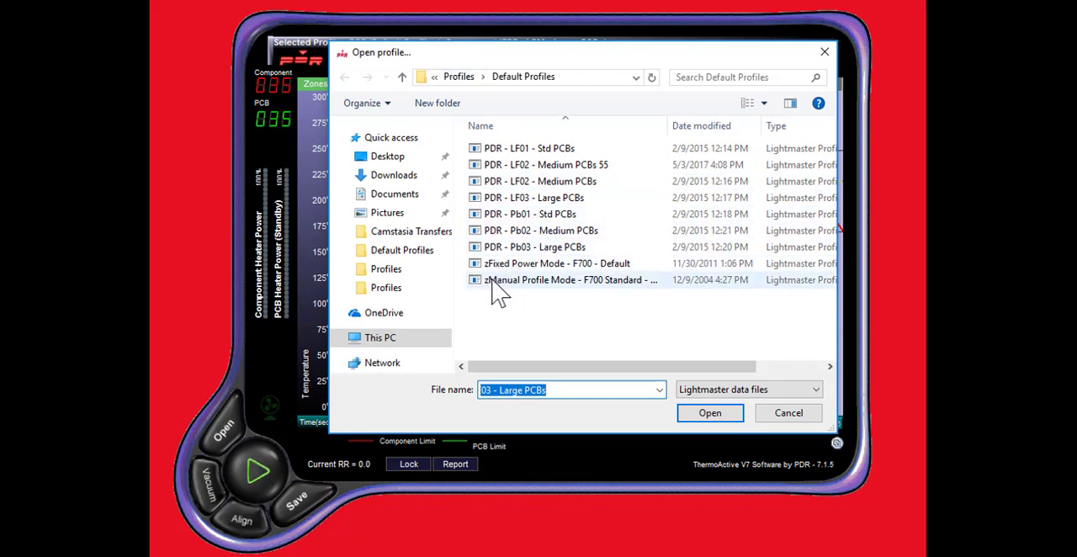
{"action": "mouse_move", "coordinate": [564, 279]}
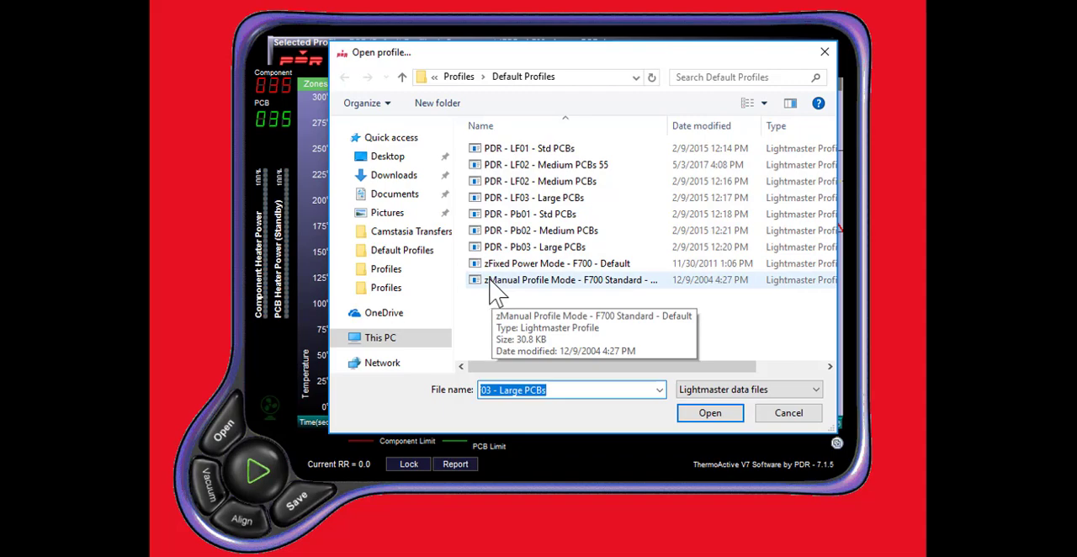
{"action": "mouse_move", "coordinate": [498, 285]}
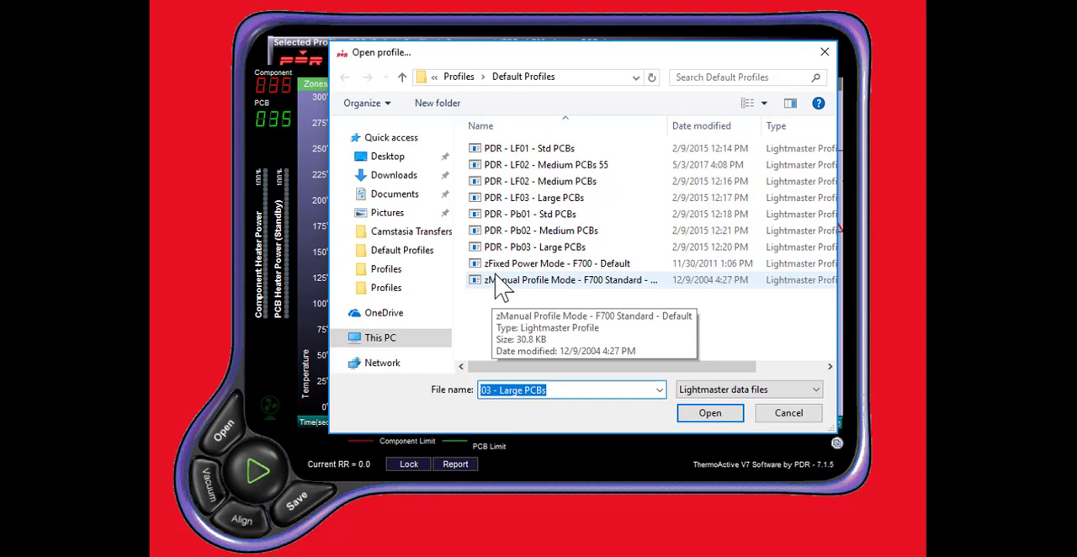
{"action": "mouse_move", "coordinate": [502, 291]}
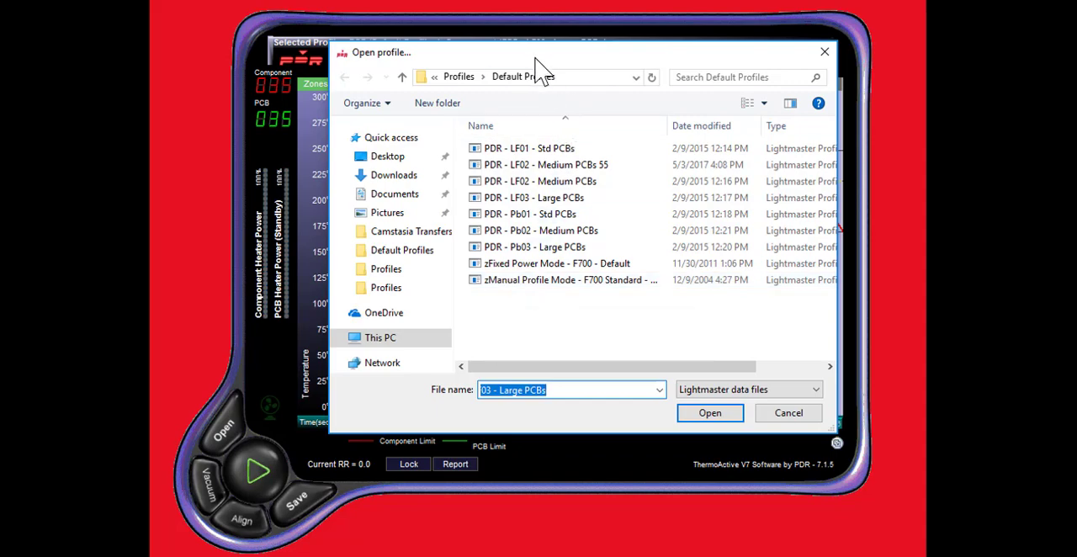
Load the PDR - LF03 - Large PCBs profile into Run Mode.
{"action": "left_click", "coordinate": [710, 413]}
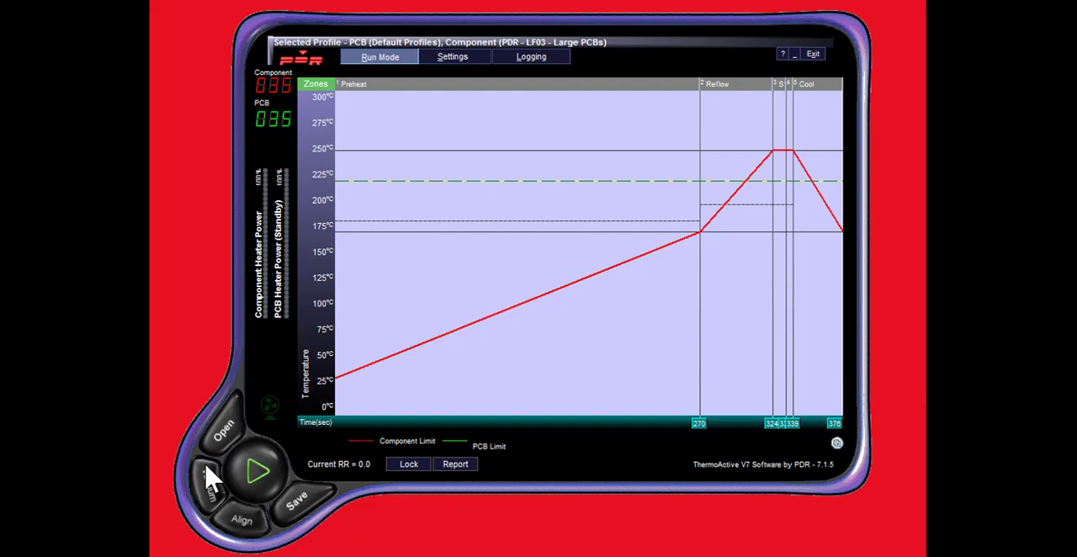
{"action": "mouse_move", "coordinate": [211, 492]}
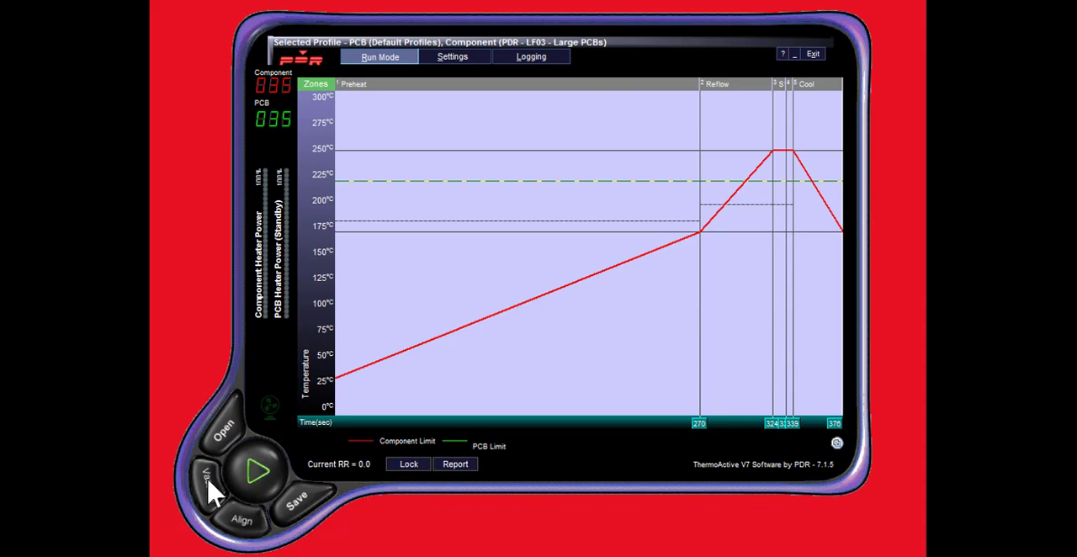
{"action": "mouse_move", "coordinate": [219, 496]}
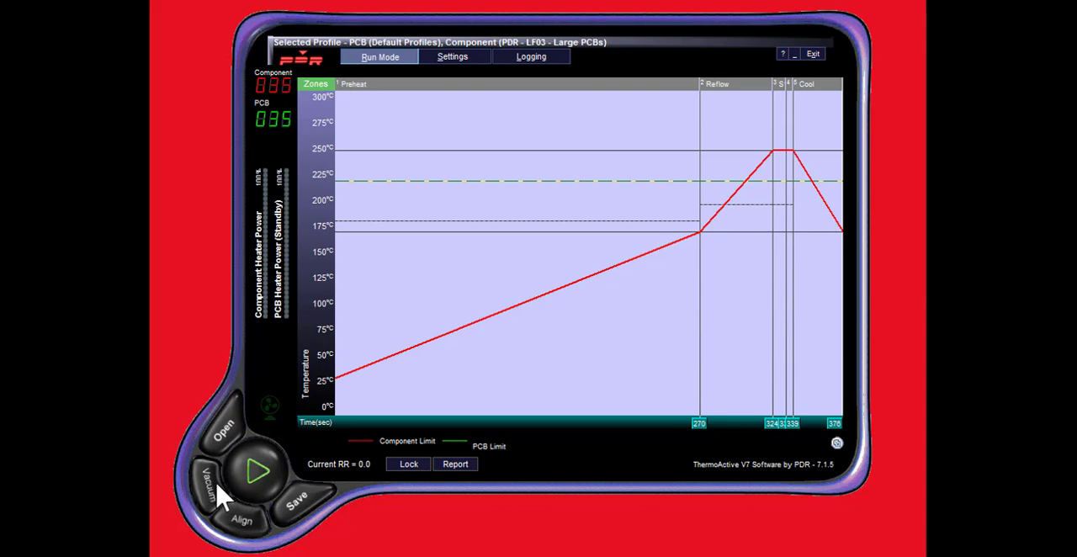
{"action": "mouse_move", "coordinate": [255, 538]}
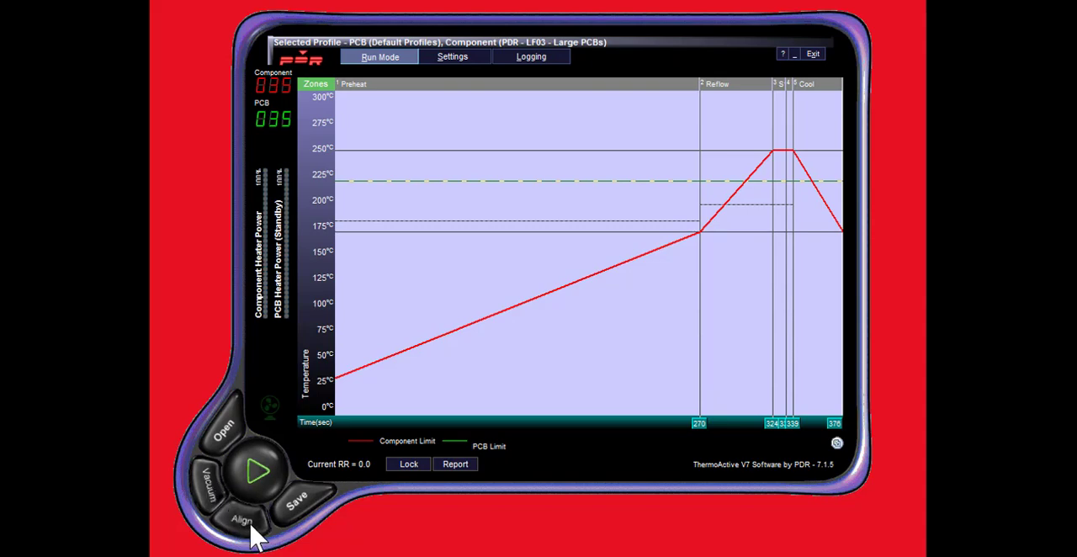
{"action": "mouse_move", "coordinate": [260, 535]}
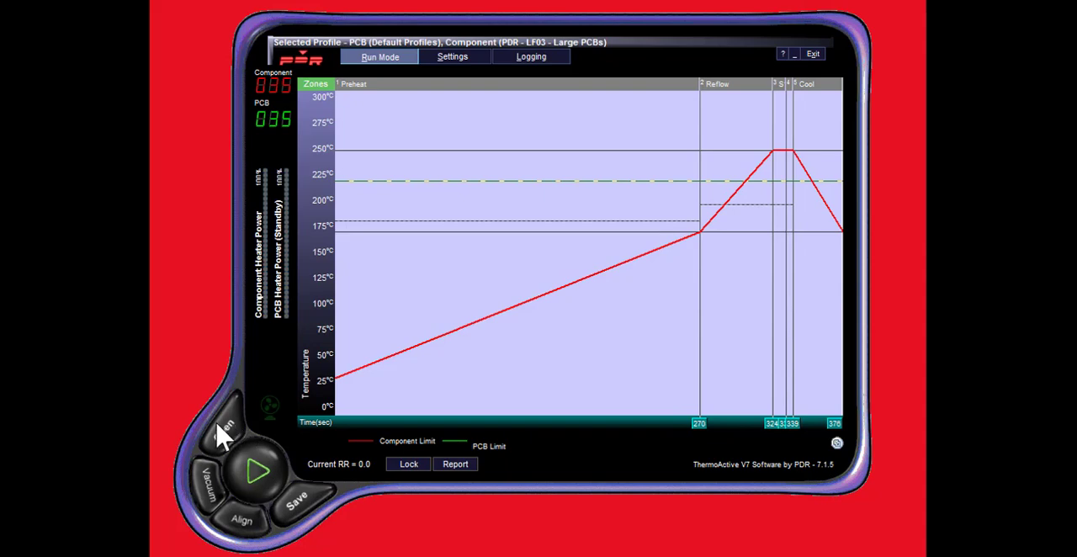
{"action": "mouse_move", "coordinate": [301, 513]}
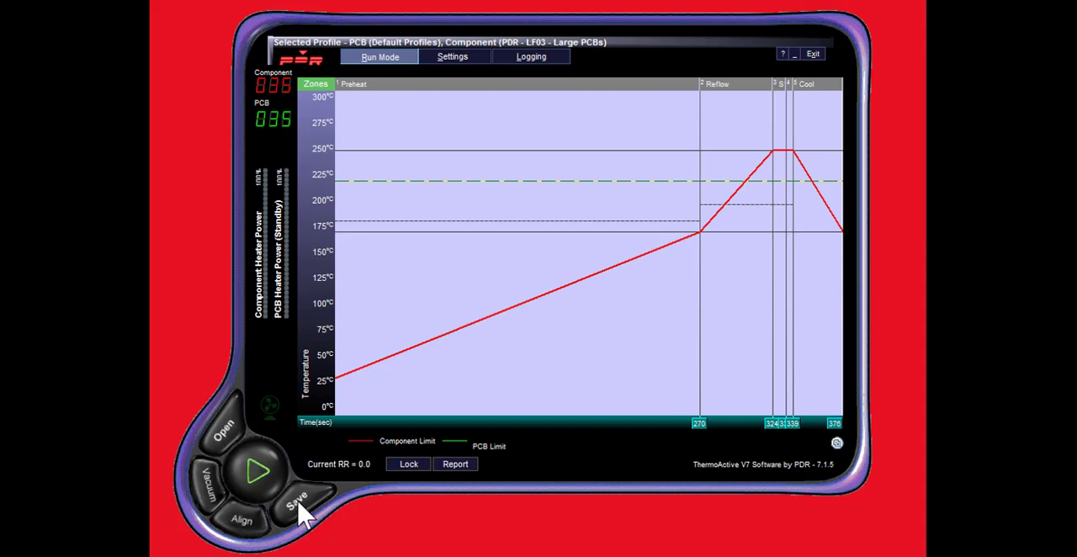
{"action": "mouse_move", "coordinate": [273, 485]}
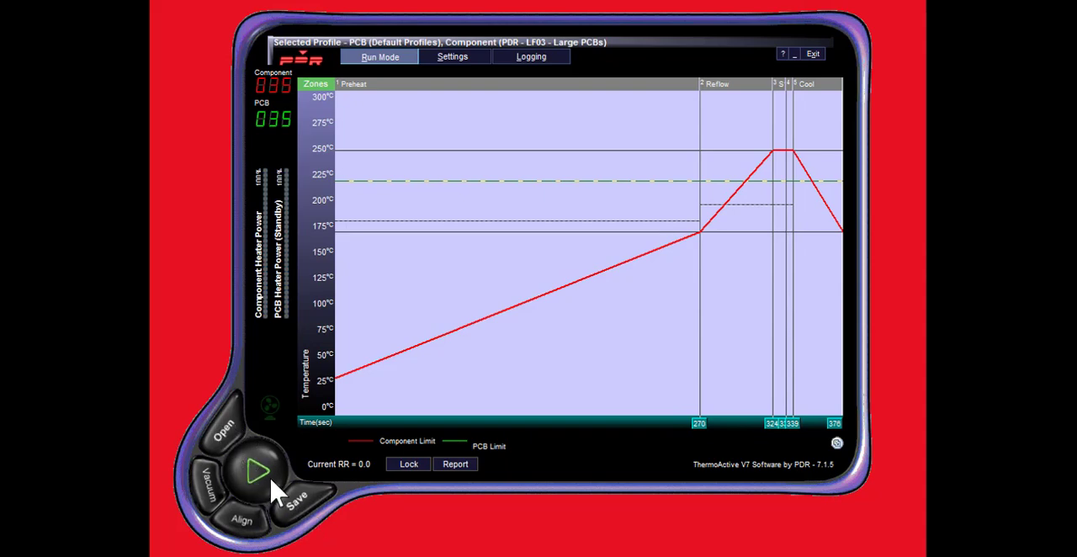
{"action": "mouse_move", "coordinate": [261, 485]}
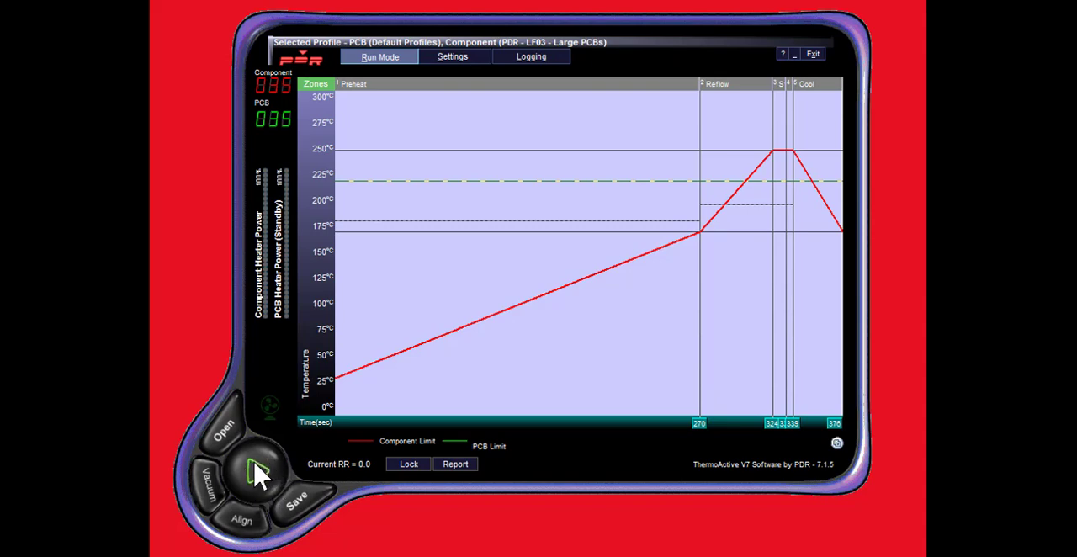
{"action": "mouse_move", "coordinate": [738, 232]}
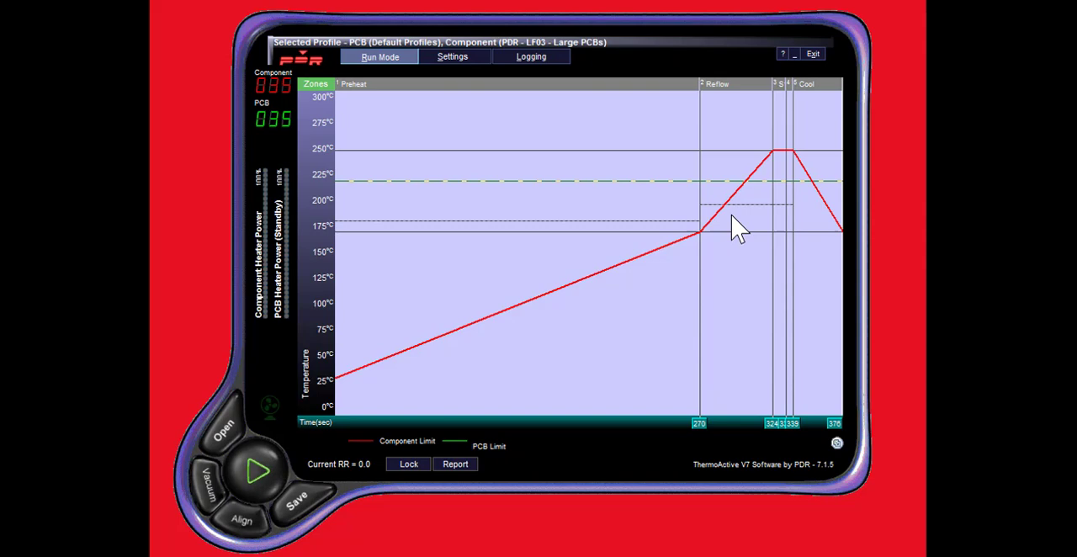
{"action": "mouse_move", "coordinate": [641, 313]}
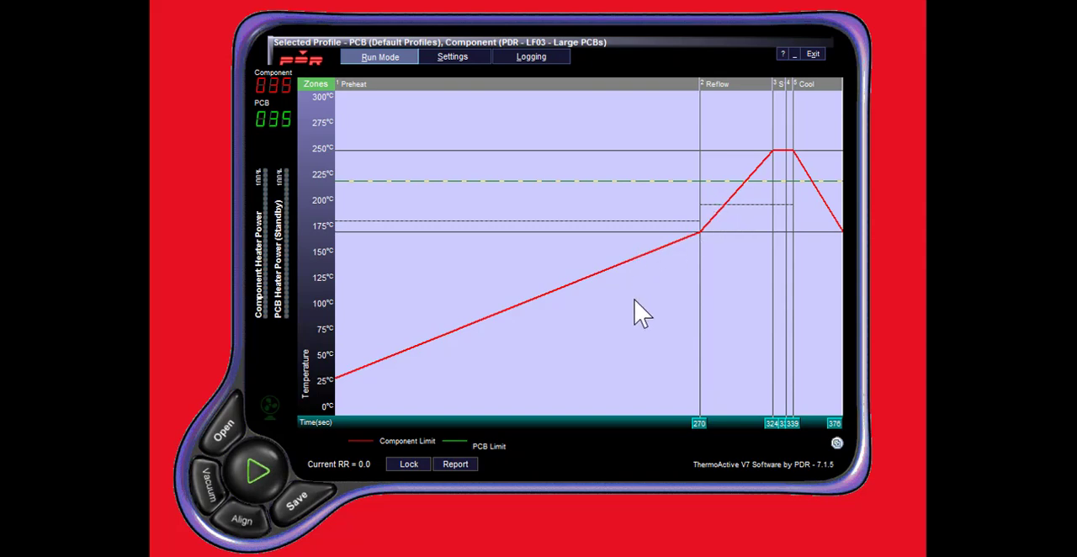
{"action": "mouse_move", "coordinate": [775, 168]}
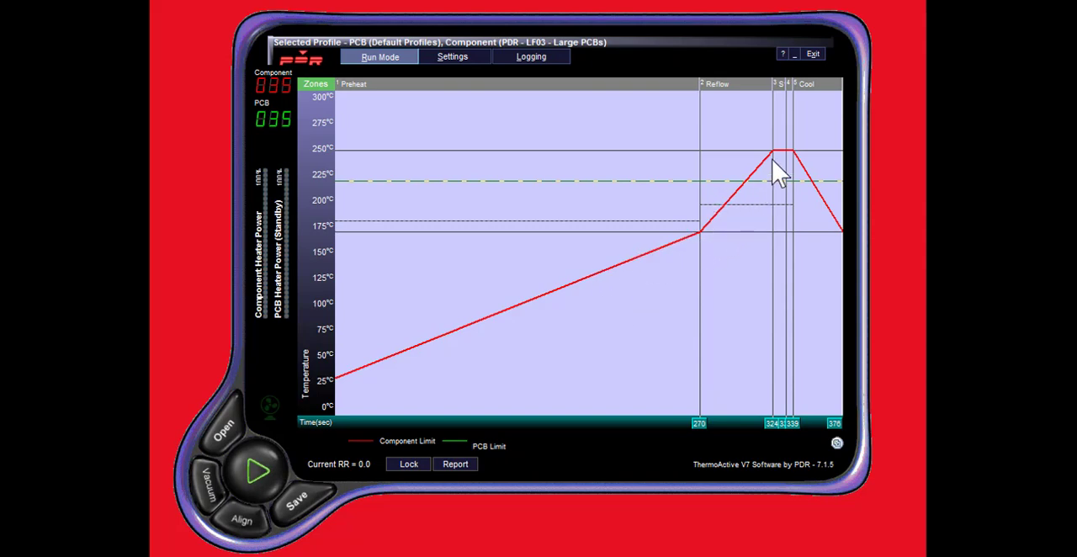
{"action": "mouse_move", "coordinate": [538, 330]}
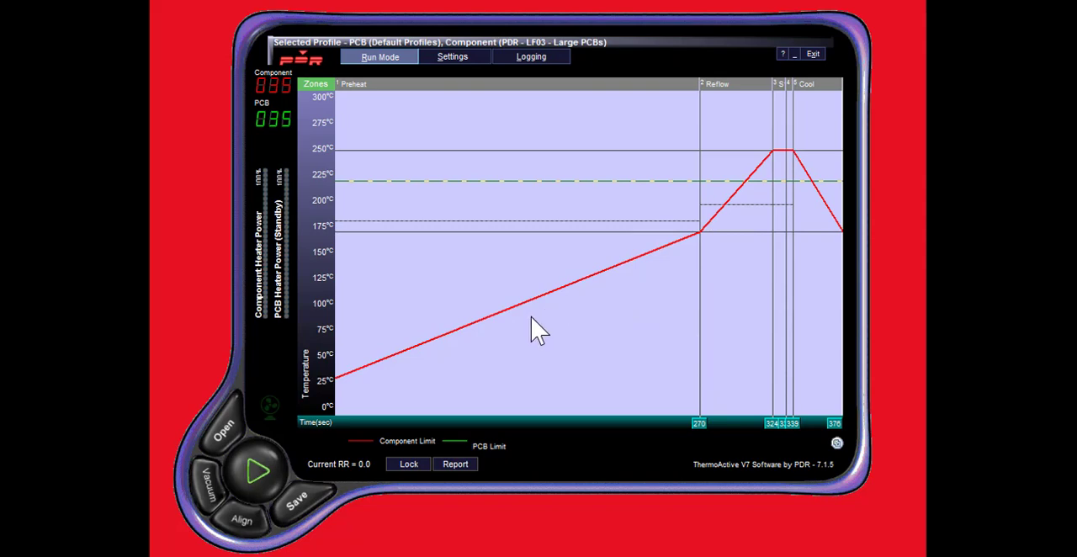
{"action": "mouse_move", "coordinate": [328, 438]}
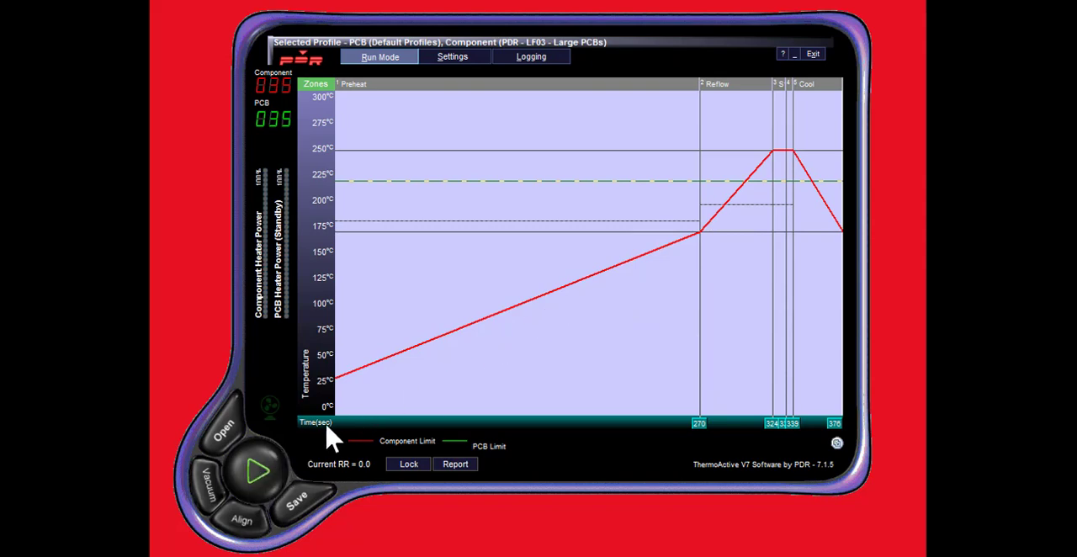
{"action": "mouse_move", "coordinate": [317, 475]}
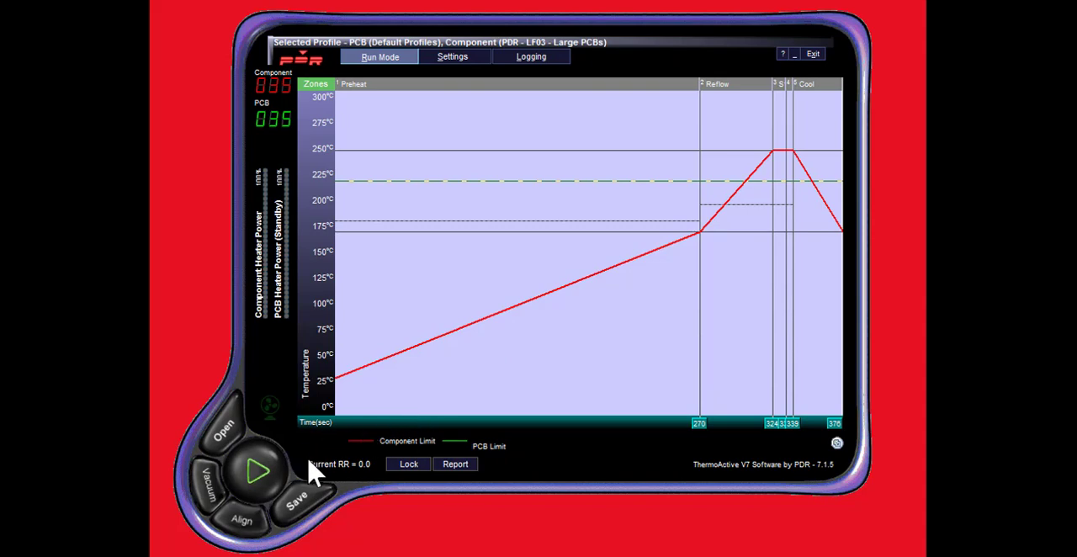
{"action": "mouse_move", "coordinate": [336, 471]}
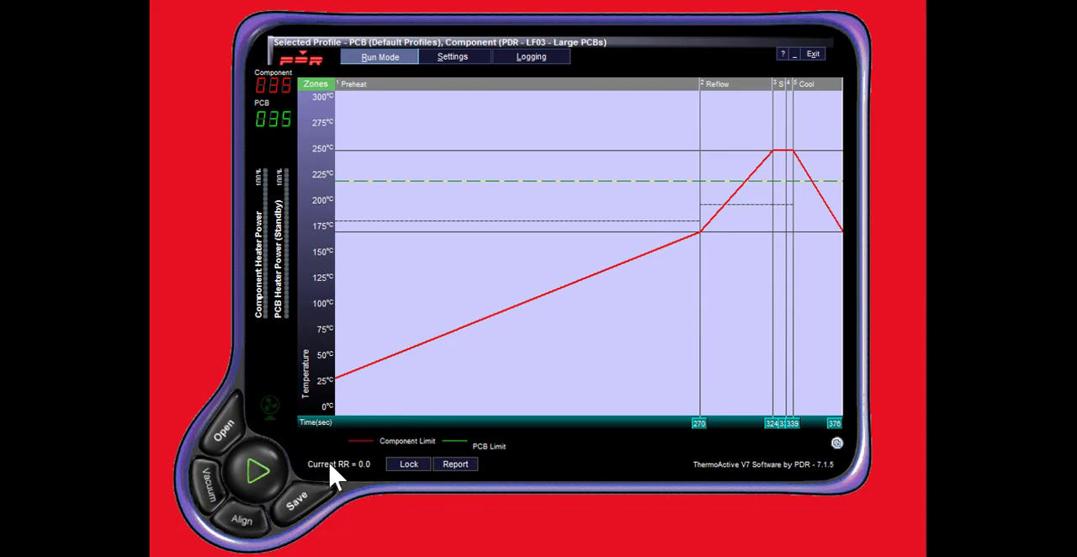
{"action": "mouse_move", "coordinate": [408, 465]}
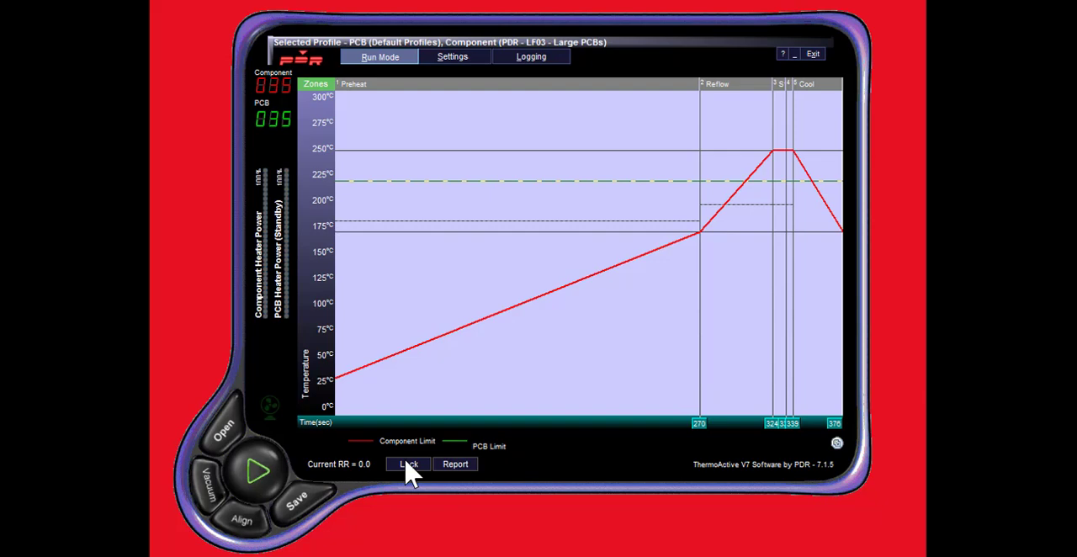
{"action": "mouse_move", "coordinate": [505, 467]}
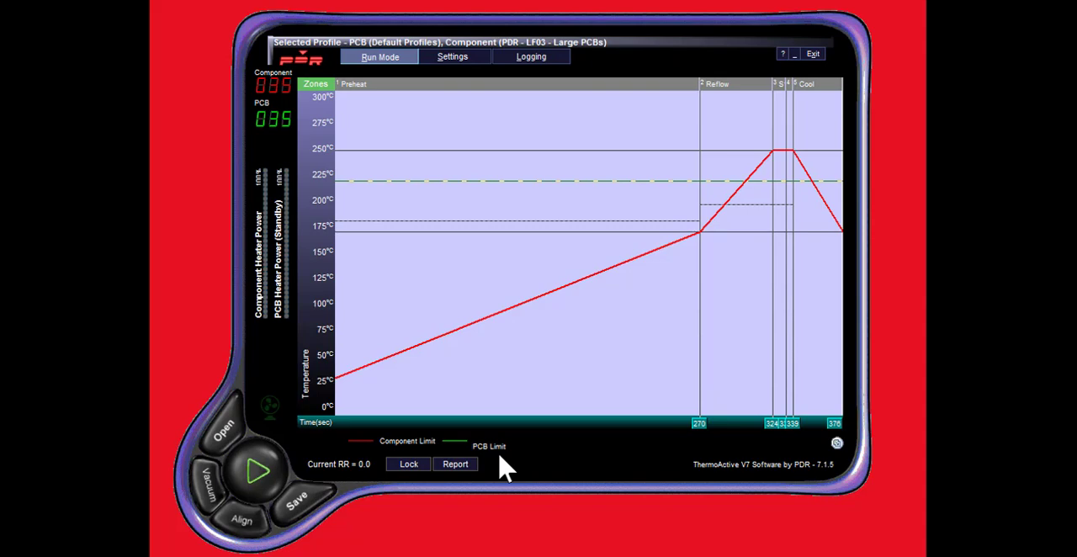
{"action": "mouse_move", "coordinate": [535, 457]}
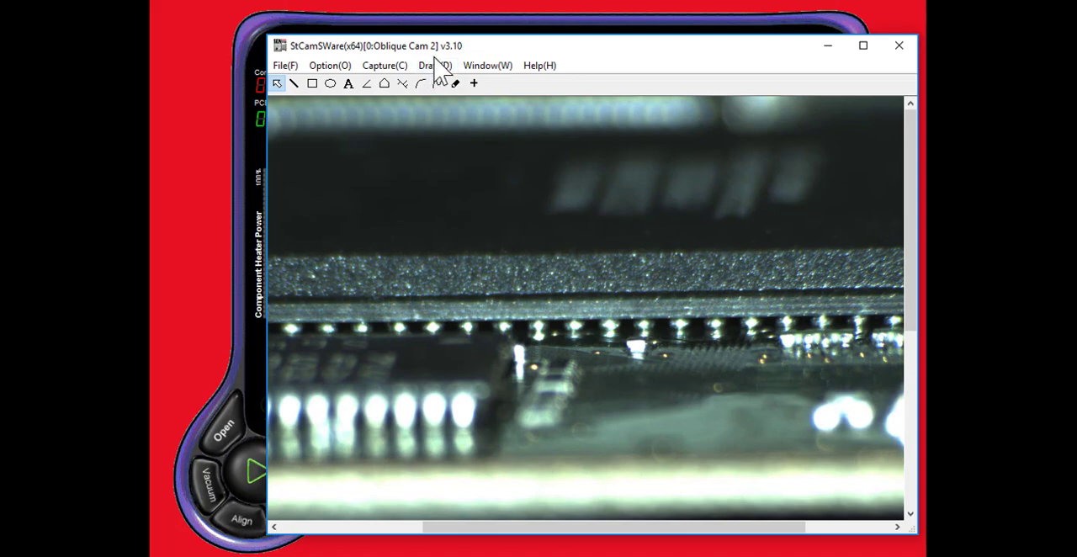
{"action": "mouse_move", "coordinate": [435, 73]}
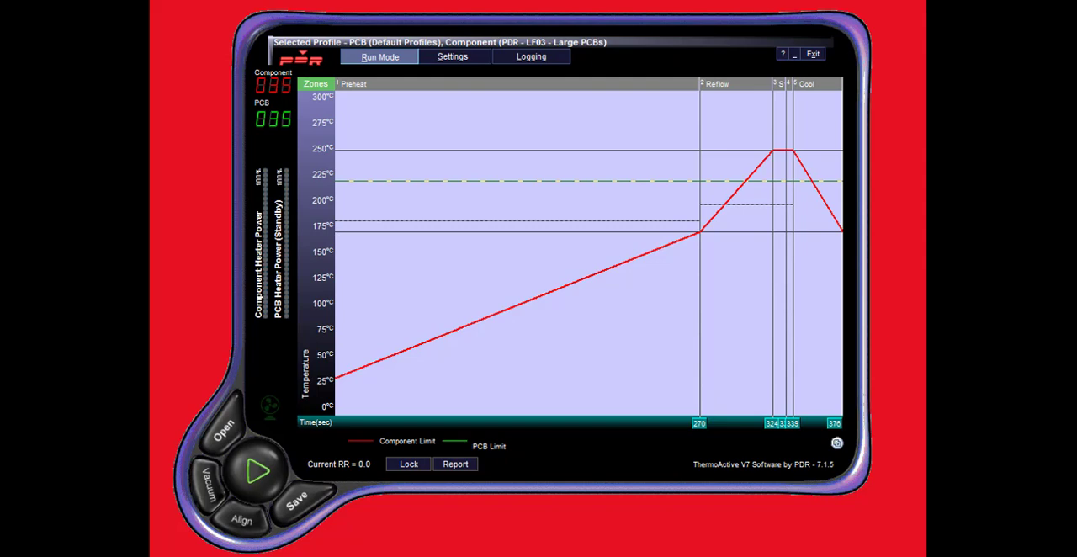
{"action": "mouse_move", "coordinate": [688, 144]}
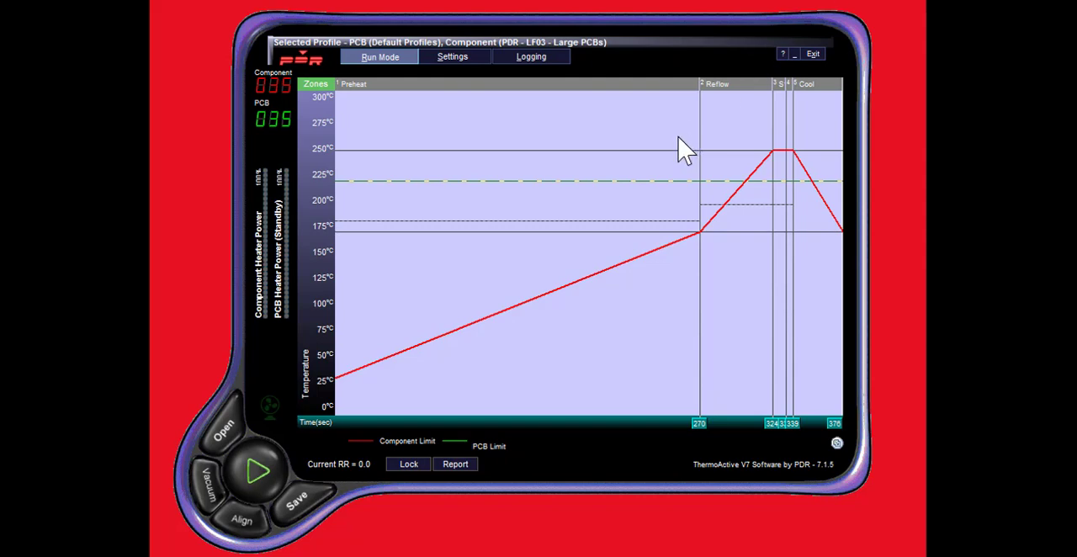
{"action": "mouse_move", "coordinate": [640, 323]}
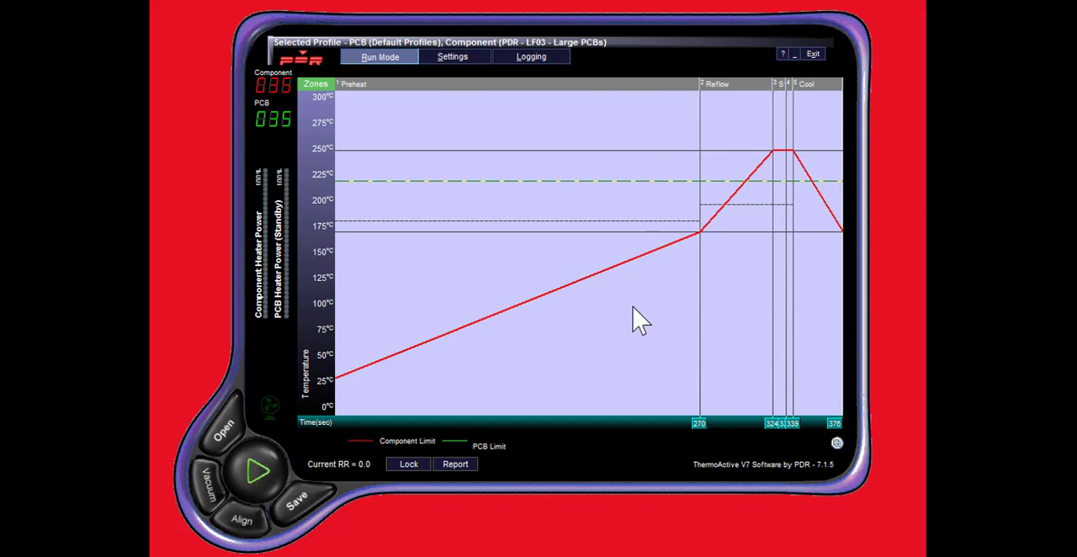
{"action": "mouse_move", "coordinate": [455, 126]}
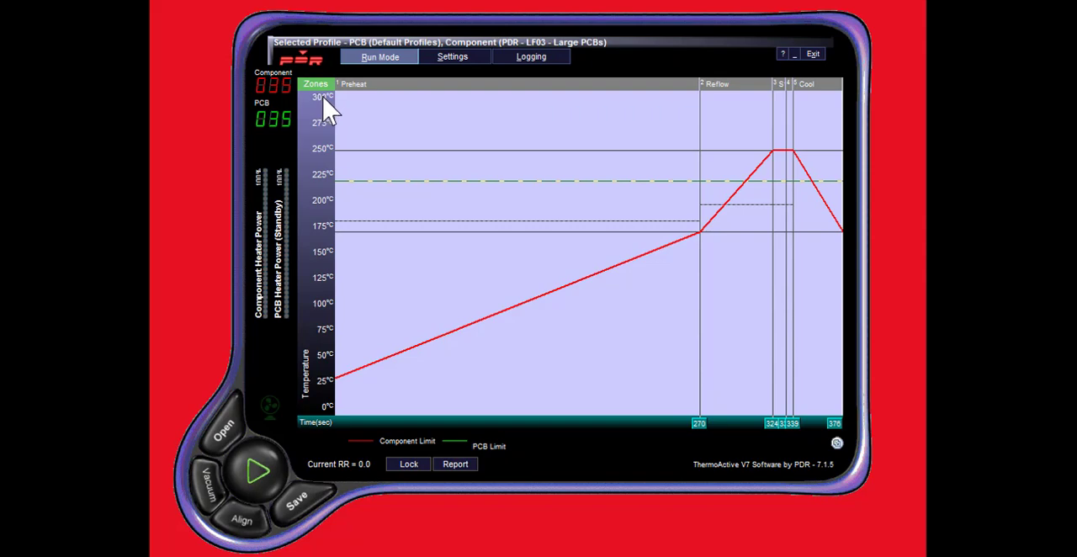
{"action": "mouse_move", "coordinate": [346, 435]}
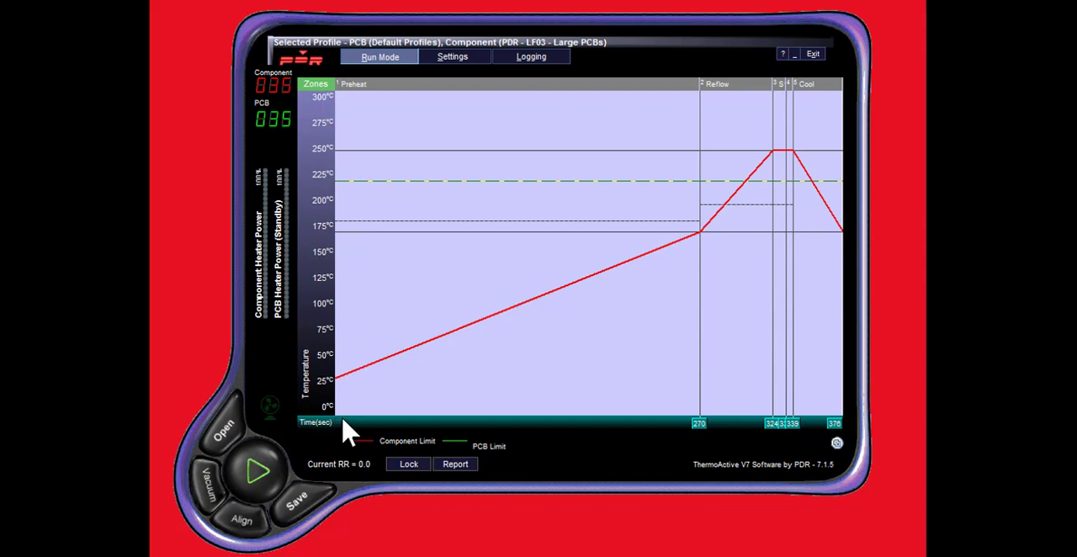
{"action": "mouse_move", "coordinate": [638, 254]}
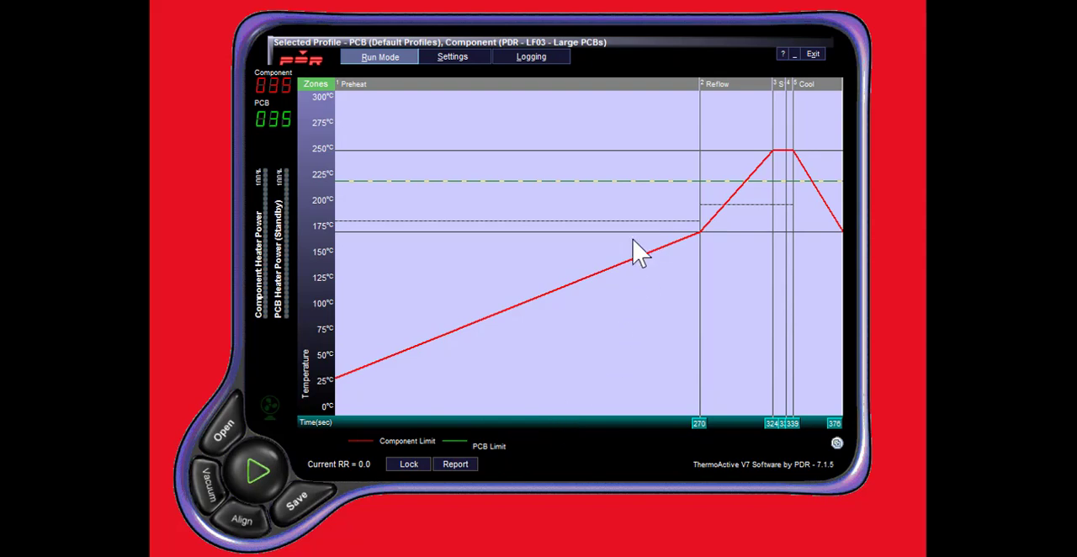
{"action": "mouse_move", "coordinate": [363, 97]}
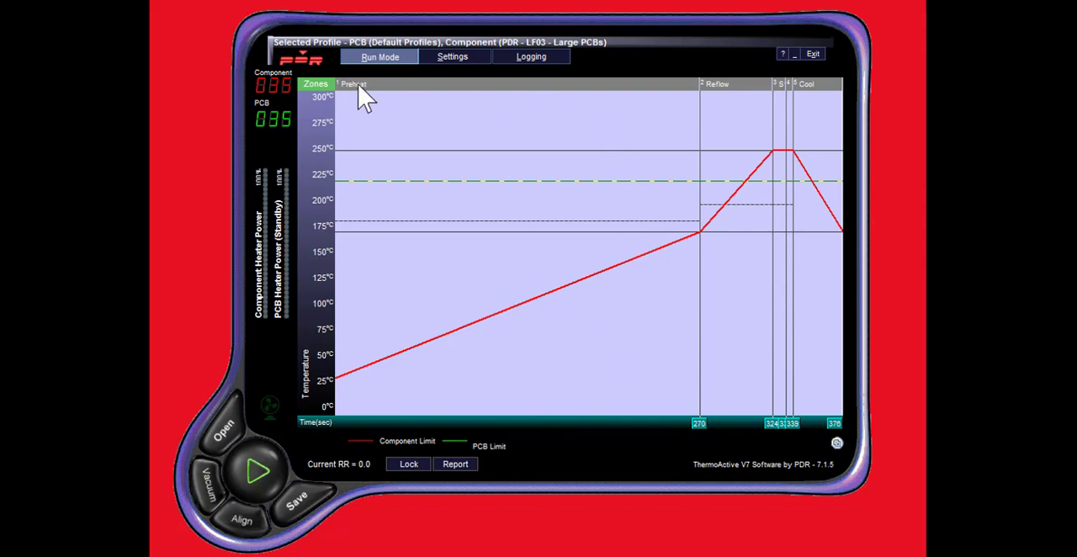
{"action": "mouse_move", "coordinate": [699, 434]}
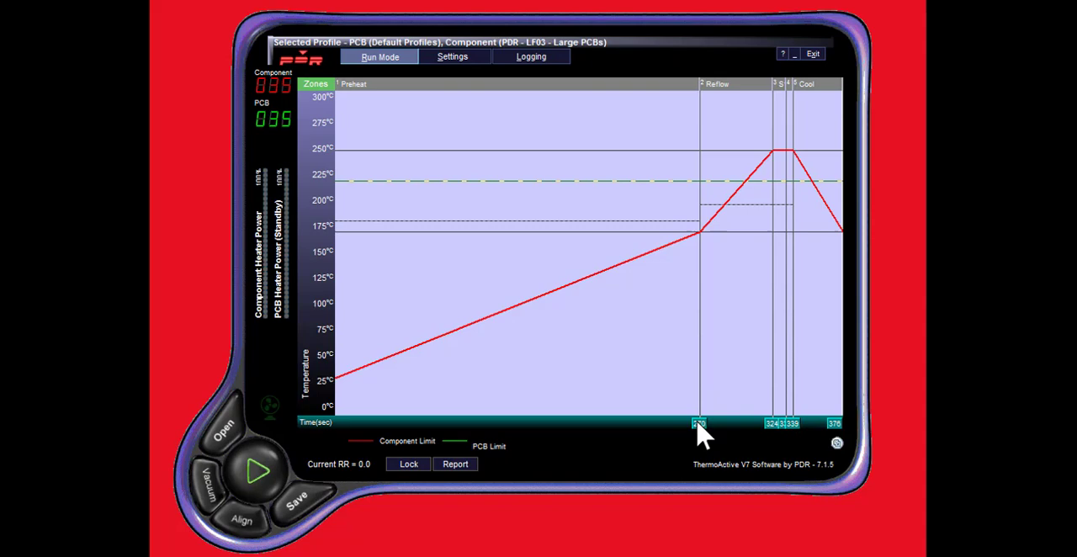
{"action": "mouse_move", "coordinate": [683, 161]}
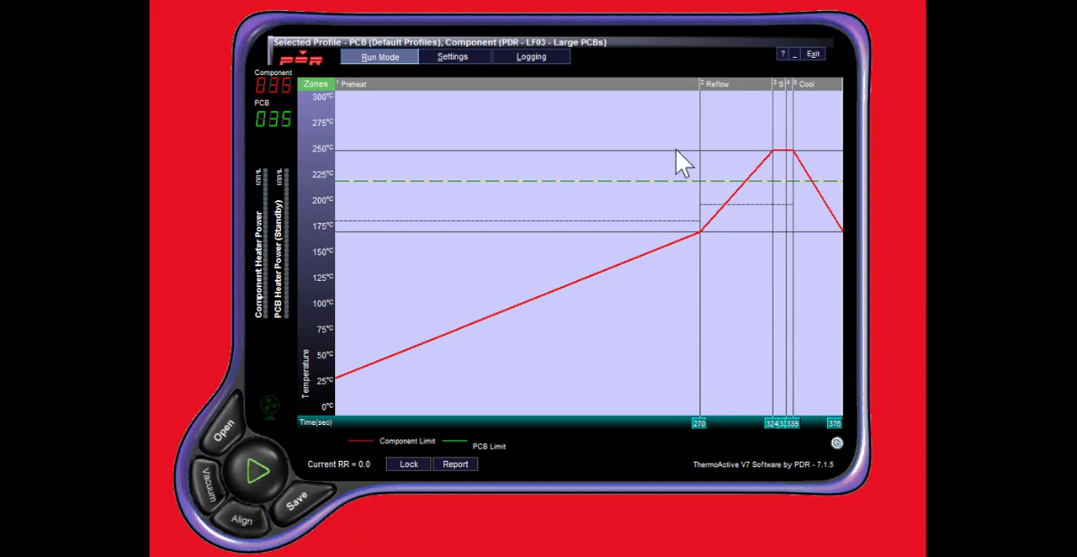
{"action": "mouse_move", "coordinate": [624, 97]}
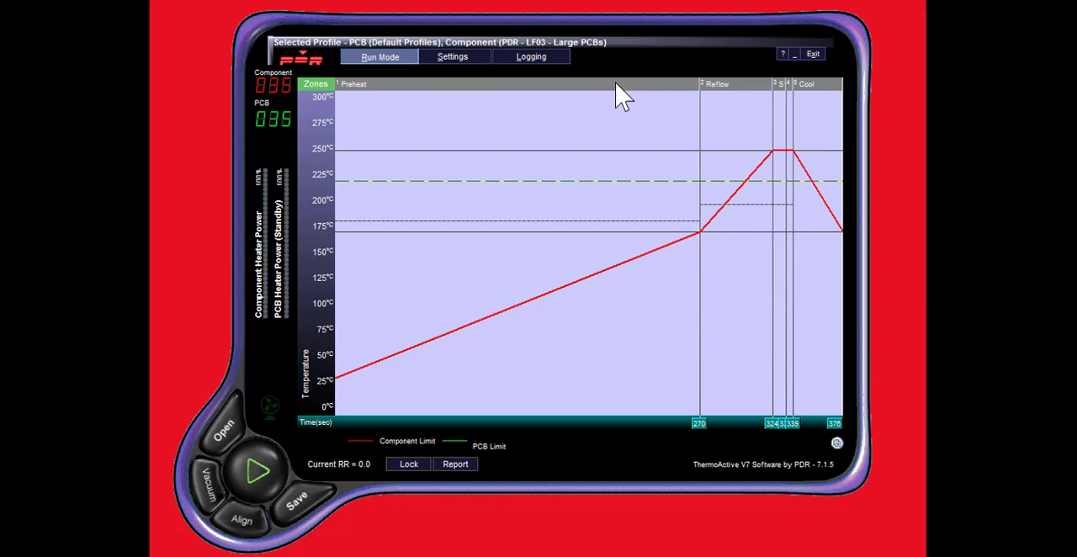
{"action": "mouse_move", "coordinate": [610, 101]}
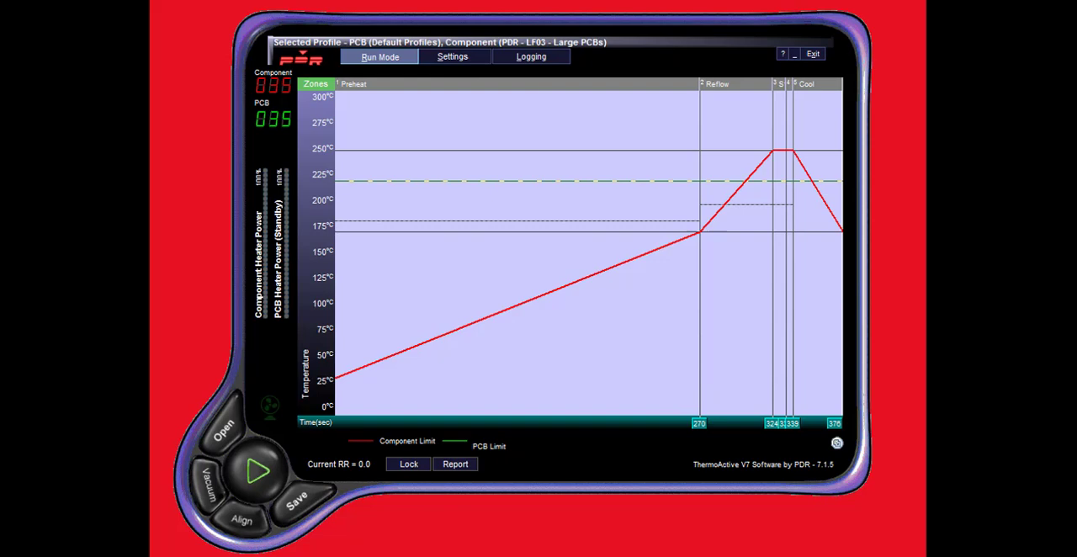
{"action": "mouse_move", "coordinate": [525, 148]}
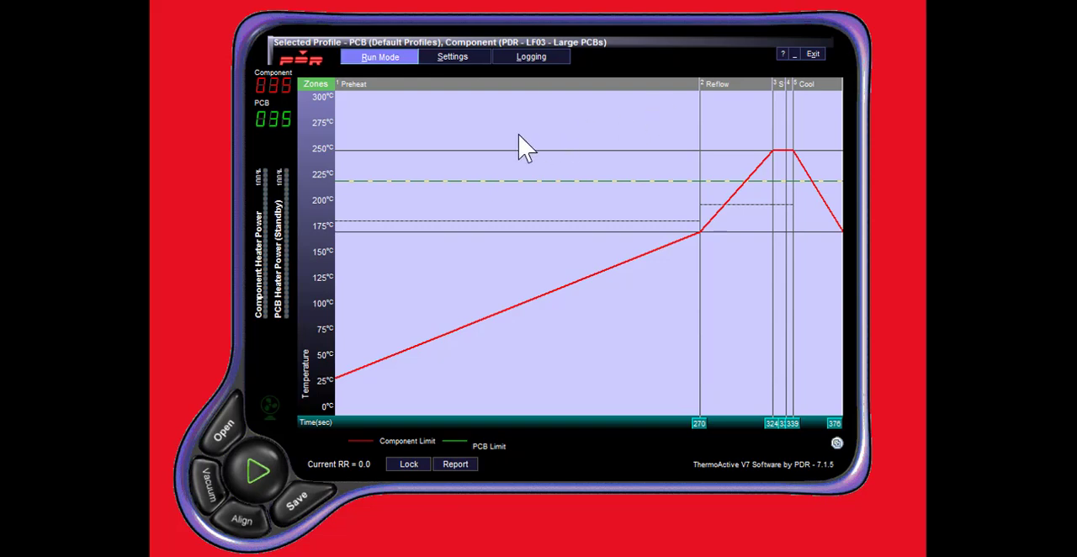
{"action": "left_click", "coordinate": [451, 57]}
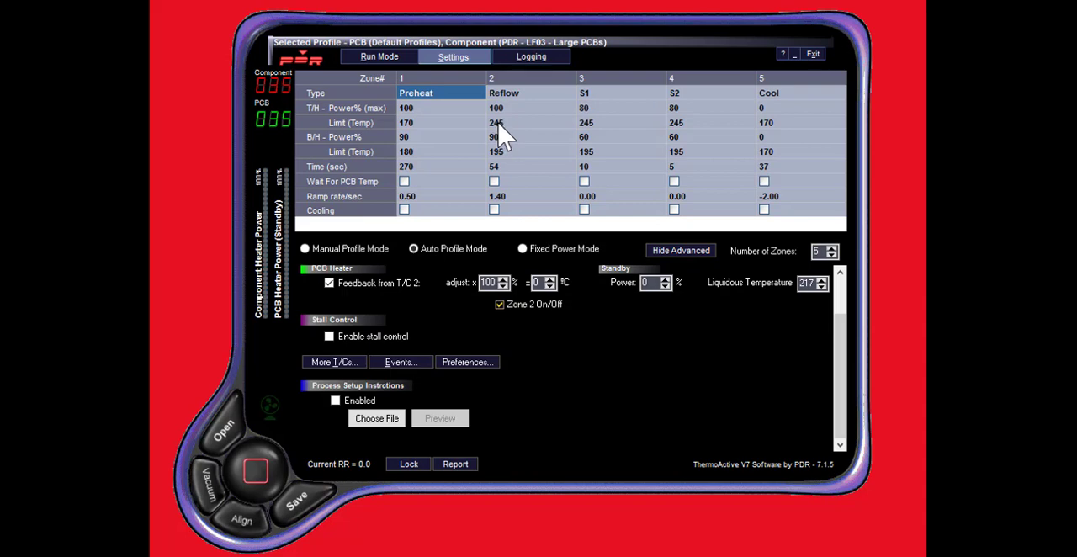
{"action": "mouse_move", "coordinate": [503, 144]}
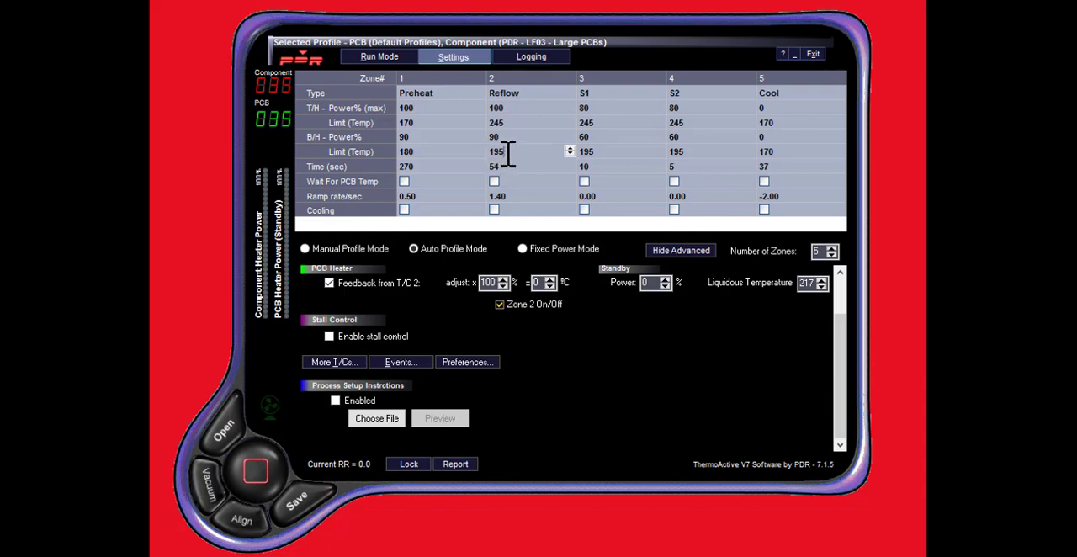
{"action": "mouse_move", "coordinate": [420, 195]}
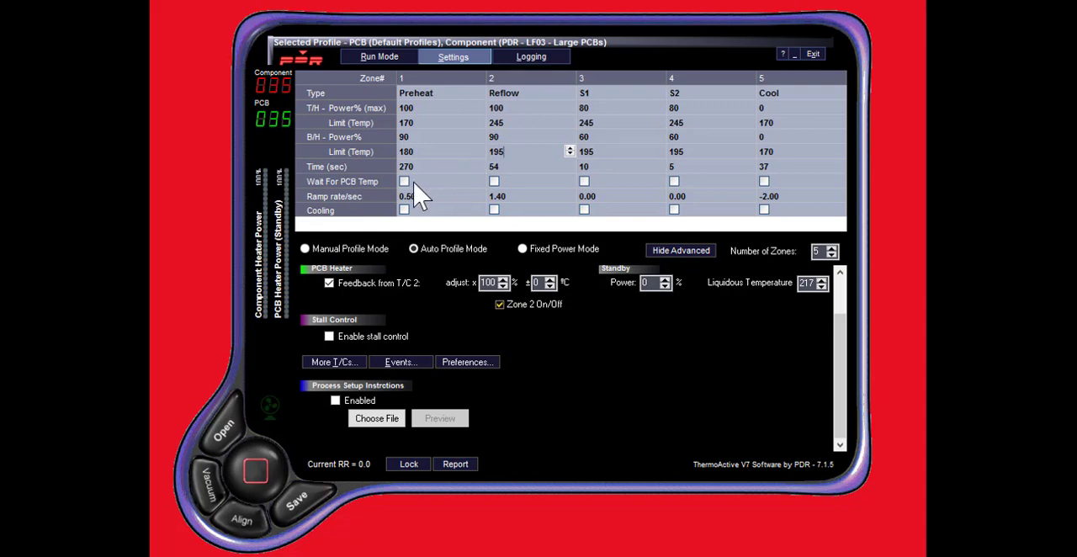
{"action": "mouse_move", "coordinate": [439, 177]}
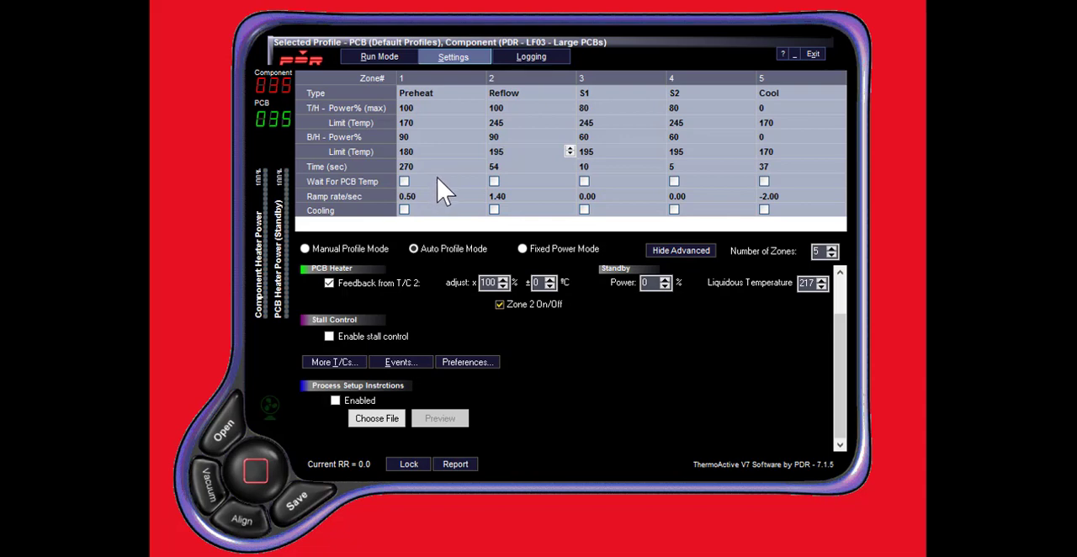
{"action": "mouse_move", "coordinate": [431, 190]}
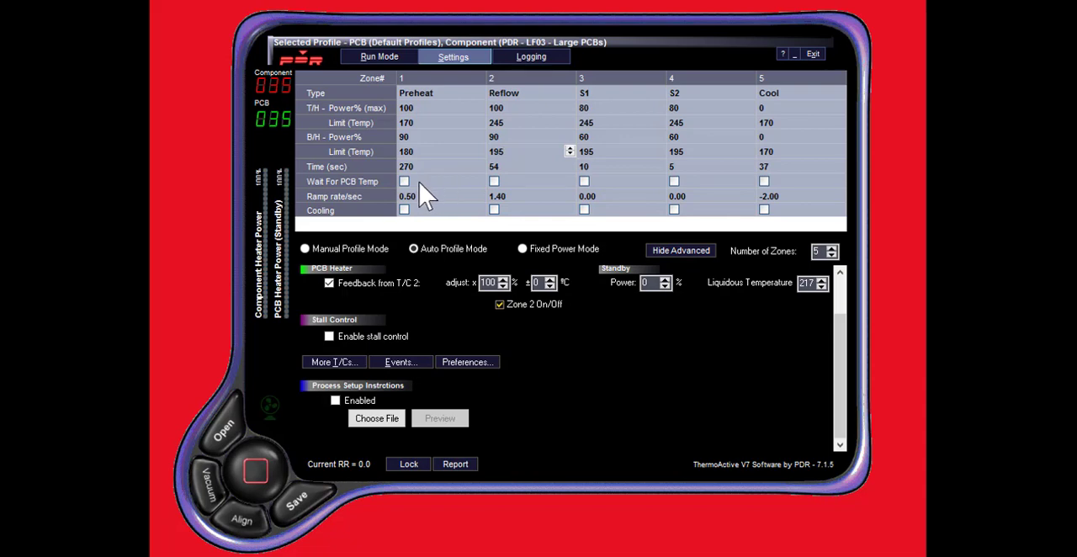
{"action": "mouse_move", "coordinate": [454, 186]}
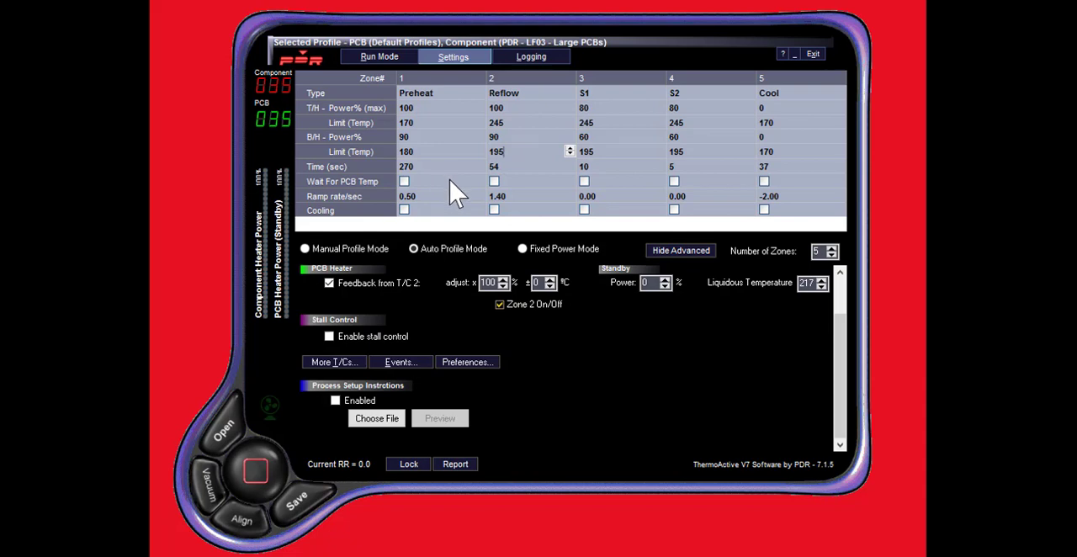
{"action": "mouse_move", "coordinate": [441, 207]}
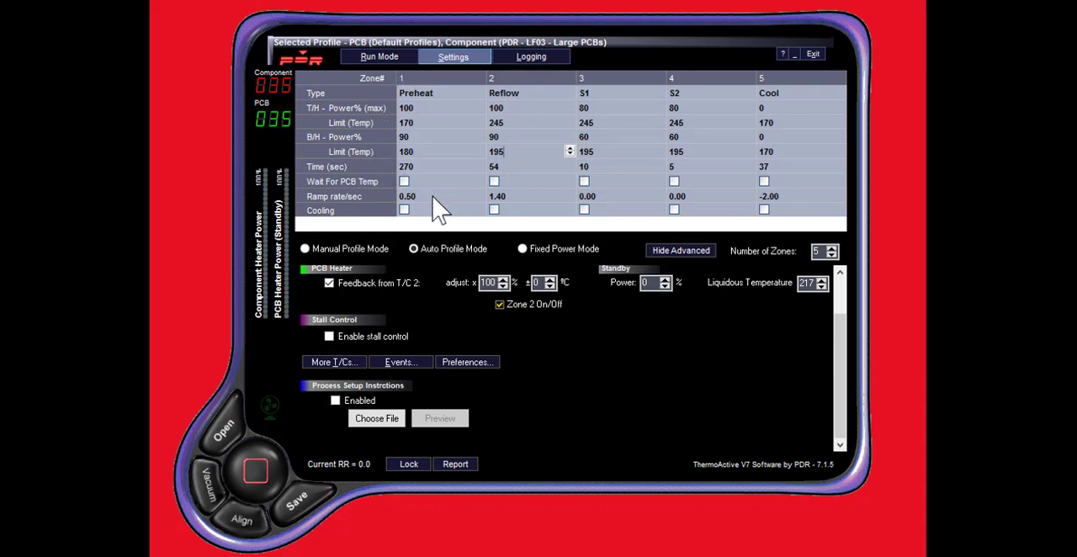
{"action": "left_click", "coordinate": [407, 195]}
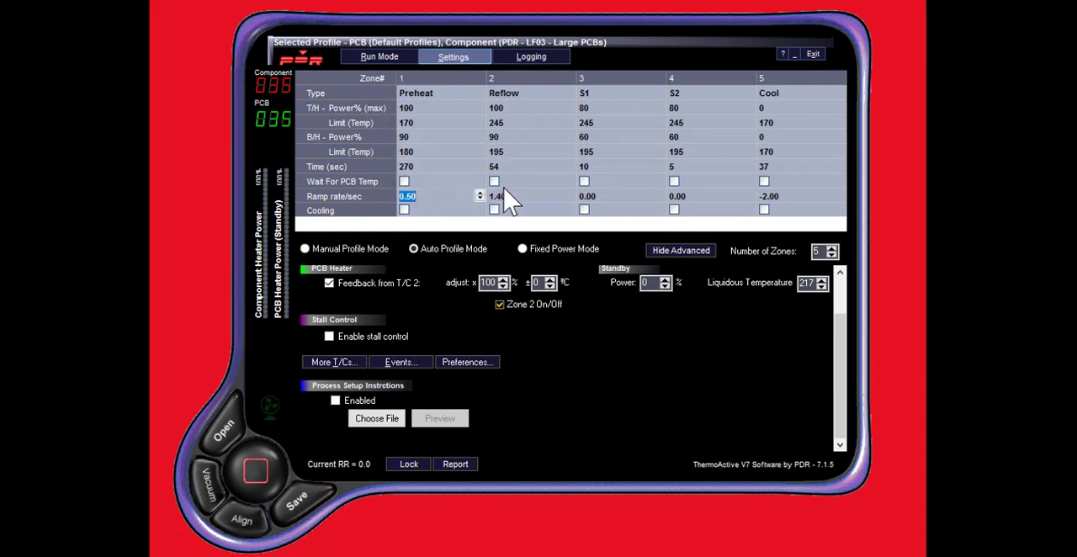
{"action": "mouse_move", "coordinate": [413, 244]}
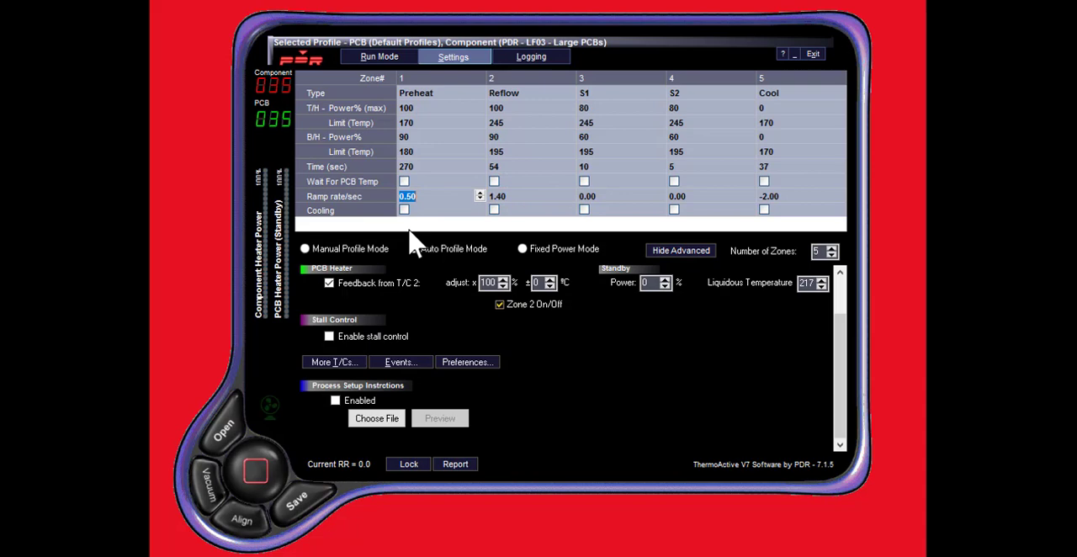
{"action": "left_click", "coordinate": [412, 250]}
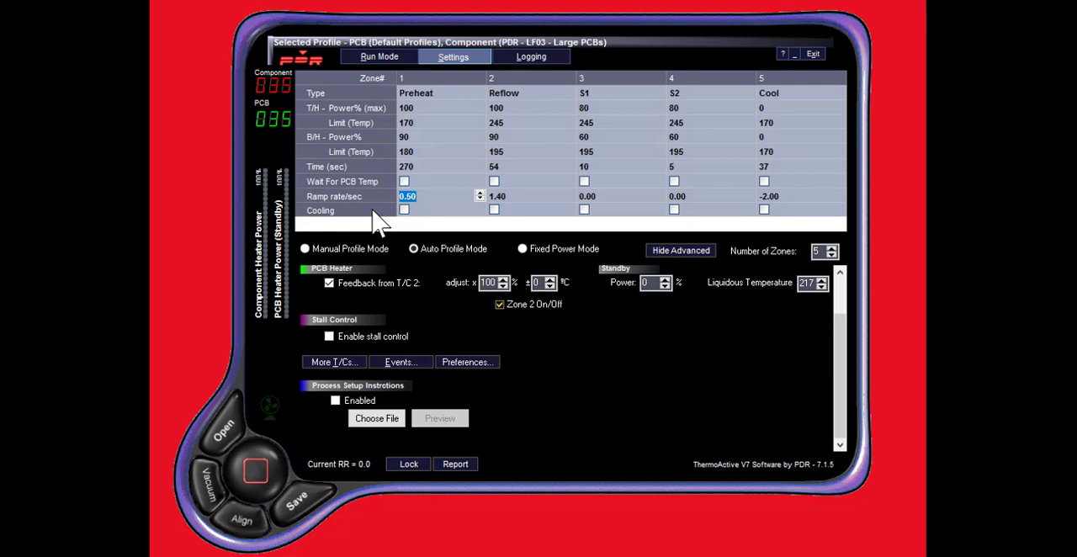
{"action": "mouse_move", "coordinate": [389, 177]}
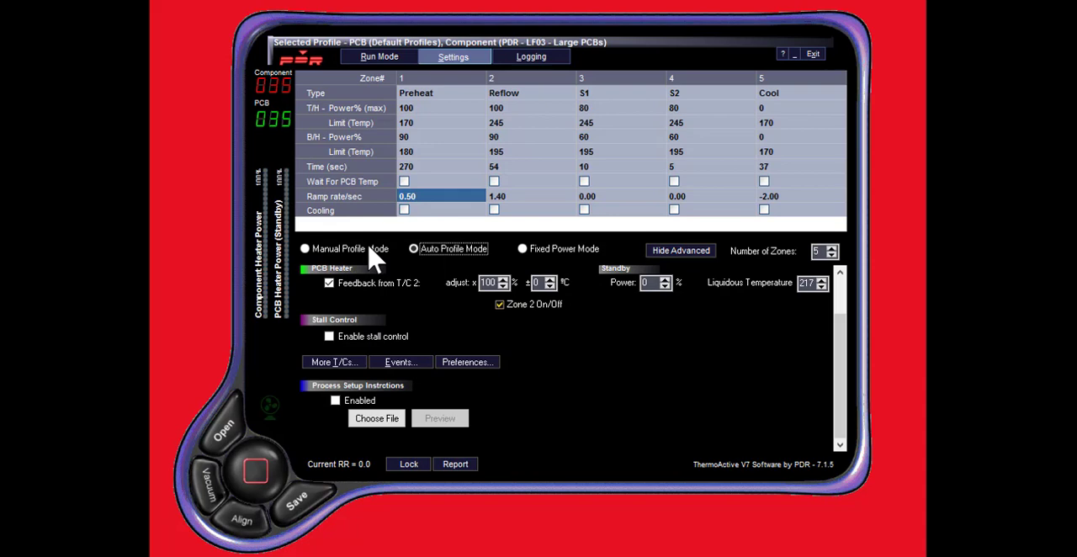
{"action": "mouse_move", "coordinate": [494, 254]}
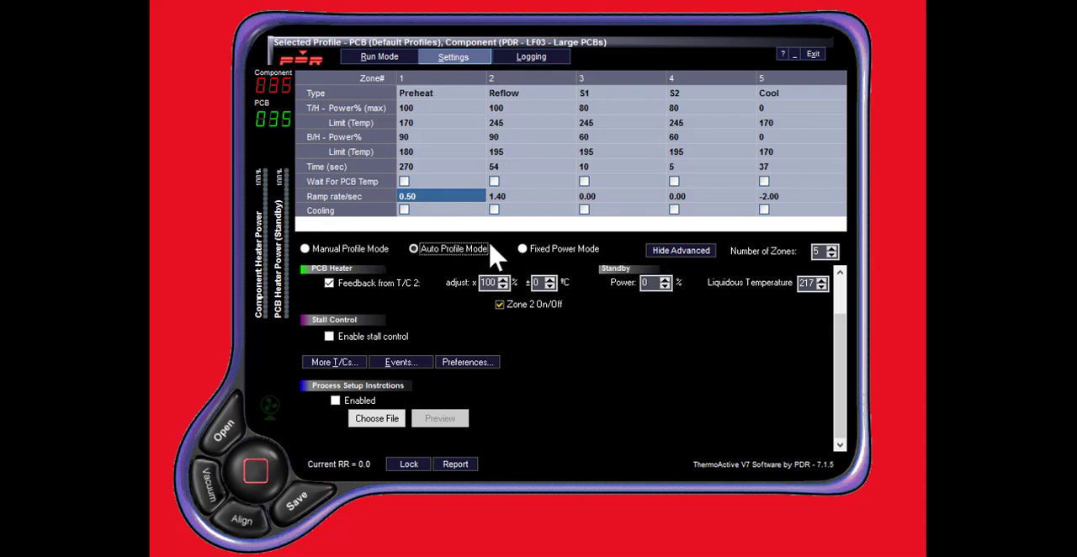
{"action": "mouse_move", "coordinate": [535, 263]}
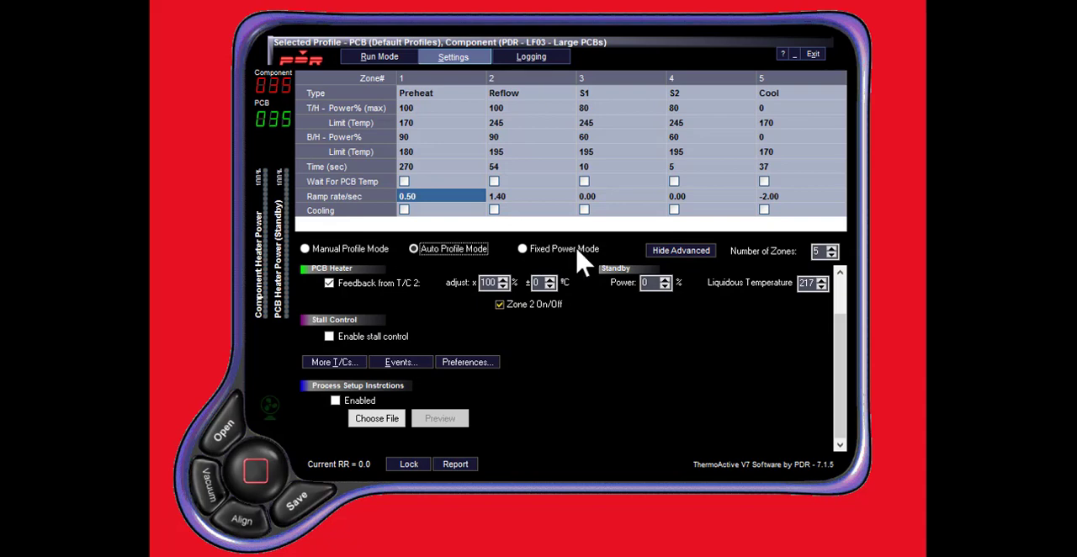
{"action": "mouse_move", "coordinate": [454, 281]}
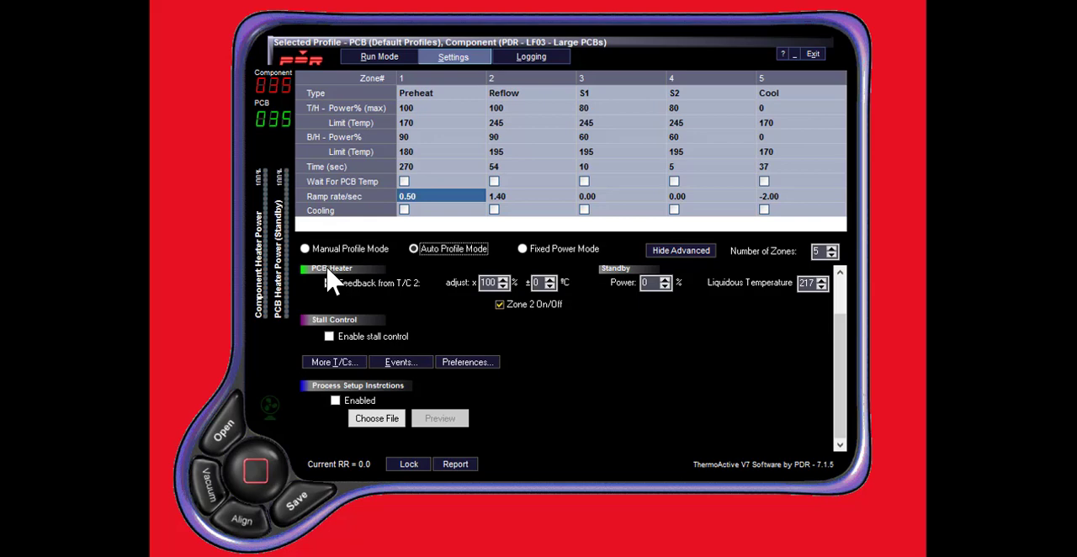
{"action": "left_click", "coordinate": [330, 282]}
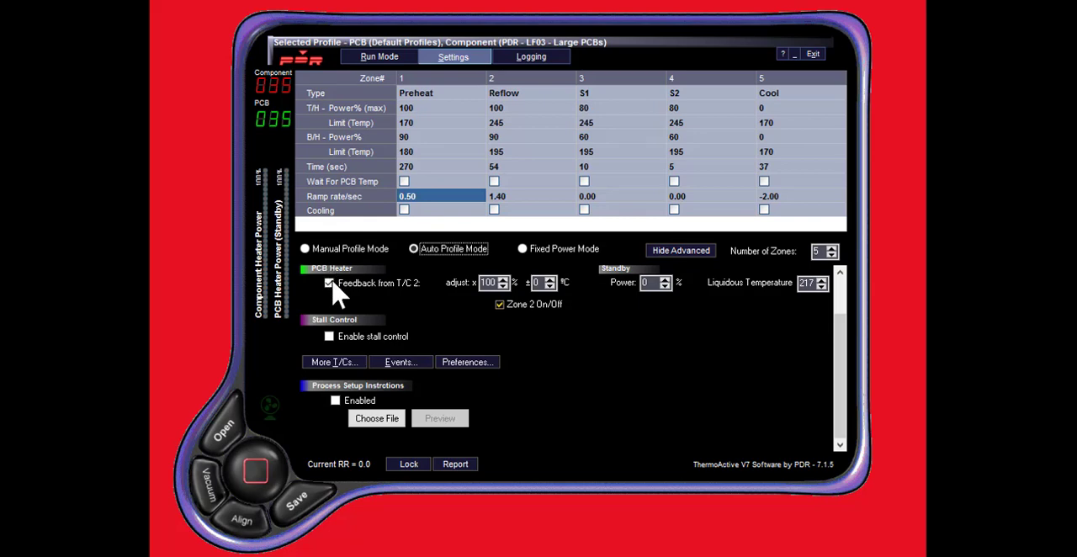
{"action": "mouse_move", "coordinate": [384, 291]}
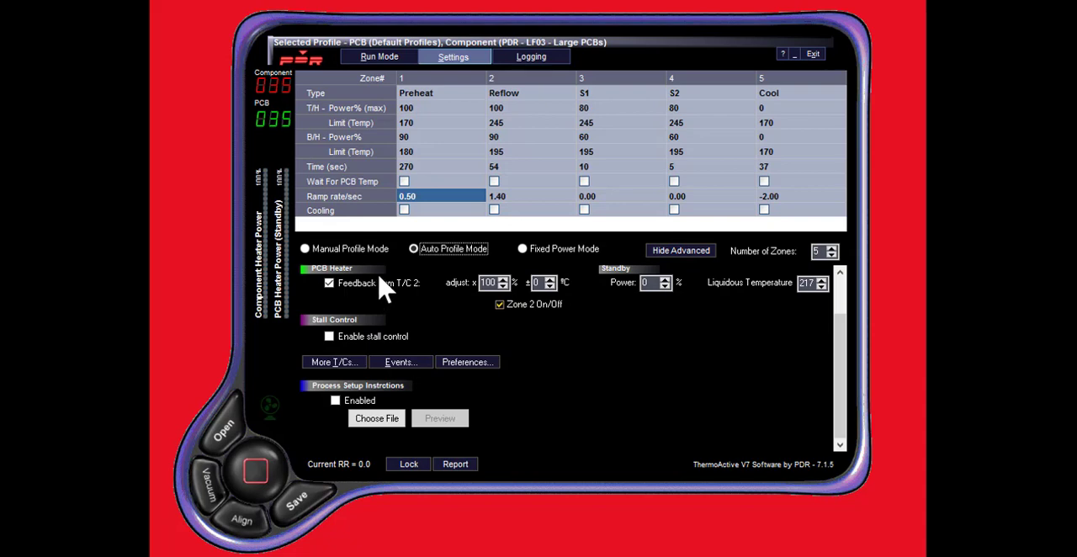
{"action": "mouse_move", "coordinate": [492, 328]}
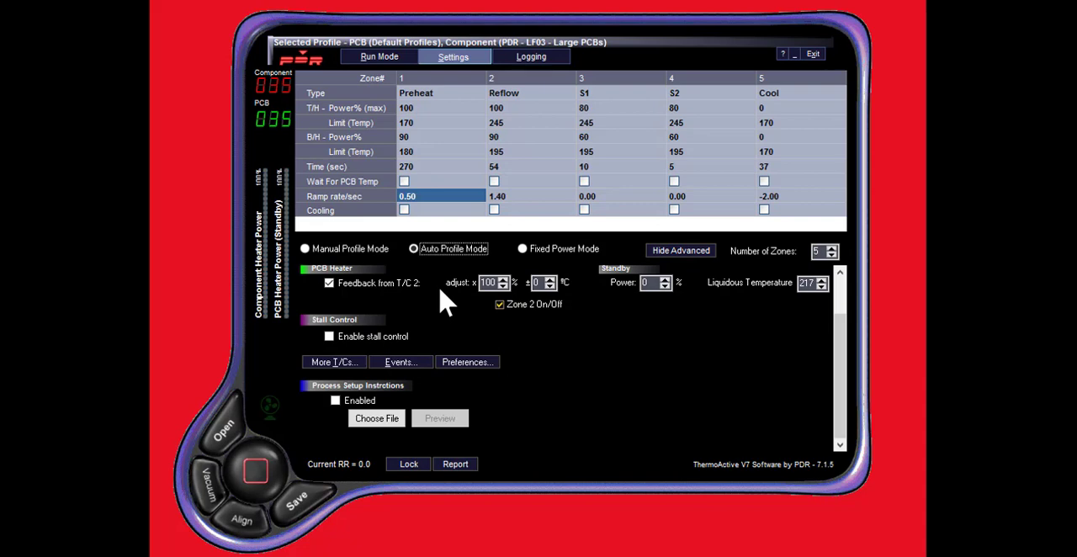
{"action": "mouse_move", "coordinate": [454, 306]}
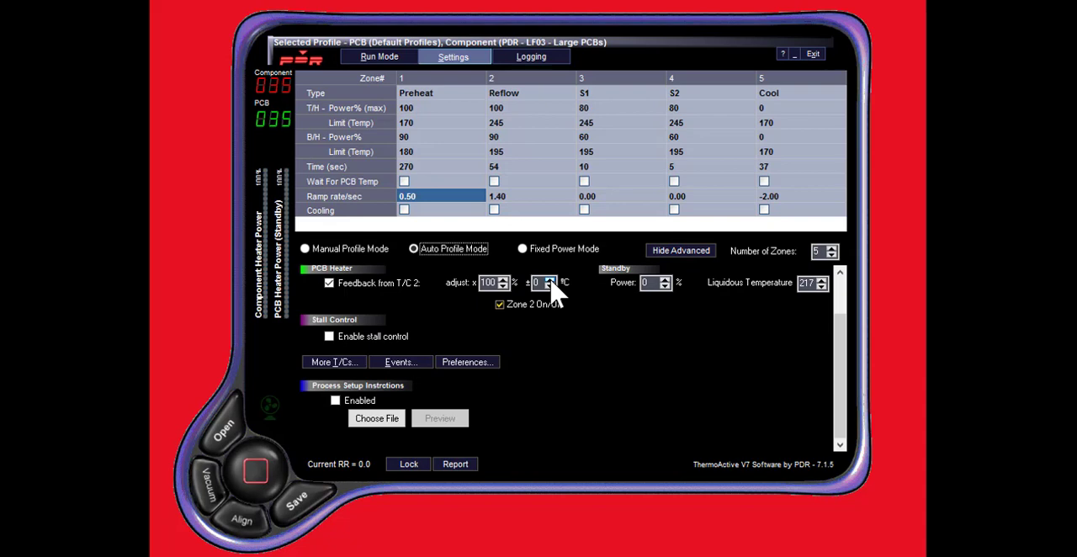
{"action": "mouse_move", "coordinate": [626, 285]}
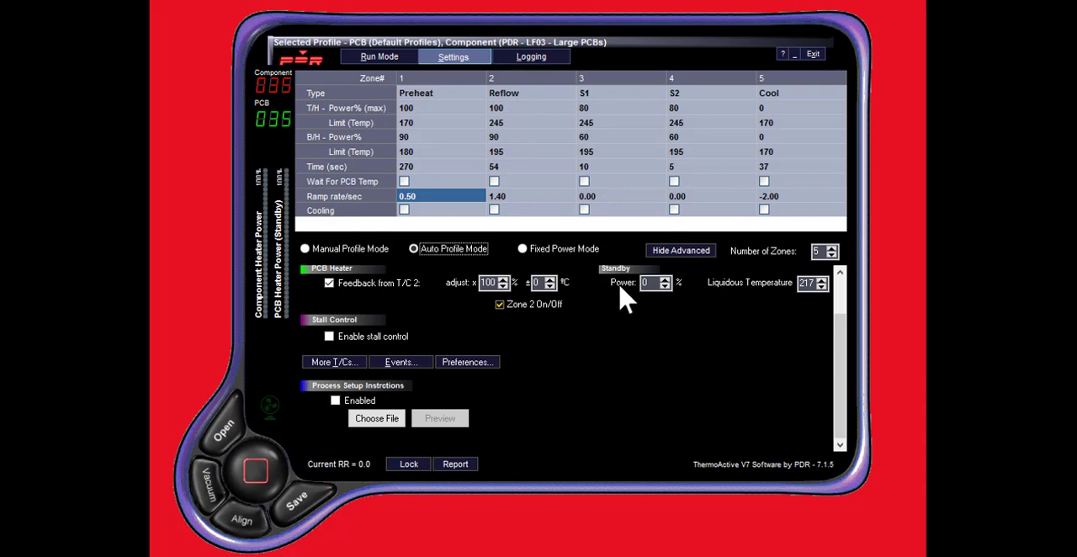
{"action": "left_click", "coordinate": [667, 279]}
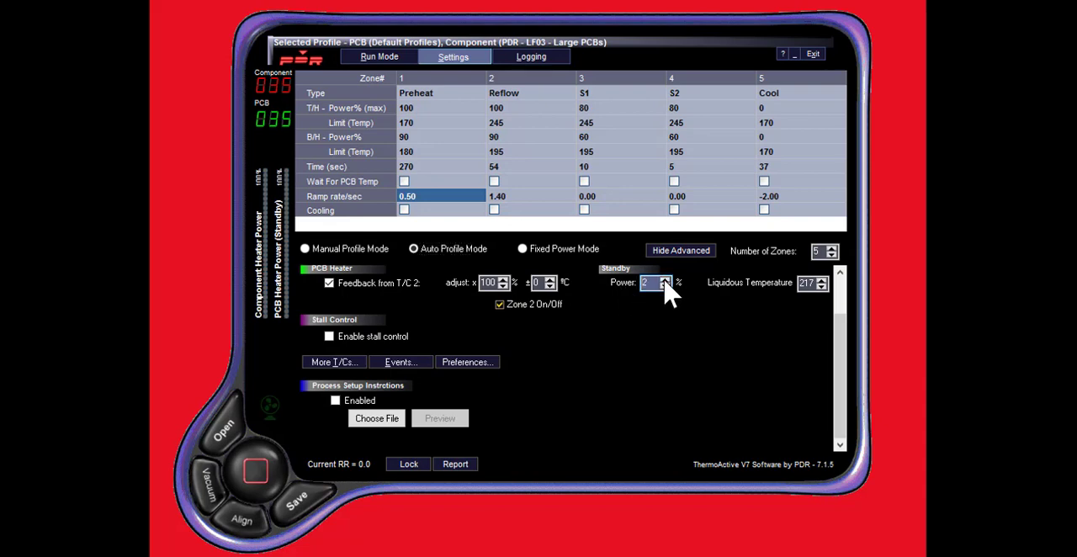
{"action": "left_click", "coordinate": [667, 287]}
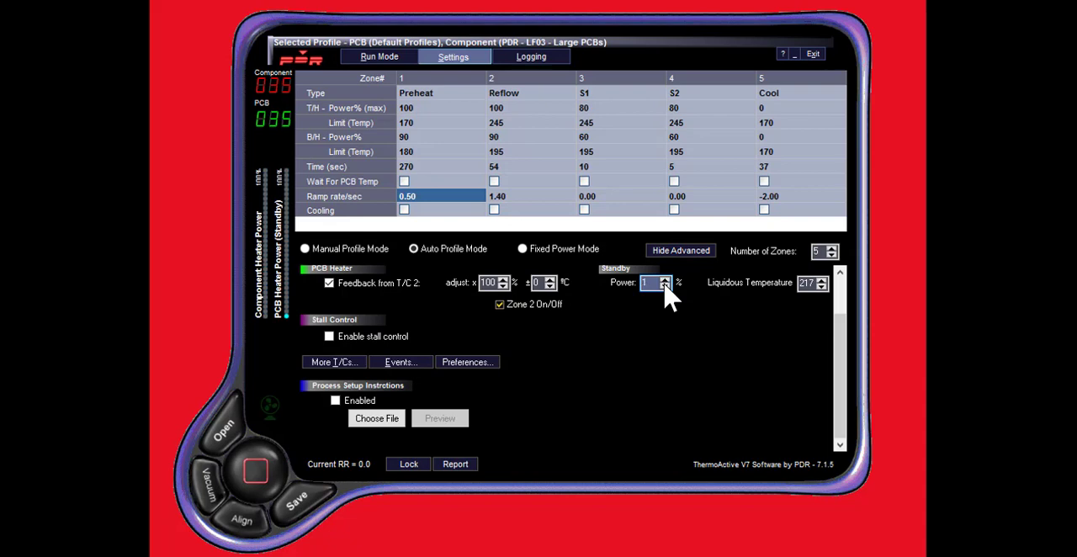
{"action": "left_click", "coordinate": [665, 286]}
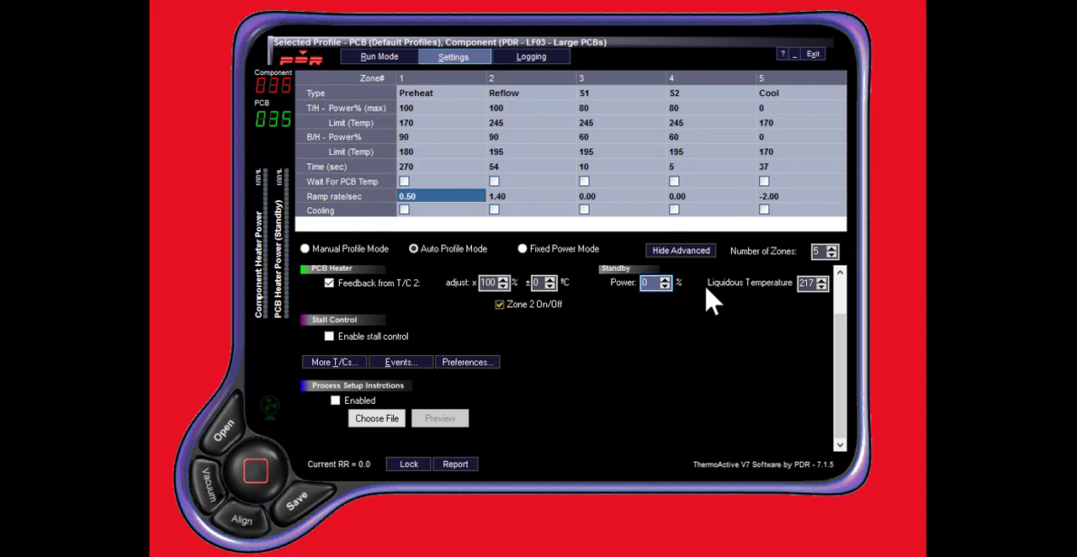
{"action": "mouse_move", "coordinate": [777, 294]}
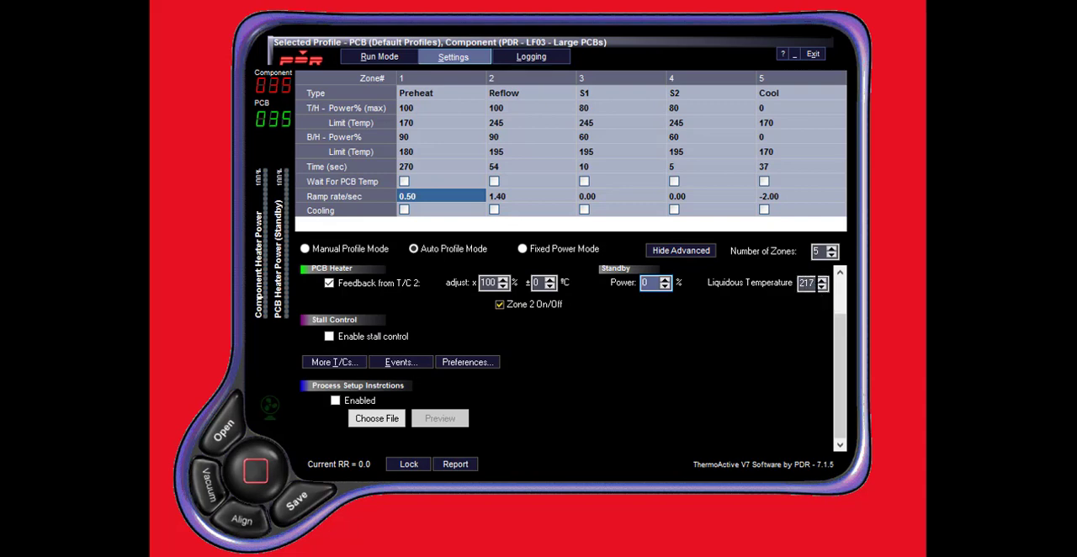
{"action": "mouse_move", "coordinate": [479, 350]}
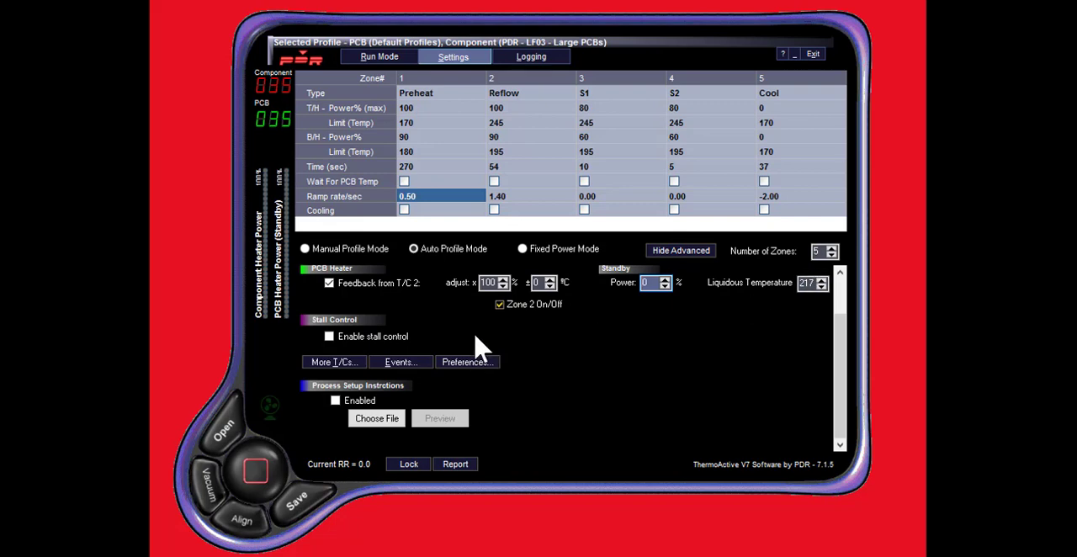
{"action": "mouse_move", "coordinate": [377, 311]}
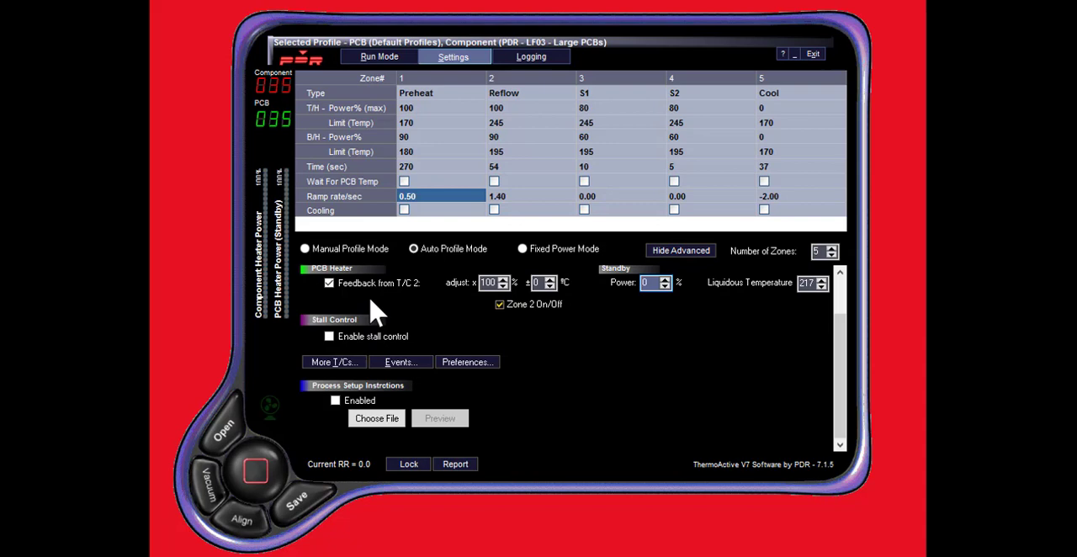
{"action": "mouse_move", "coordinate": [373, 323]}
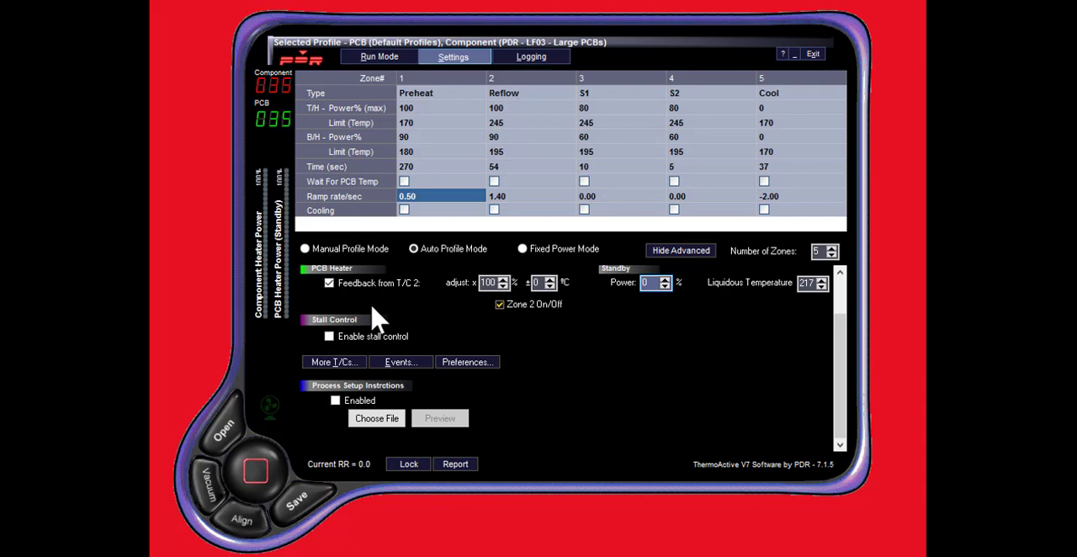
{"action": "mouse_move", "coordinate": [381, 323]}
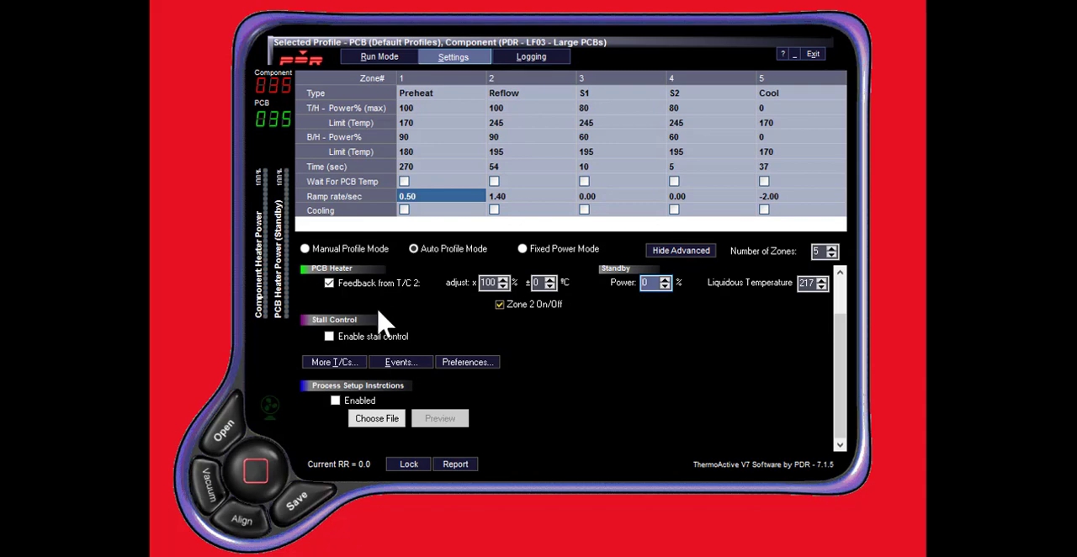
{"action": "mouse_move", "coordinate": [340, 368]}
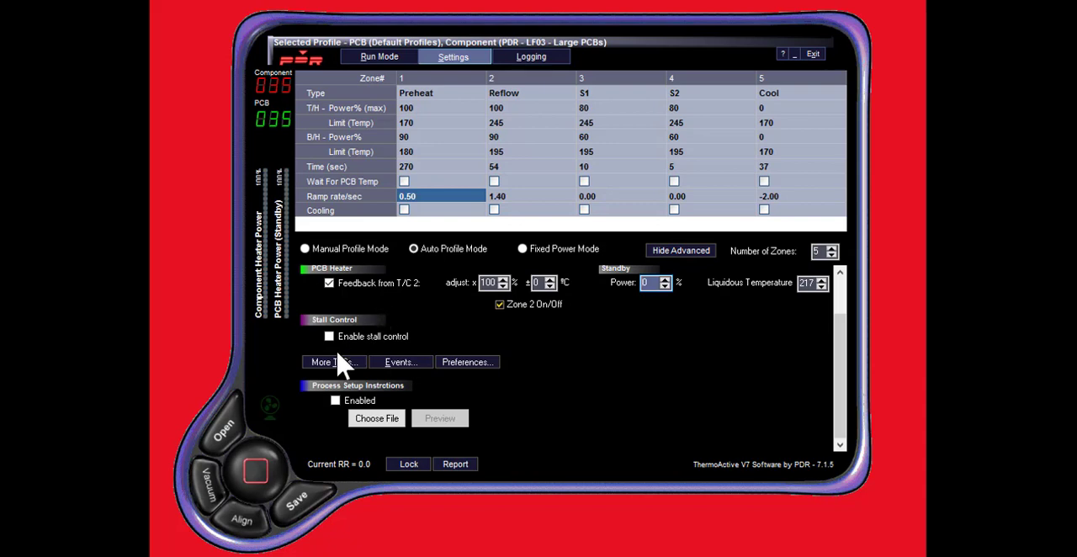
{"action": "left_click", "coordinate": [333, 362]}
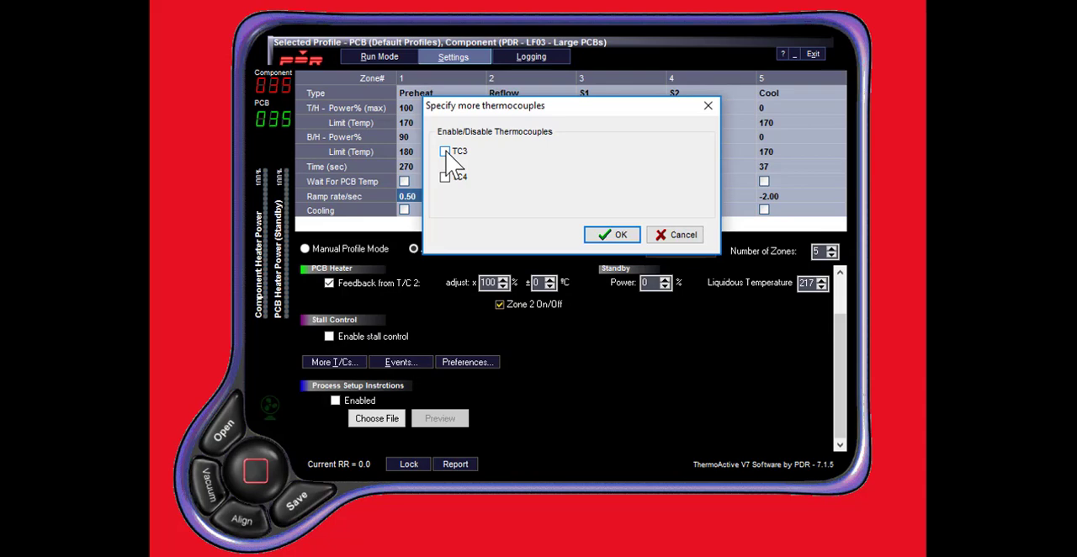
Toggle thermocouple TC3 on and off again in More T/Cs, leaving TC3 and TC4 disabled, and confirm.
{"action": "left_click", "coordinate": [445, 152]}
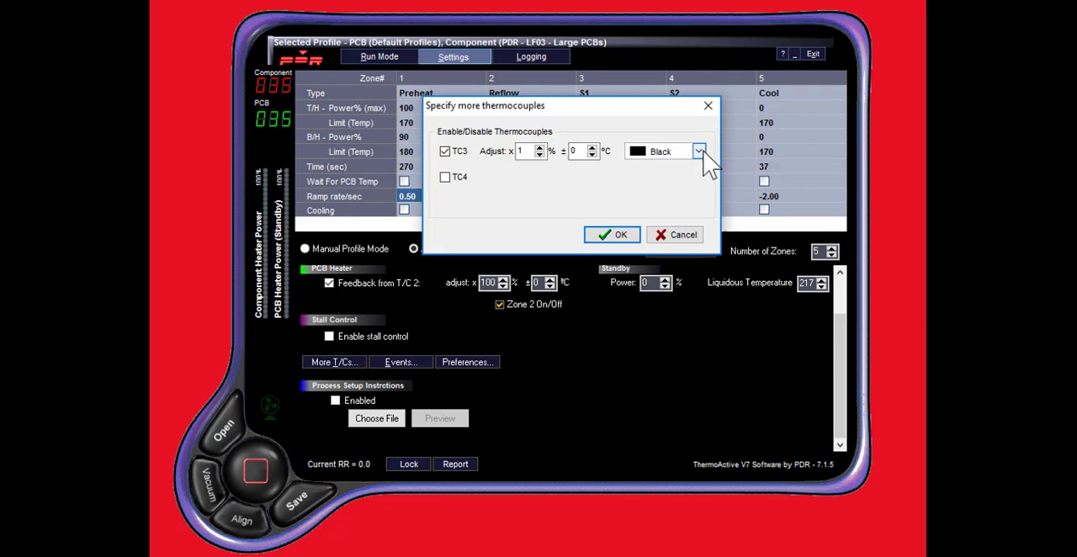
{"action": "left_click", "coordinate": [661, 151]}
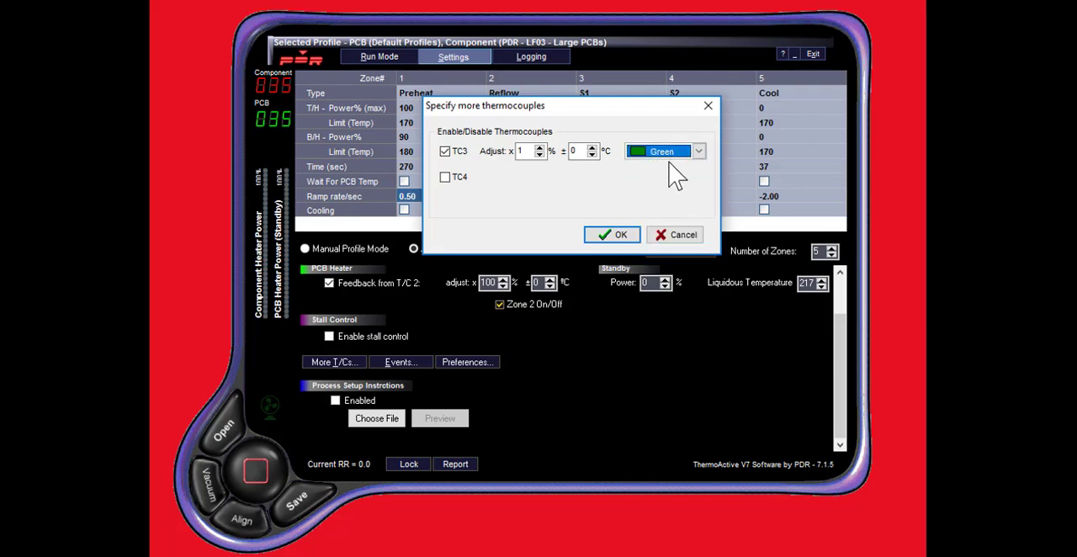
{"action": "mouse_move", "coordinate": [453, 199]}
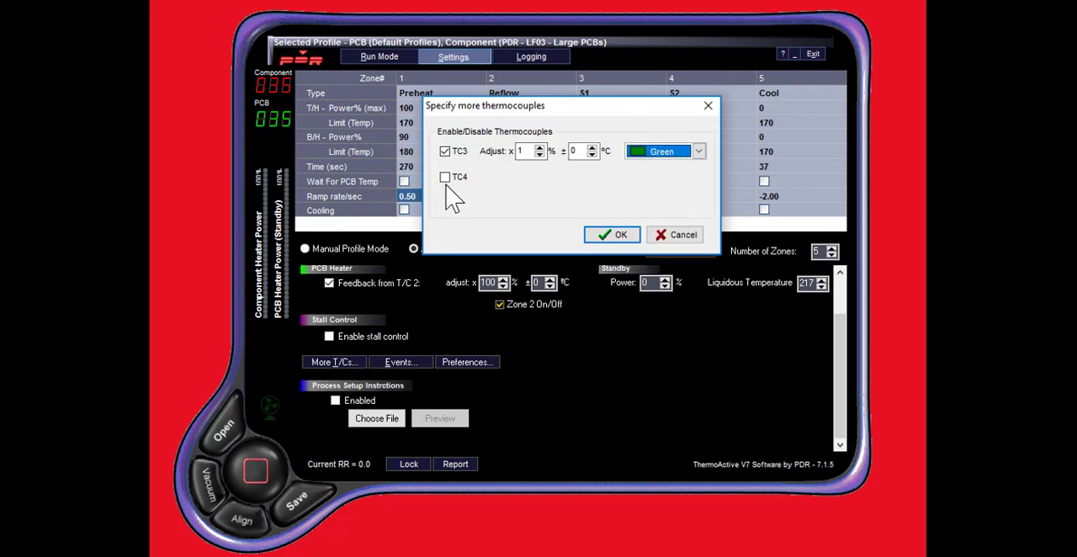
{"action": "left_click", "coordinate": [444, 151]}
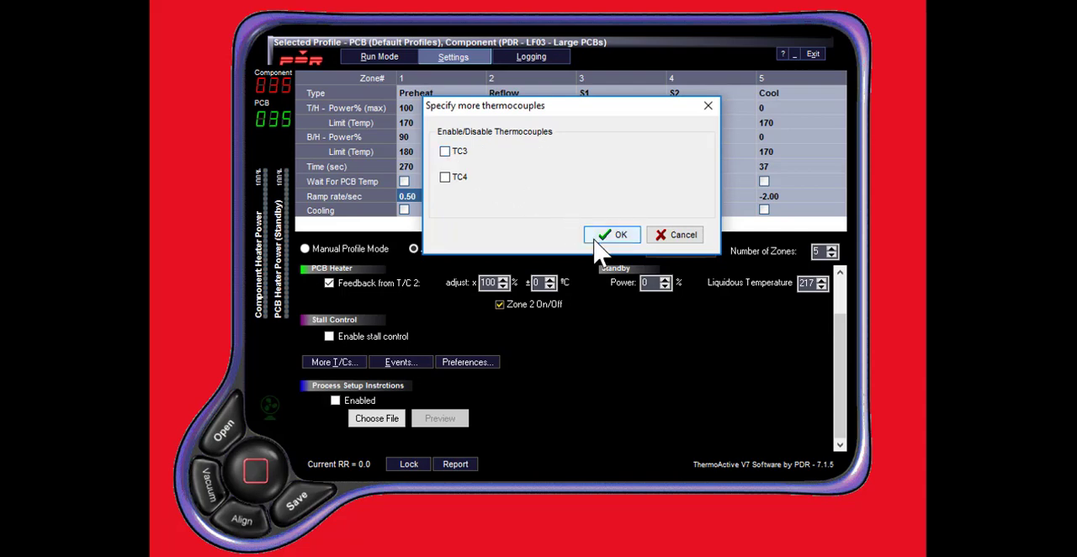
{"action": "left_click", "coordinate": [612, 234]}
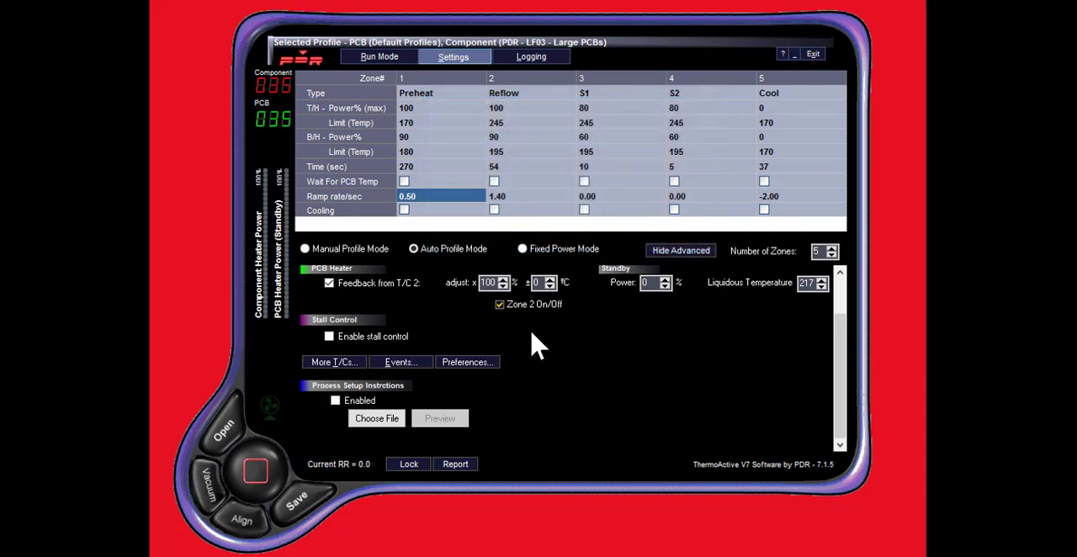
{"action": "mouse_move", "coordinate": [602, 337]}
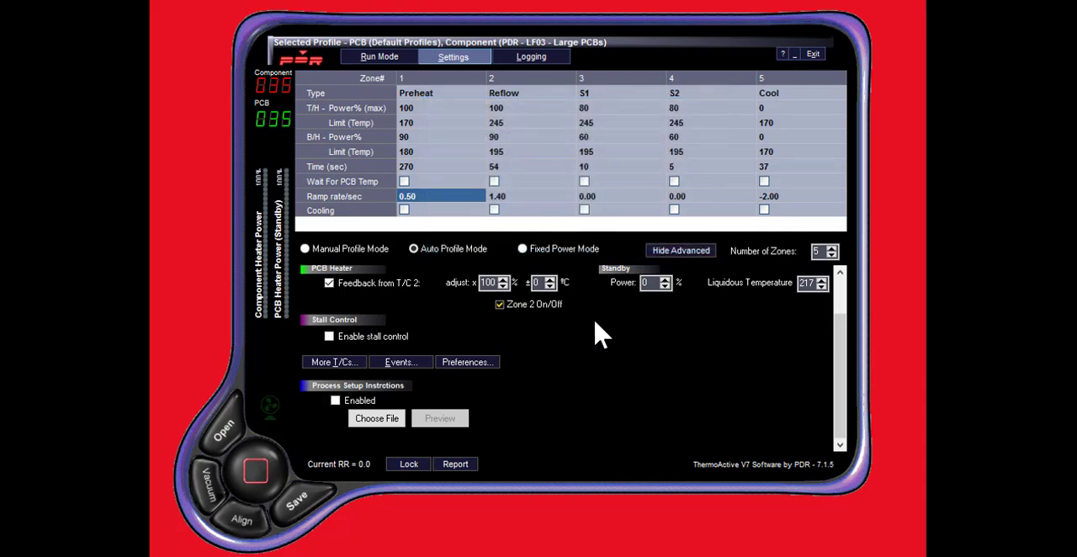
{"action": "mouse_move", "coordinate": [760, 379]}
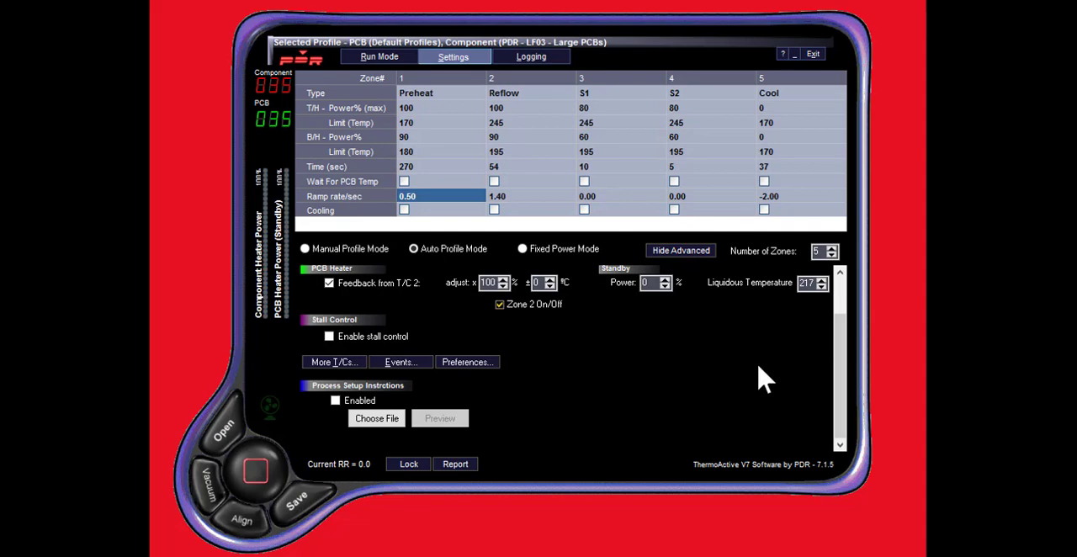
{"action": "mouse_move", "coordinate": [596, 381]}
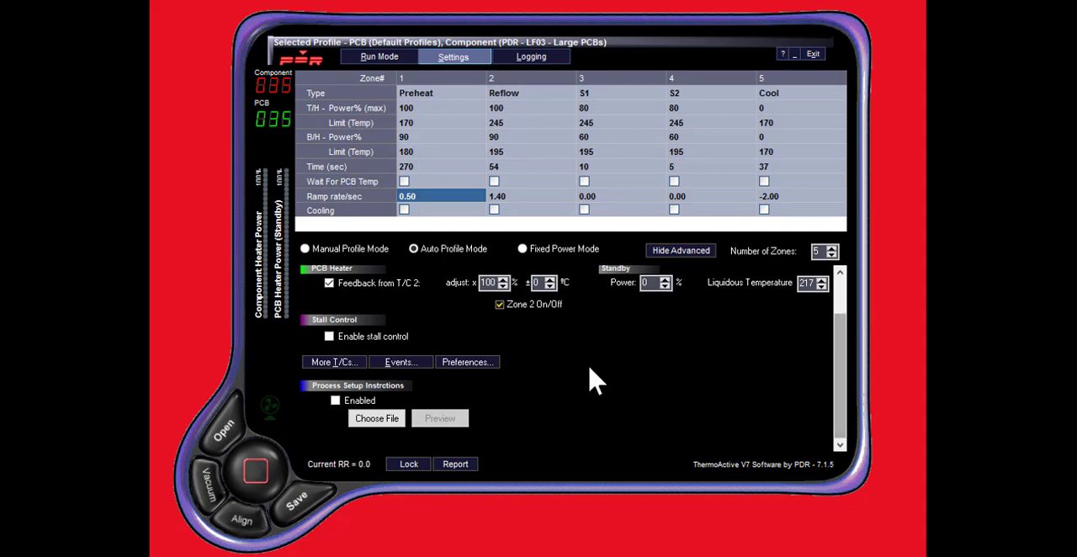
{"action": "left_click", "coordinate": [440, 418]}
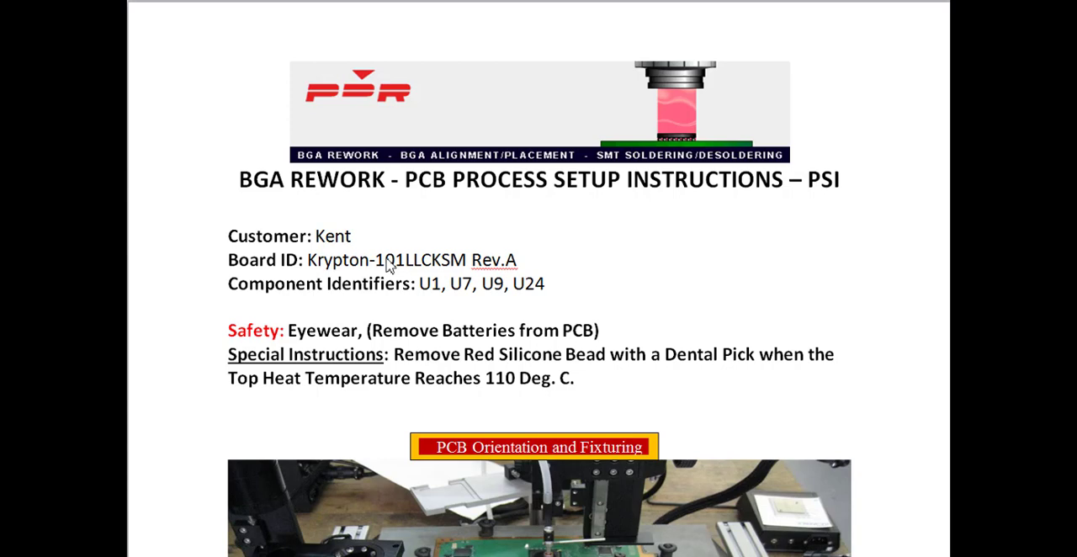
{"action": "mouse_move", "coordinate": [392, 239]}
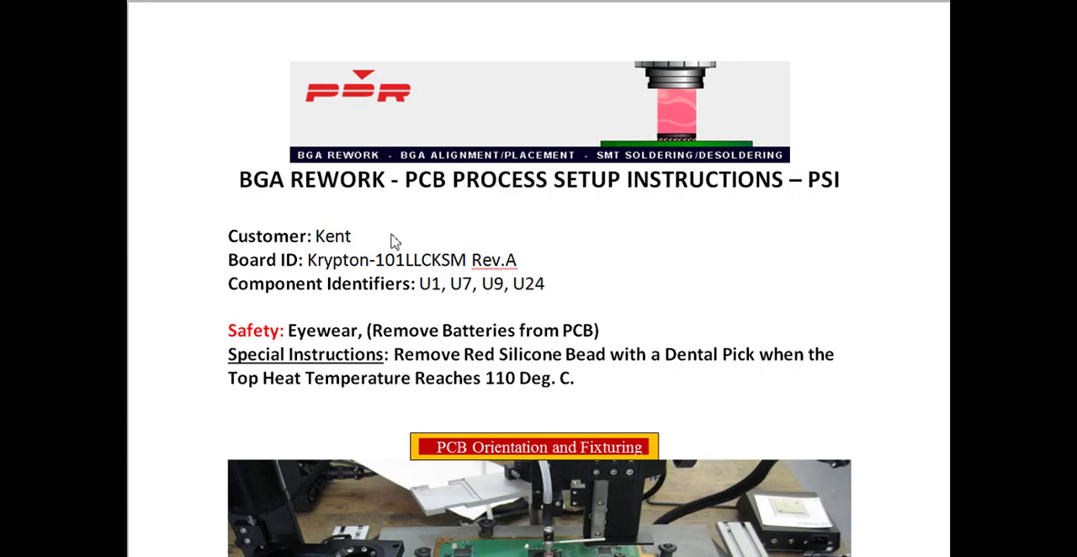
Scroll the BGA Rework PCB Process Setup Instructions document down to the thermocouple positioning section.
{"action": "scroll", "scroll_direction": "down", "scroll_amount": 3}
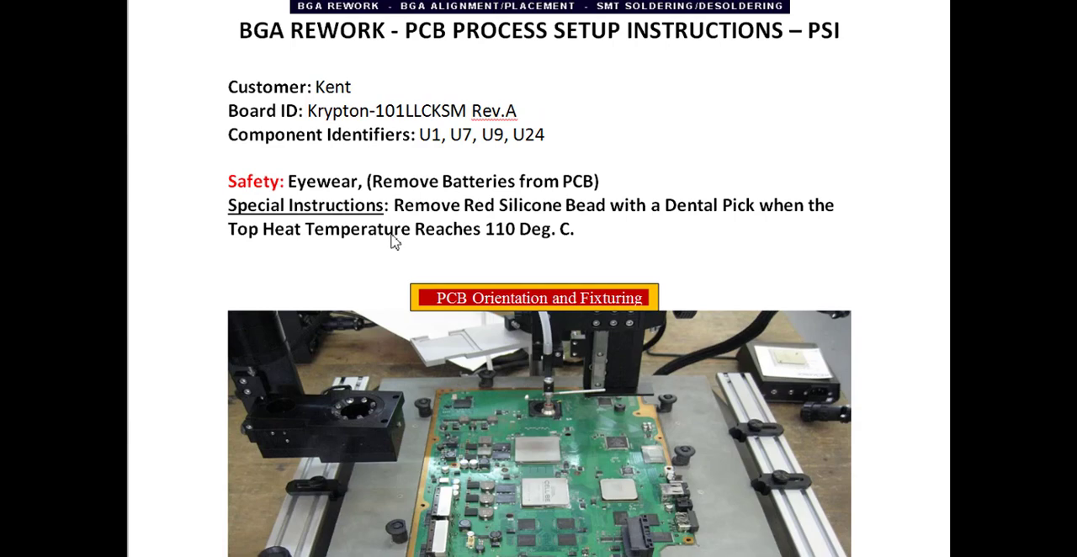
{"action": "scroll", "scroll_direction": "down", "scroll_amount": 3}
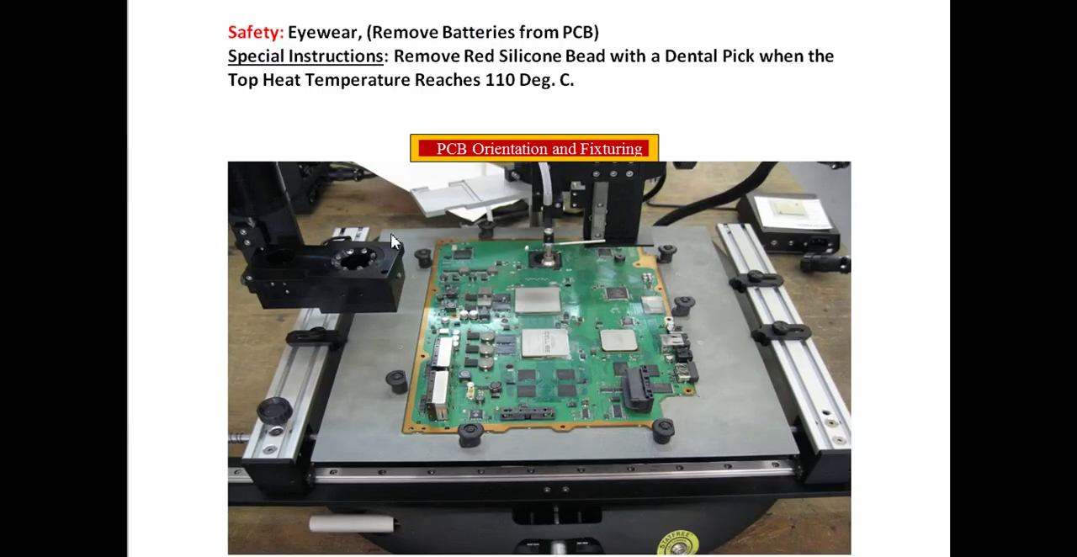
{"action": "scroll", "scroll_direction": "down", "scroll_amount": 3}
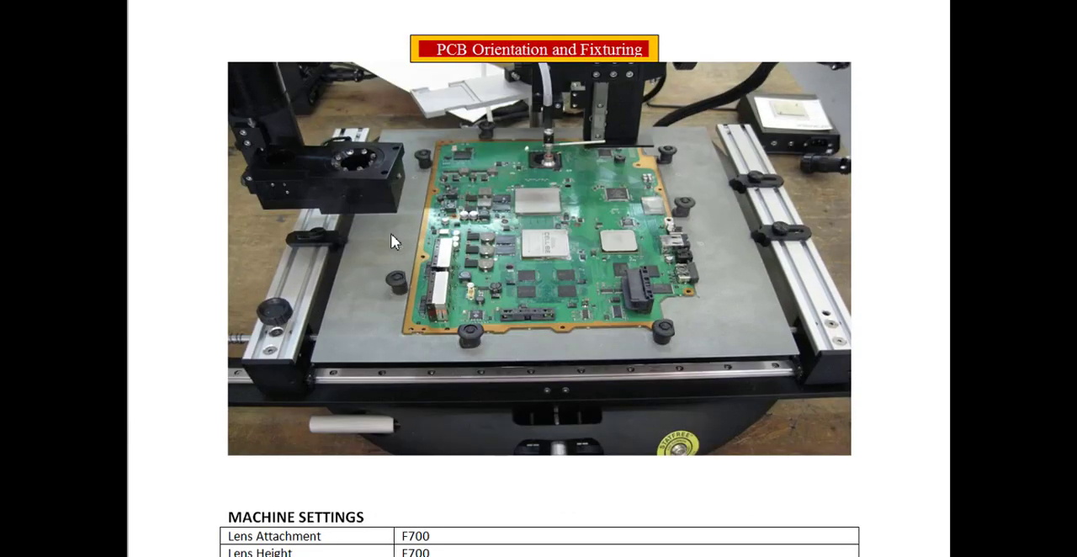
{"action": "scroll", "scroll_direction": "down", "scroll_amount": 3}
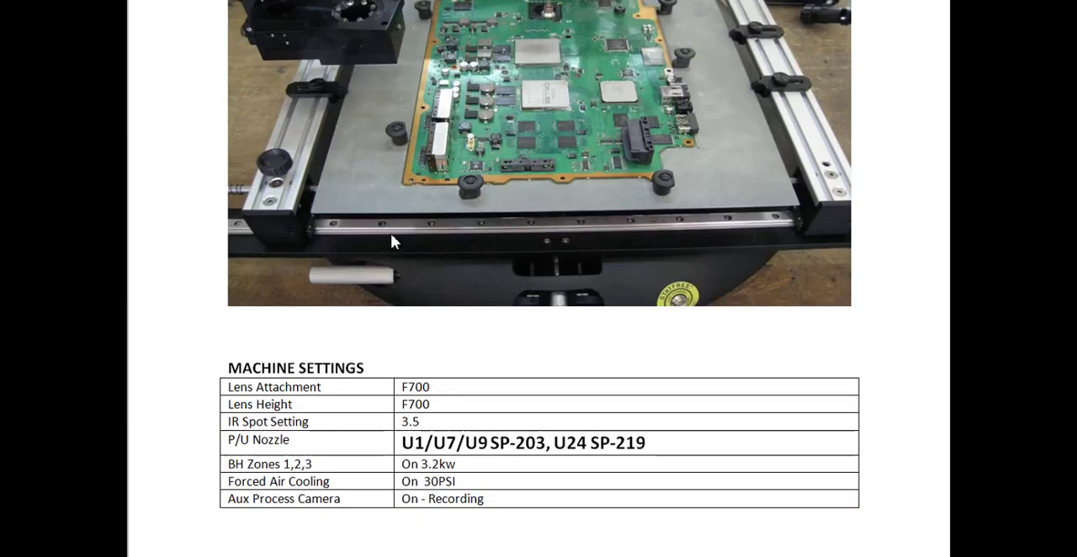
{"action": "scroll", "scroll_direction": "down", "scroll_amount": 3}
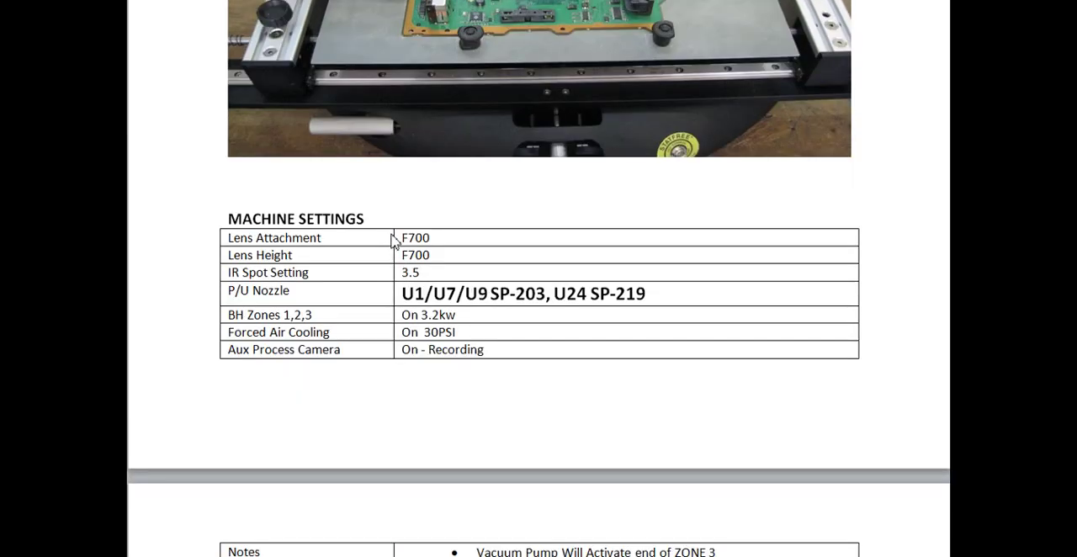
{"action": "scroll", "scroll_direction": "down", "scroll_amount": 3}
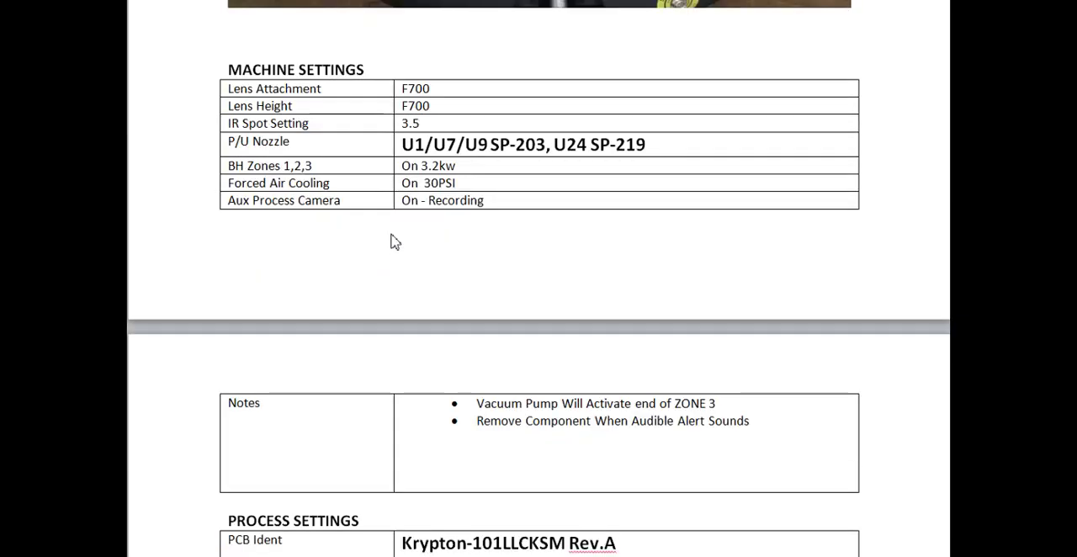
{"action": "scroll", "scroll_direction": "down", "scroll_amount": 3}
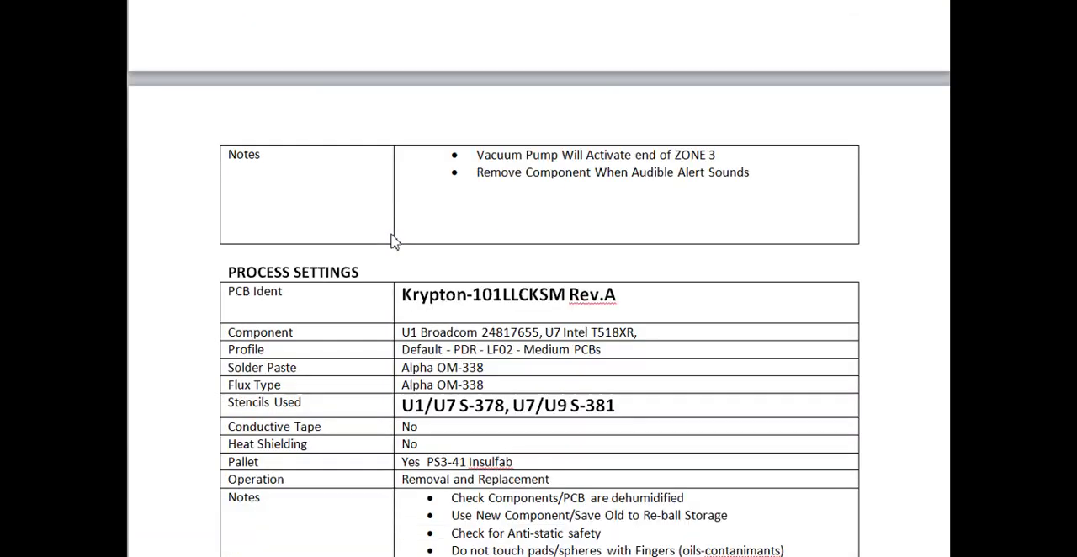
{"action": "scroll", "scroll_direction": "down", "scroll_amount": 3}
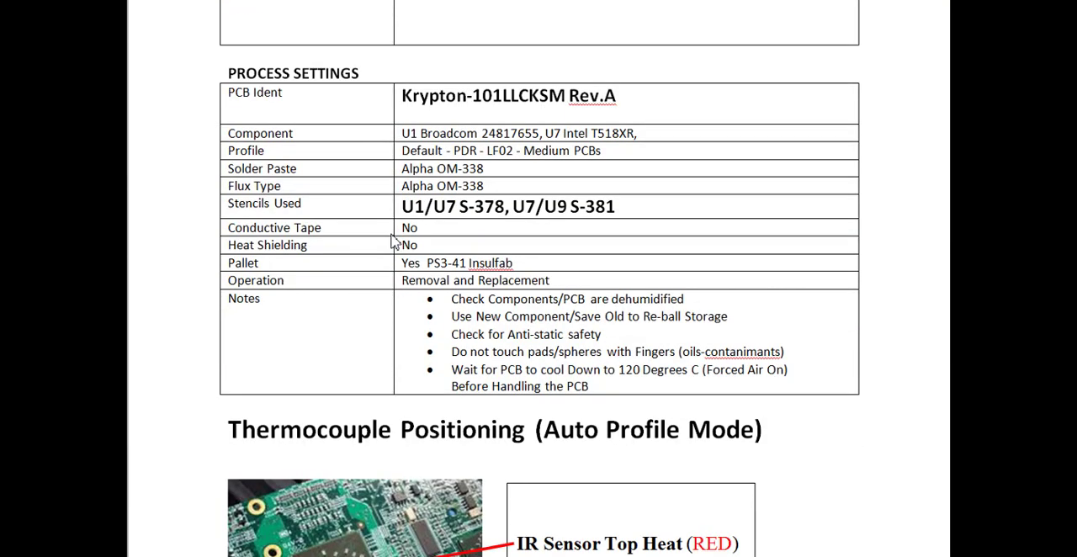
{"action": "scroll", "scroll_direction": "down", "scroll_amount": 3}
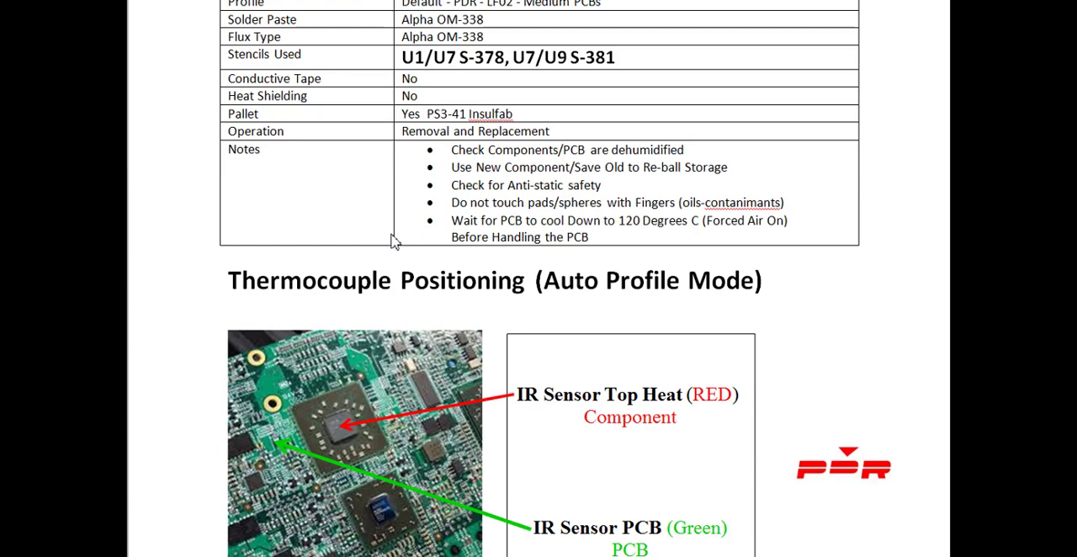
{"action": "scroll", "scroll_direction": "down", "scroll_amount": 3}
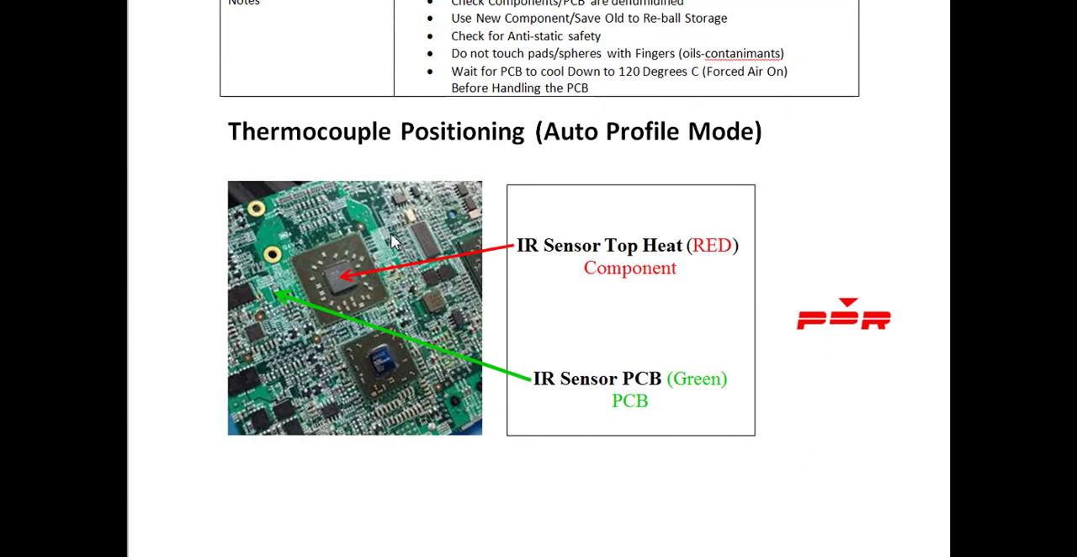
{"action": "mouse_move", "coordinate": [269, 463]}
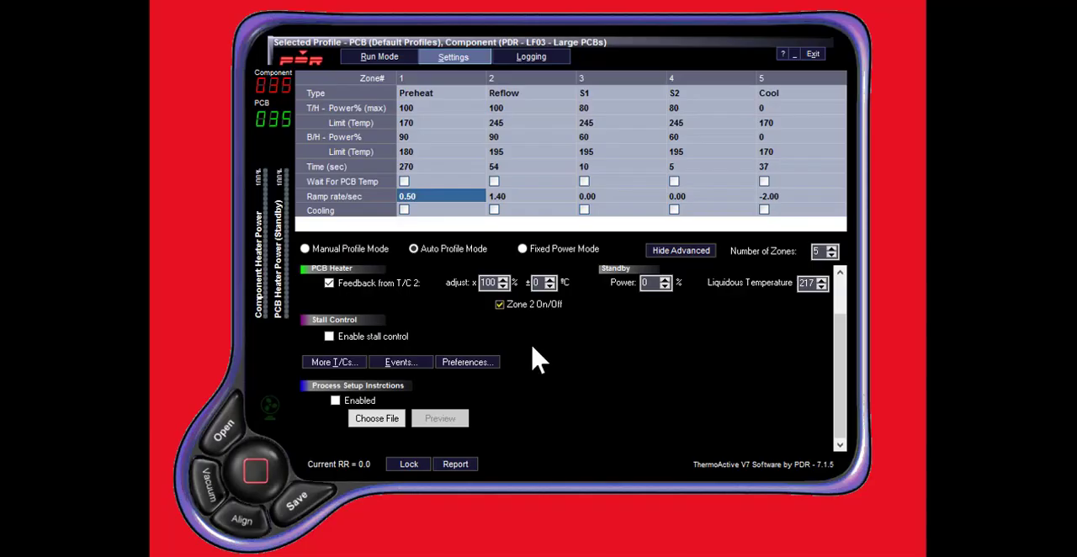
{"action": "mouse_move", "coordinate": [653, 320]}
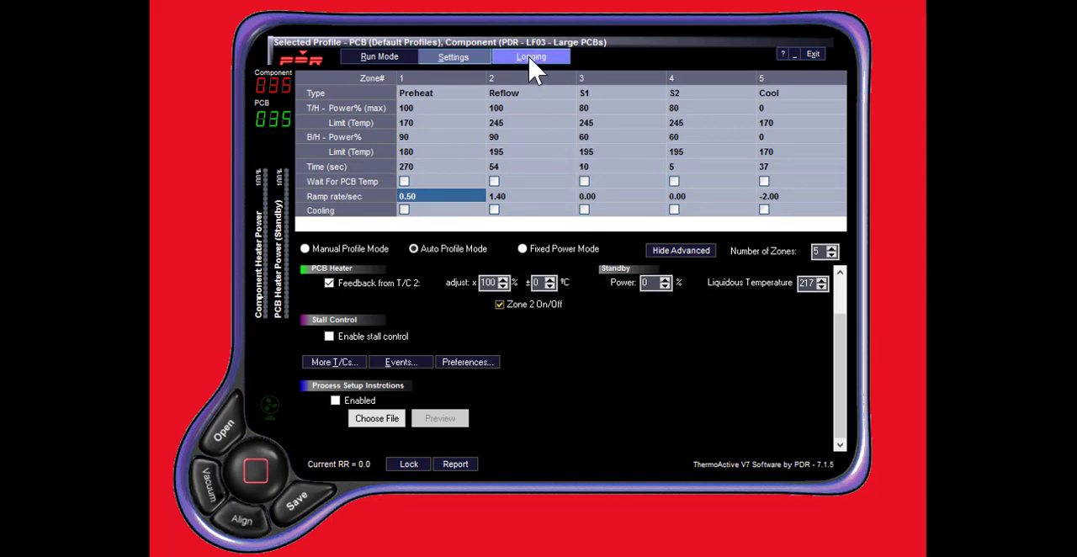
Edit the Logging page notes to read 'Reflow Use Solder Paste'.
{"action": "left_click", "coordinate": [532, 58]}
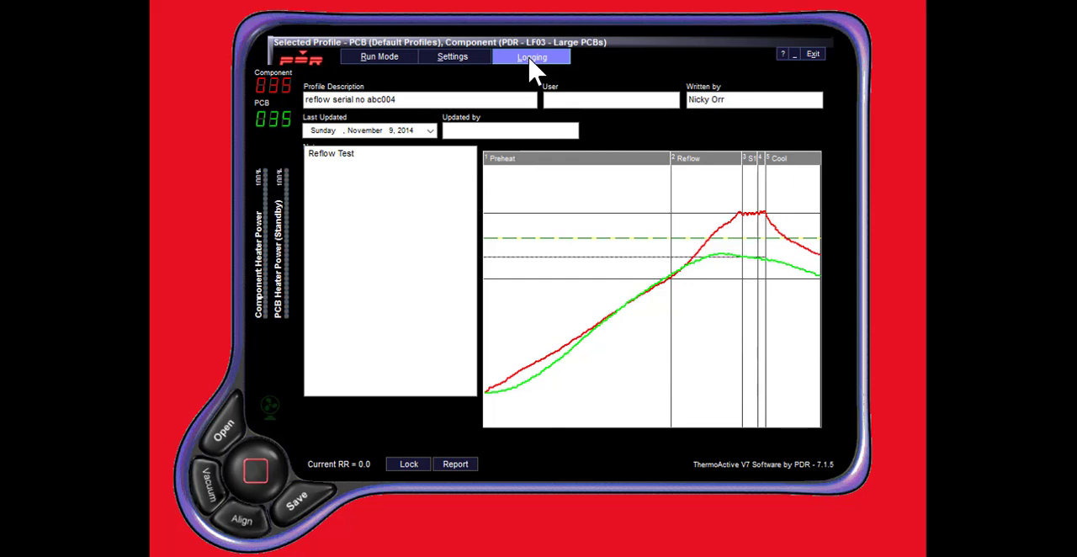
{"action": "mouse_move", "coordinate": [512, 90]}
{"action": "type", "text": "Use S"}
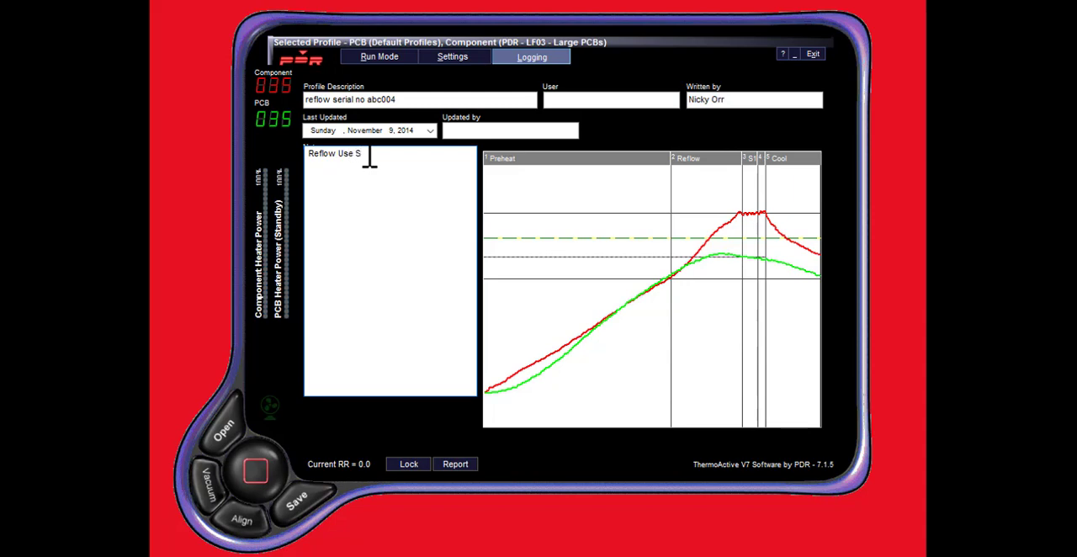
{"action": "type", "text": "older Pa"}
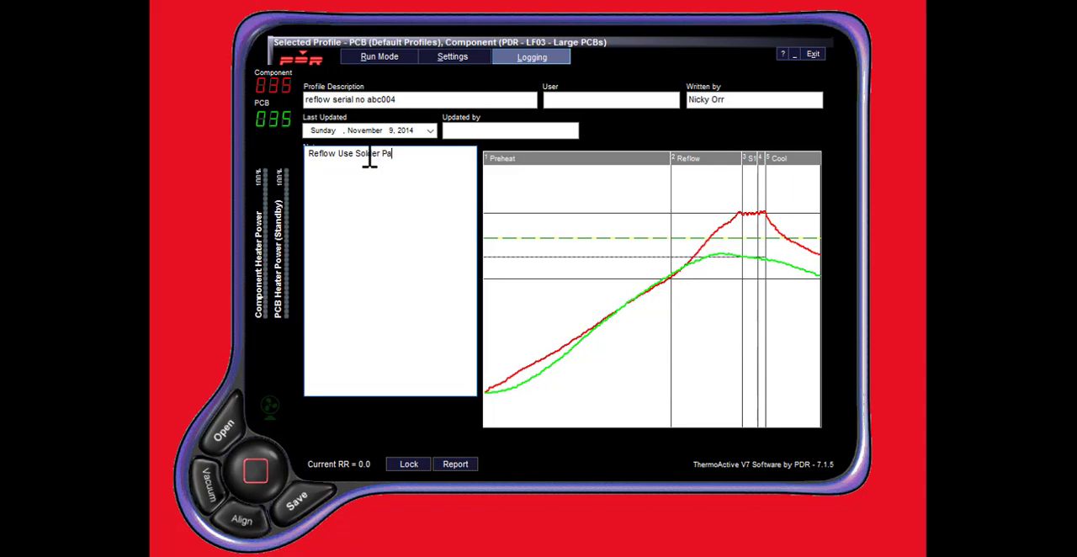
{"action": "type", "text": "ste"}
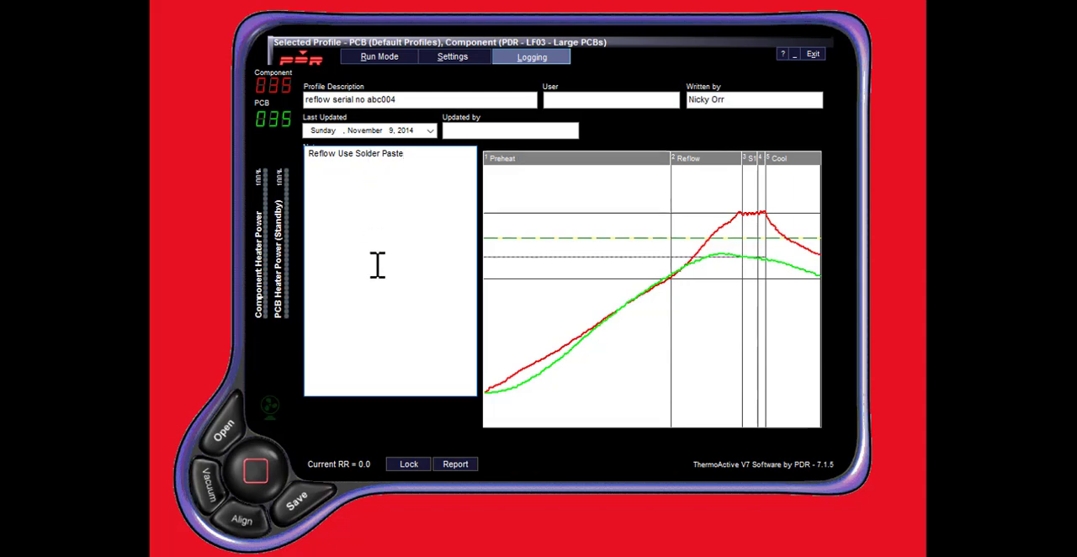
{"action": "mouse_move", "coordinate": [390, 259]}
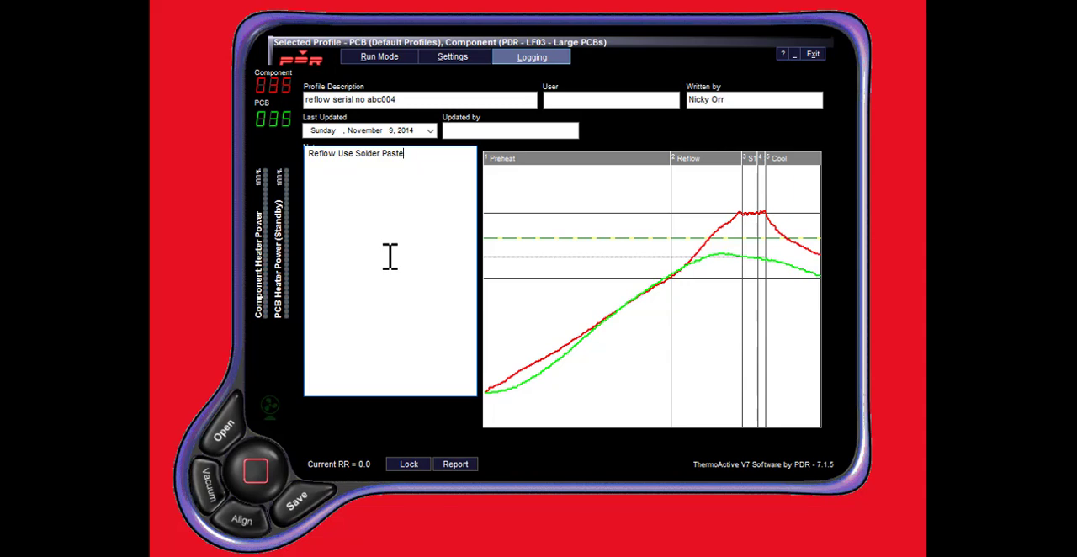
{"action": "mouse_move", "coordinate": [672, 266]}
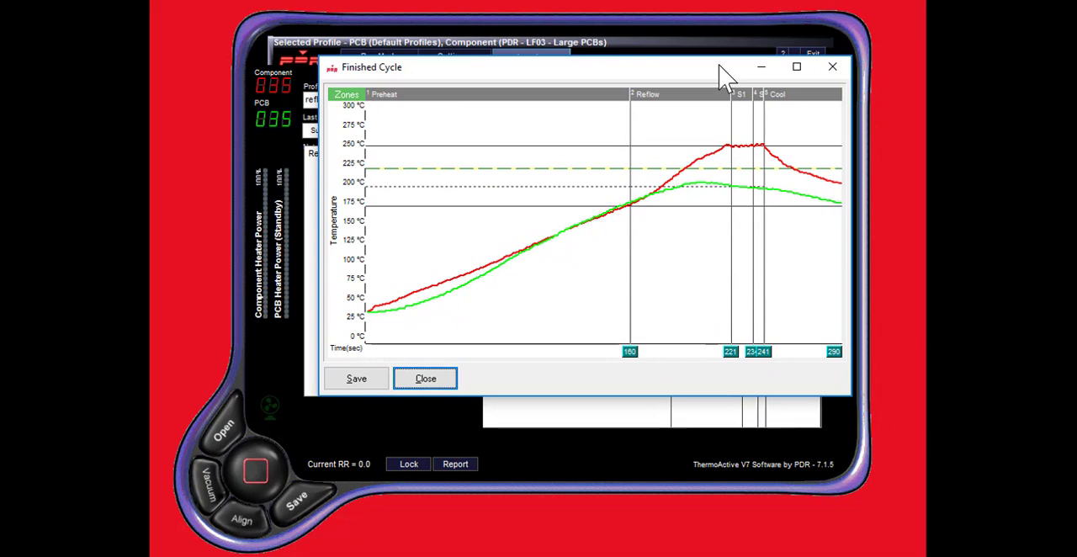
{"action": "mouse_move", "coordinate": [682, 115]}
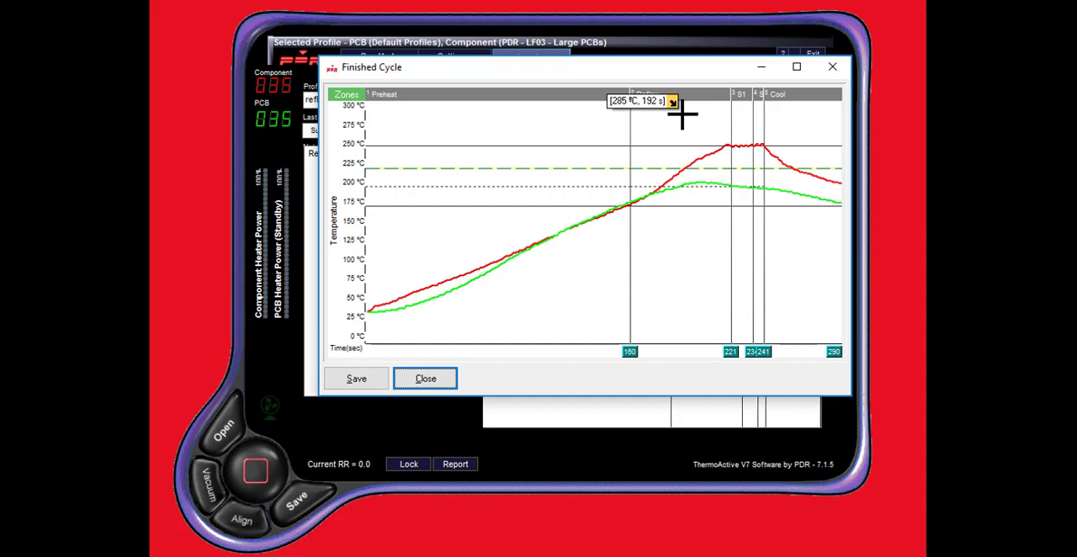
{"action": "mouse_move", "coordinate": [791, 189]}
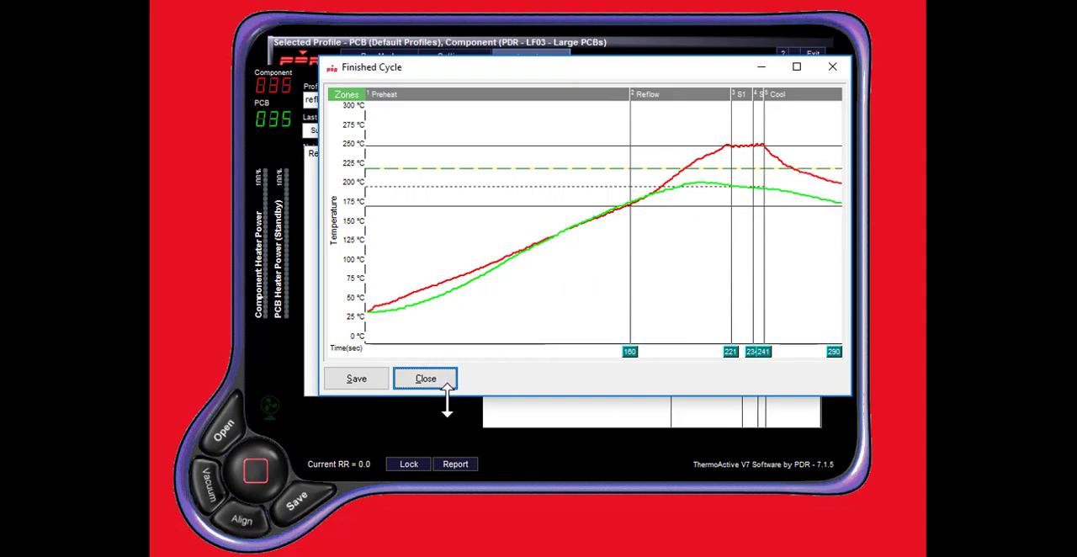
{"action": "left_click", "coordinate": [424, 377]}
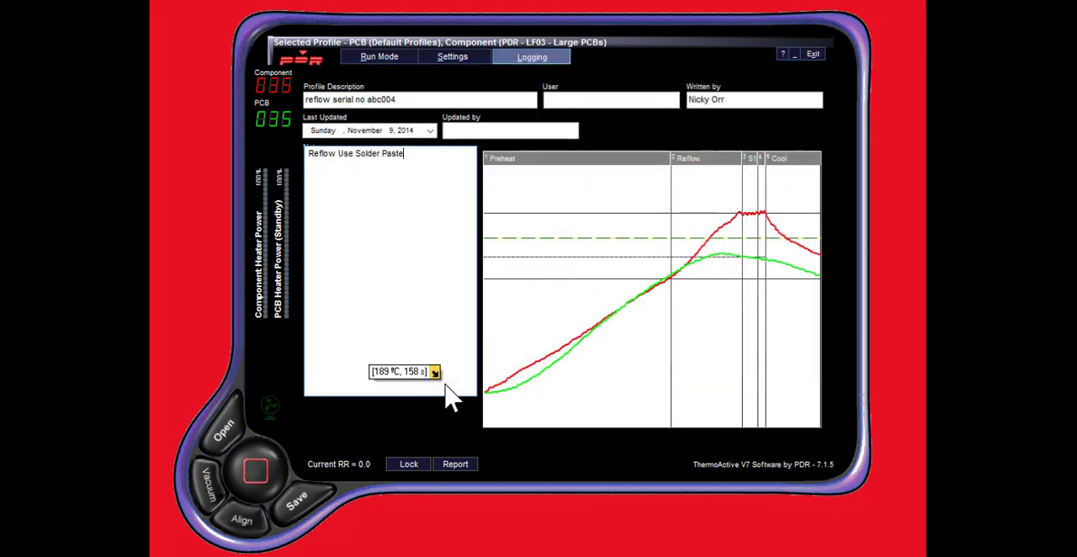